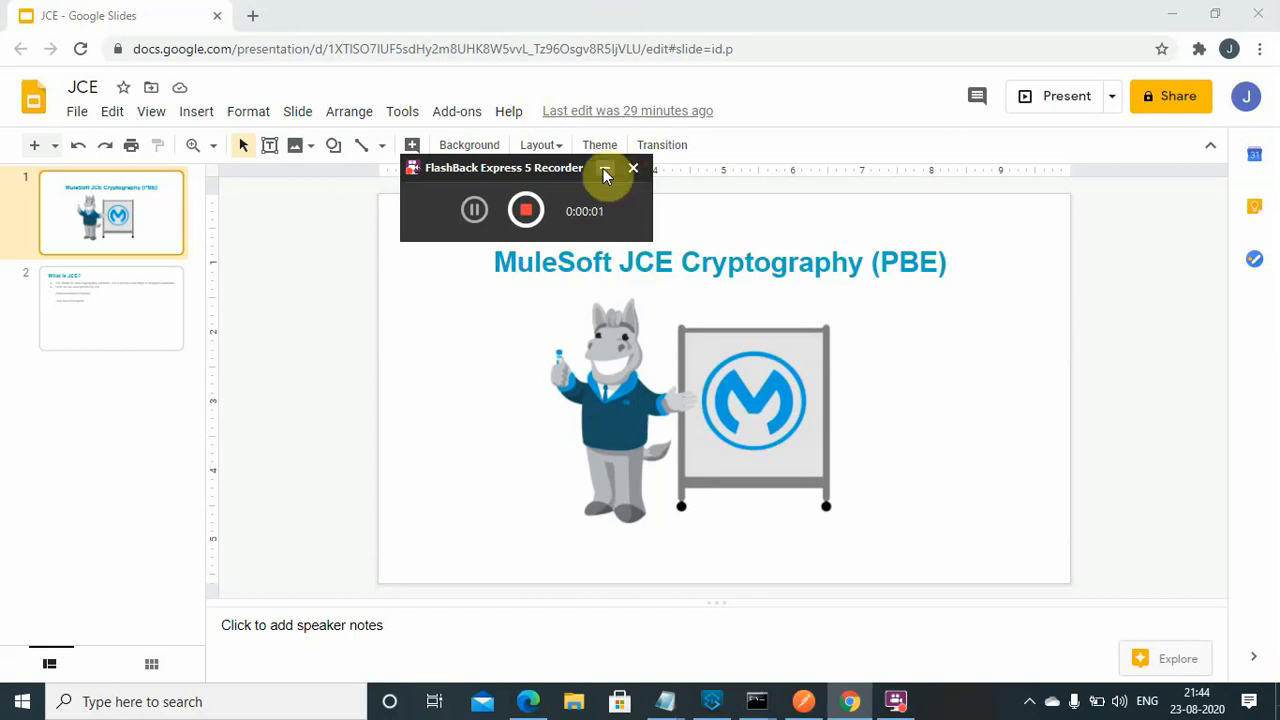
- Present the 'What is JCE?' slide full screen in Google Slides
click(604, 168)
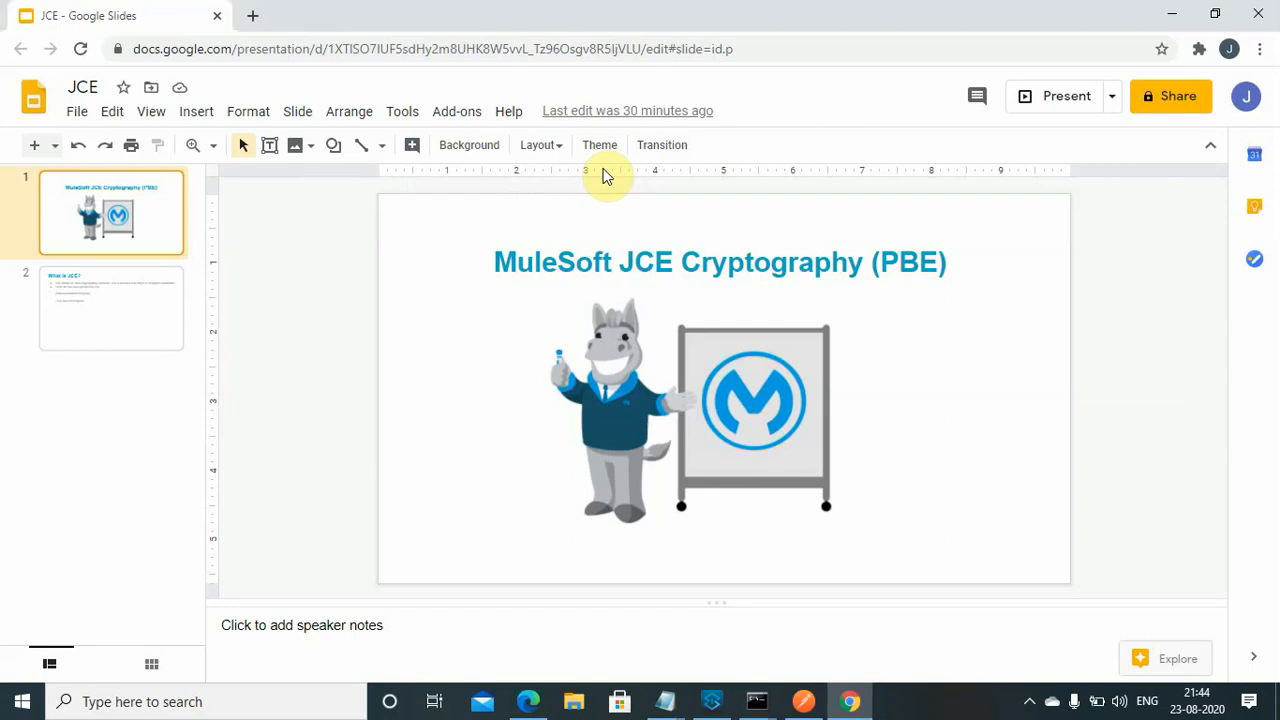
click(112, 308)
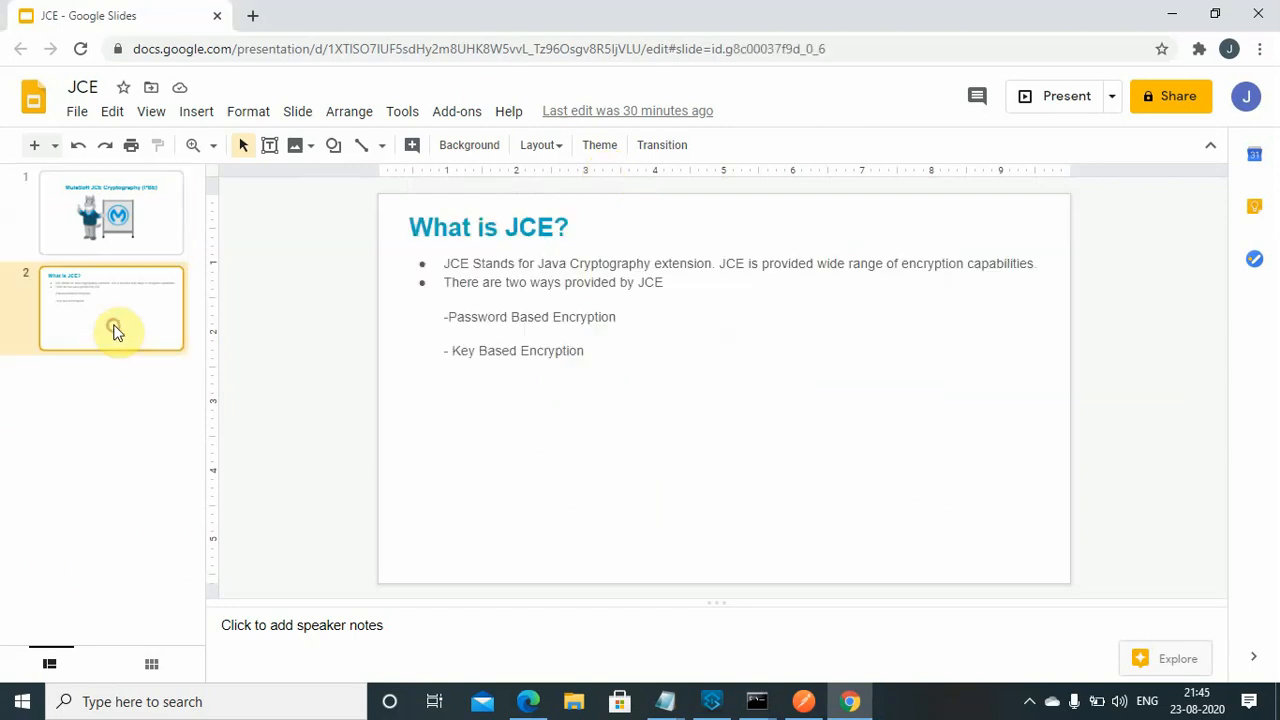
mouse_move(976, 96)
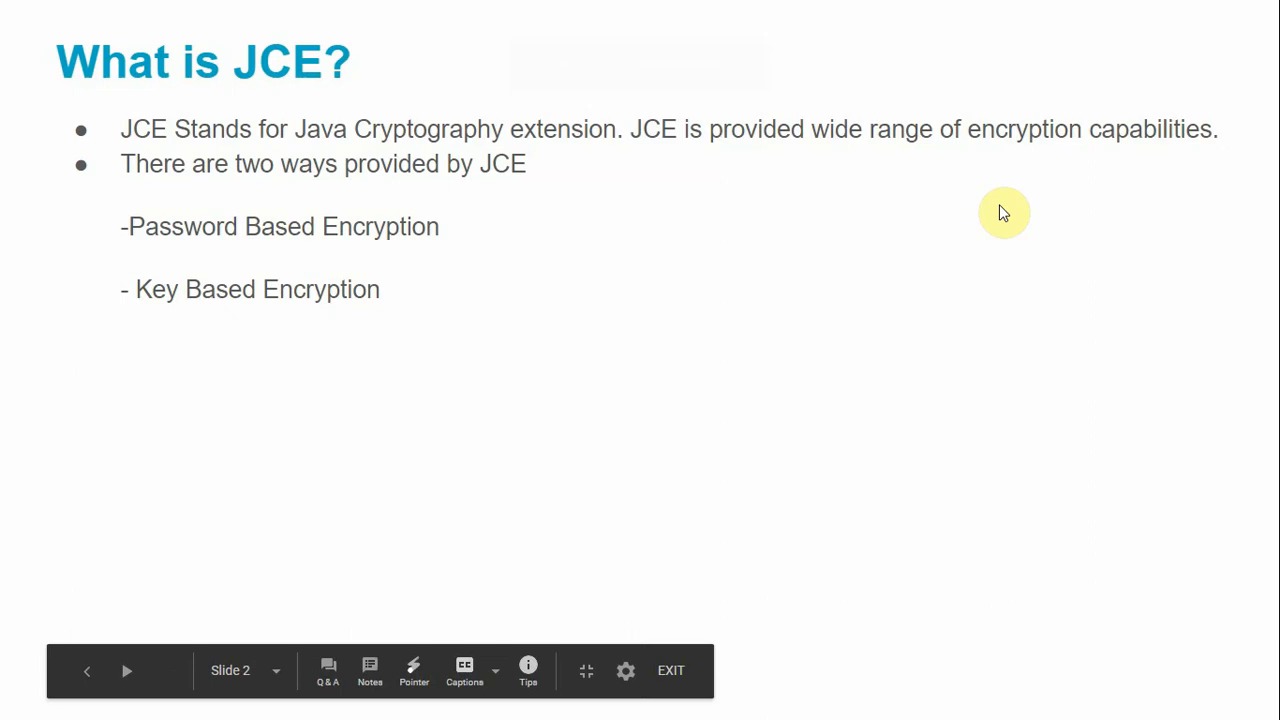
click(670, 670)
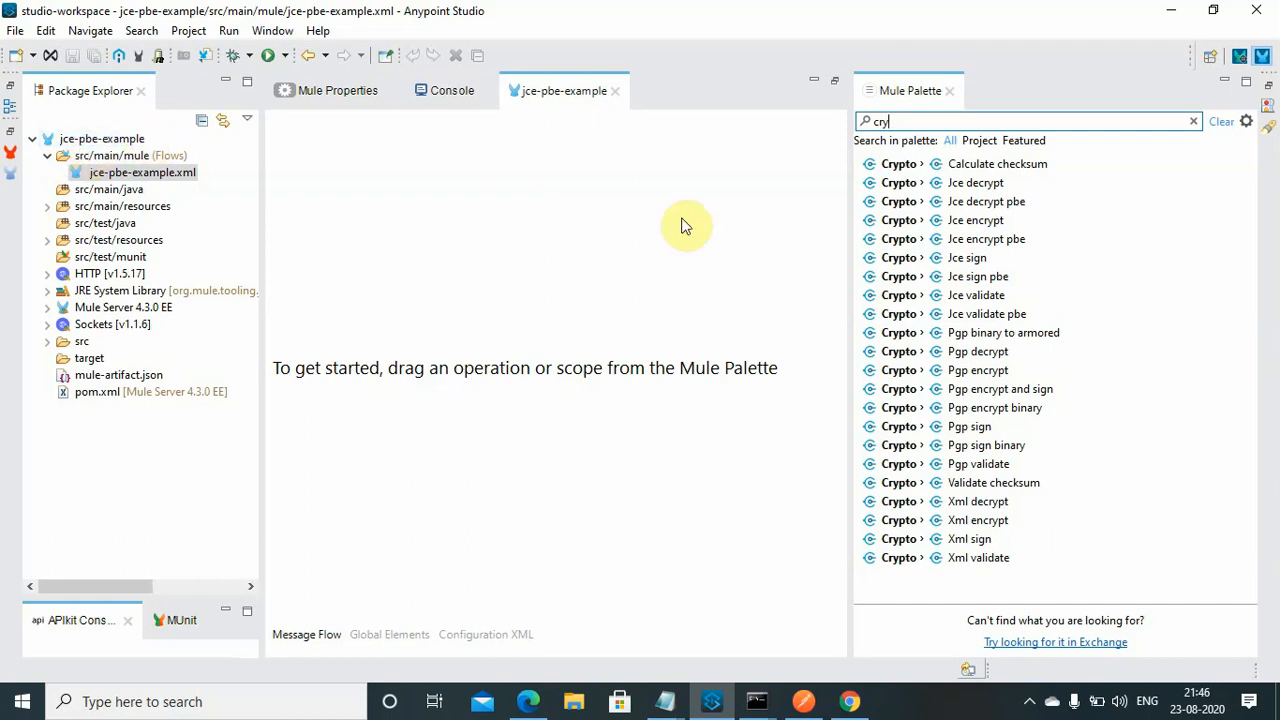
- Add an HTTP Listener from the palette as the source of the jce-pbe-example flow
click(1192, 122)
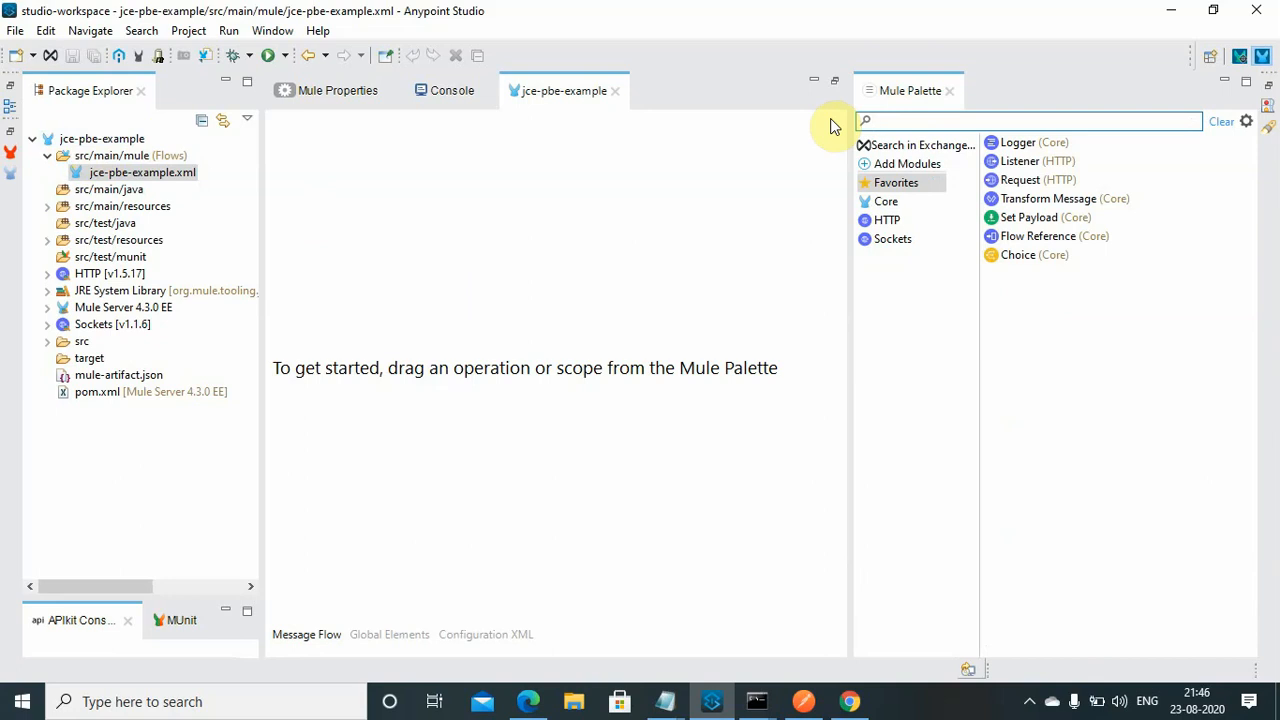
click(1030, 122)
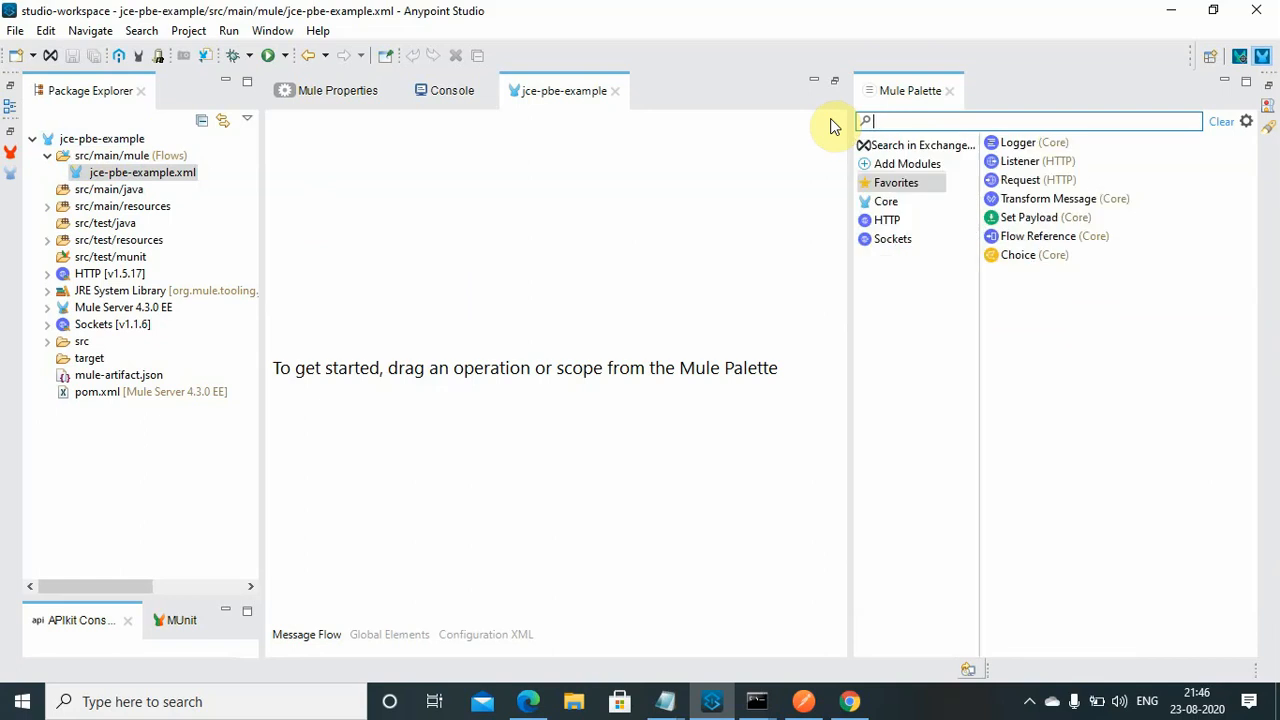
text(http)
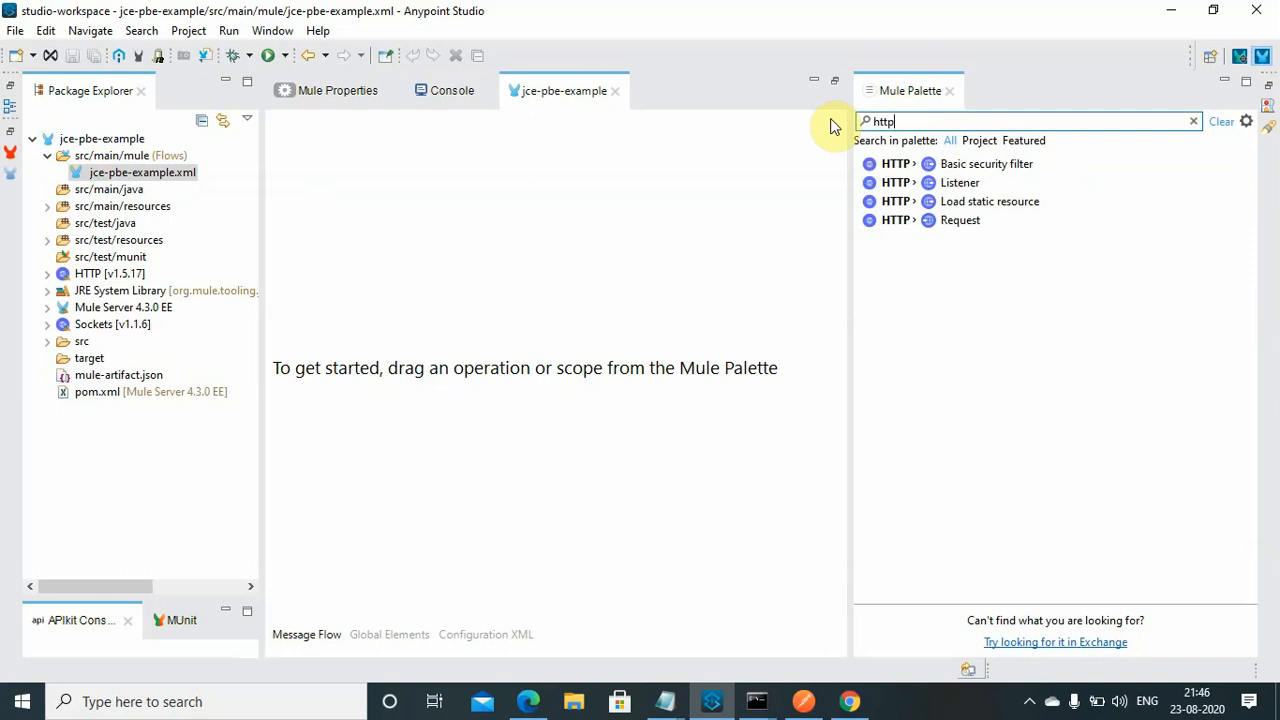
mouse_move(964, 190)
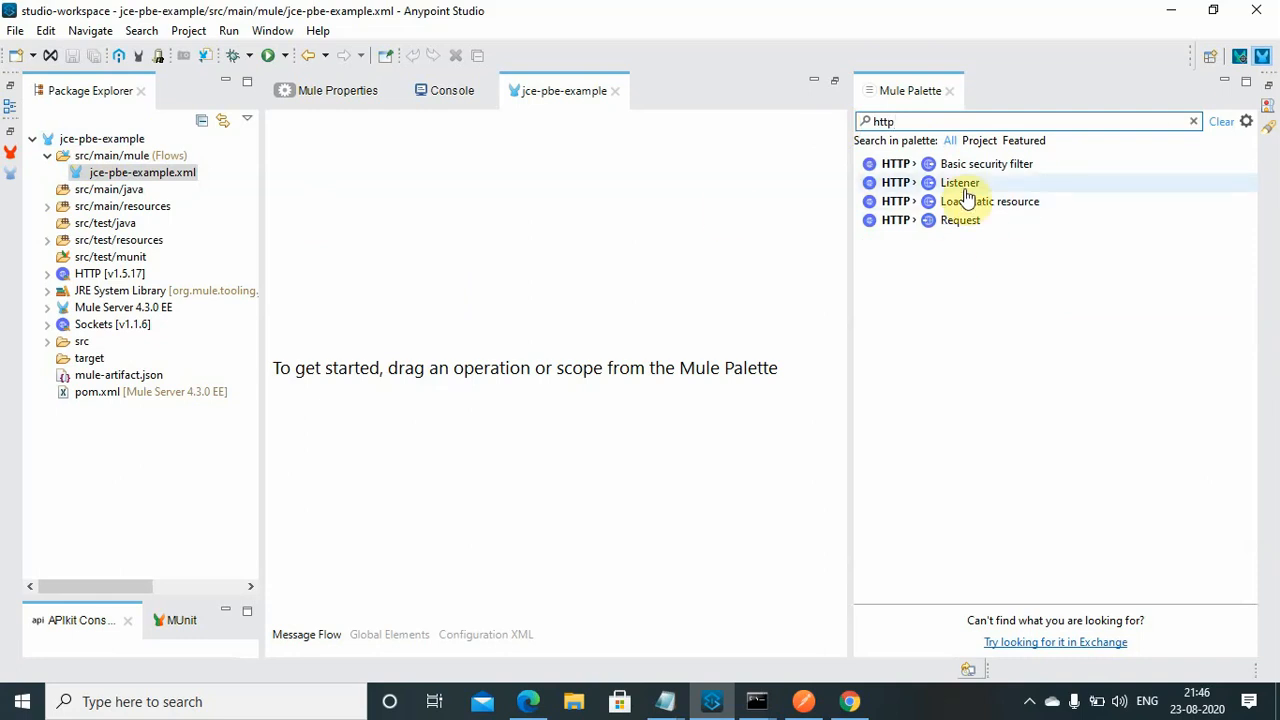
drag(960, 182, 358, 350)
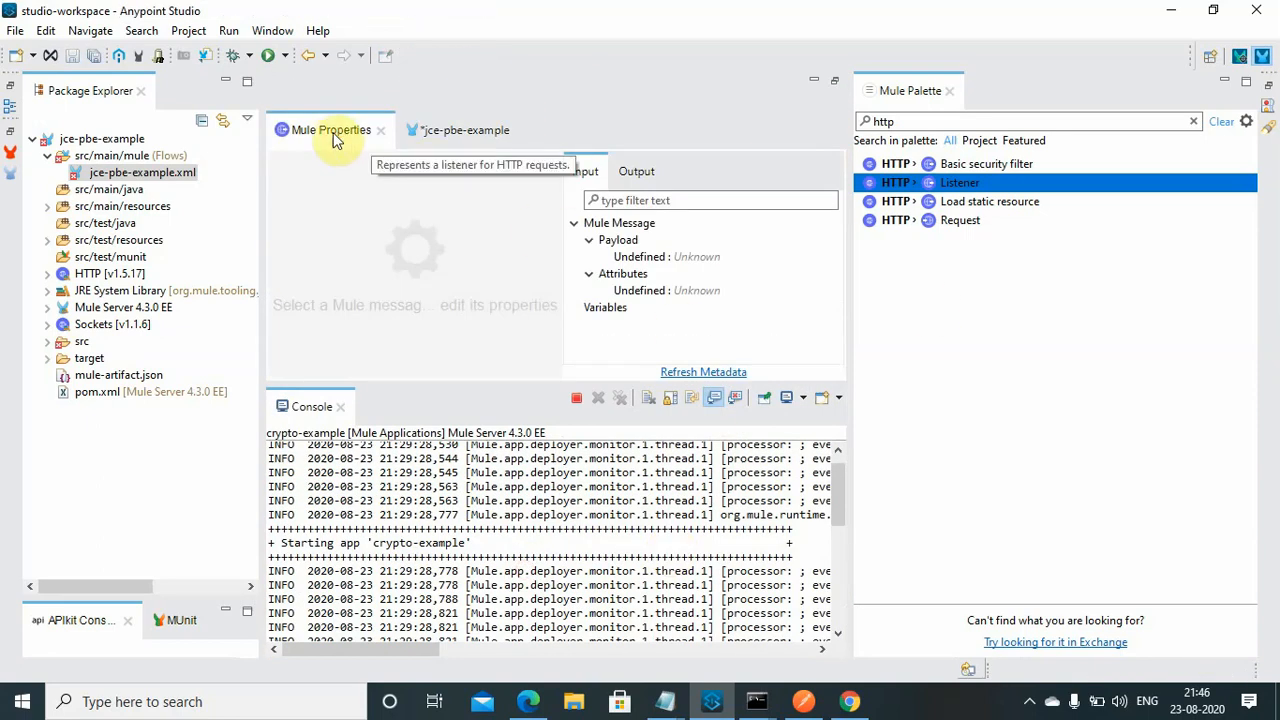
- Give the Listener the default HTTP_Listener_config on port 8081 and begin its path
click(332, 130)
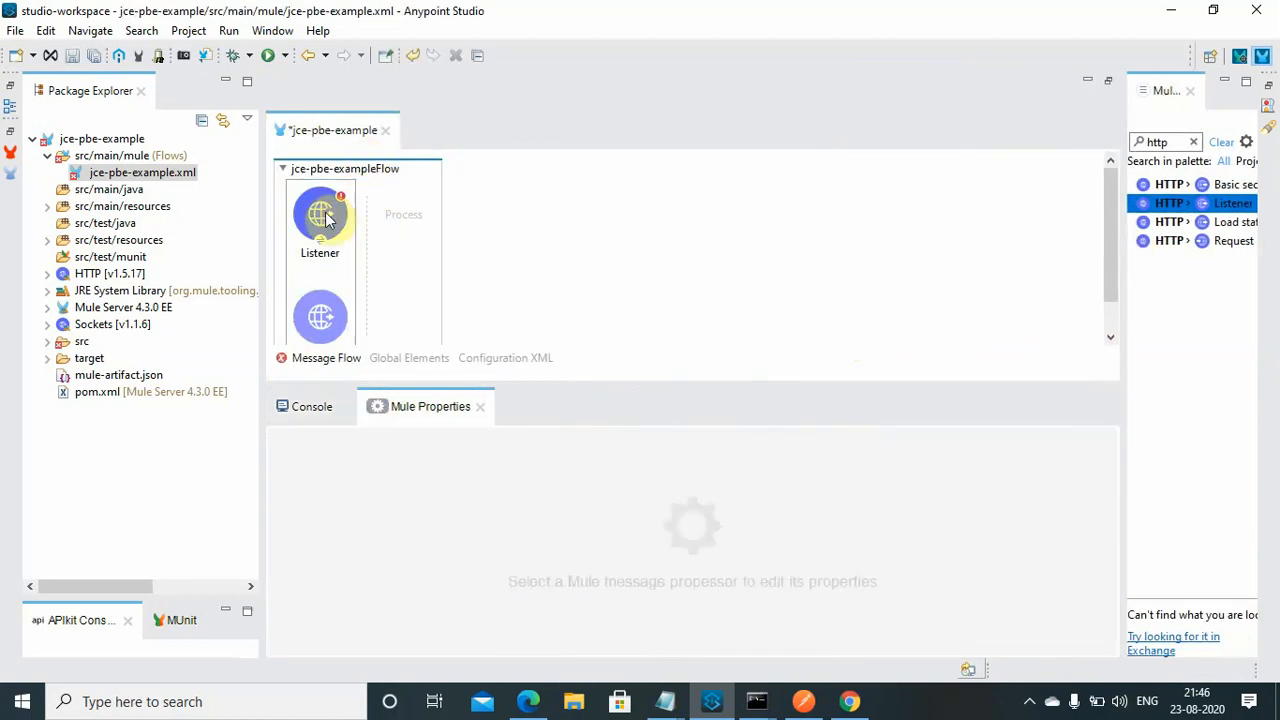
click(320, 216)
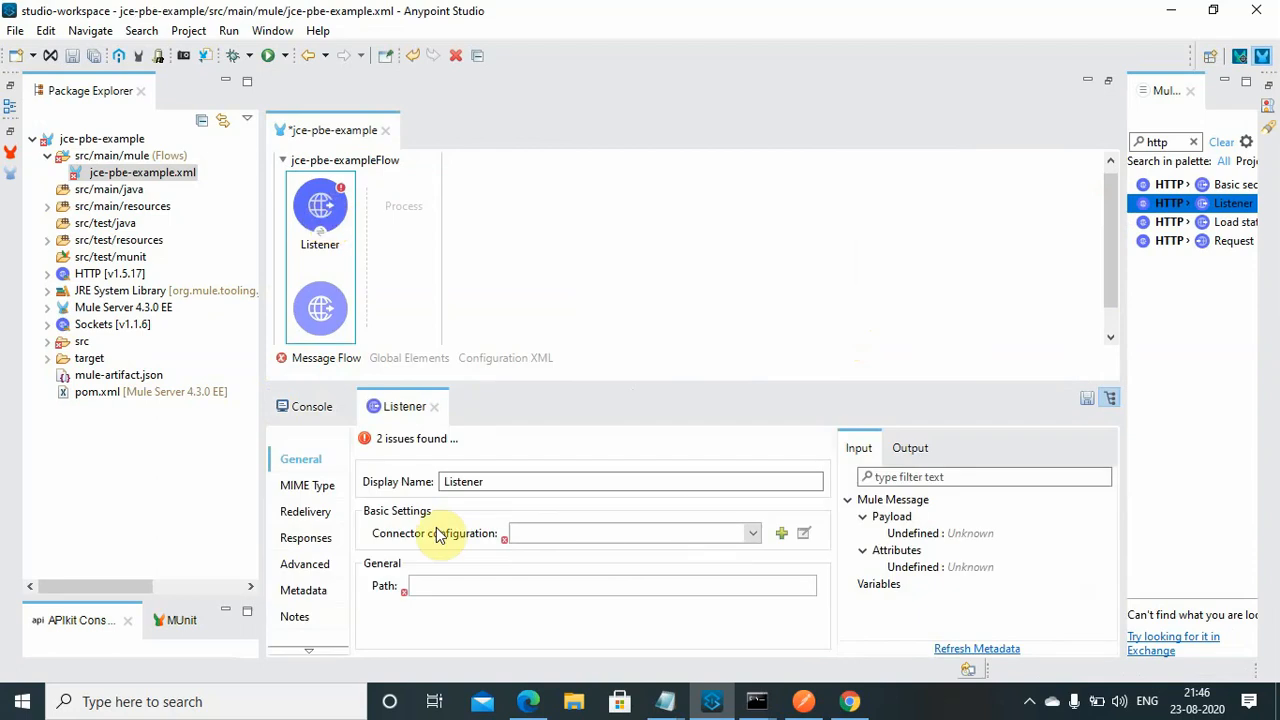
click(780, 532)
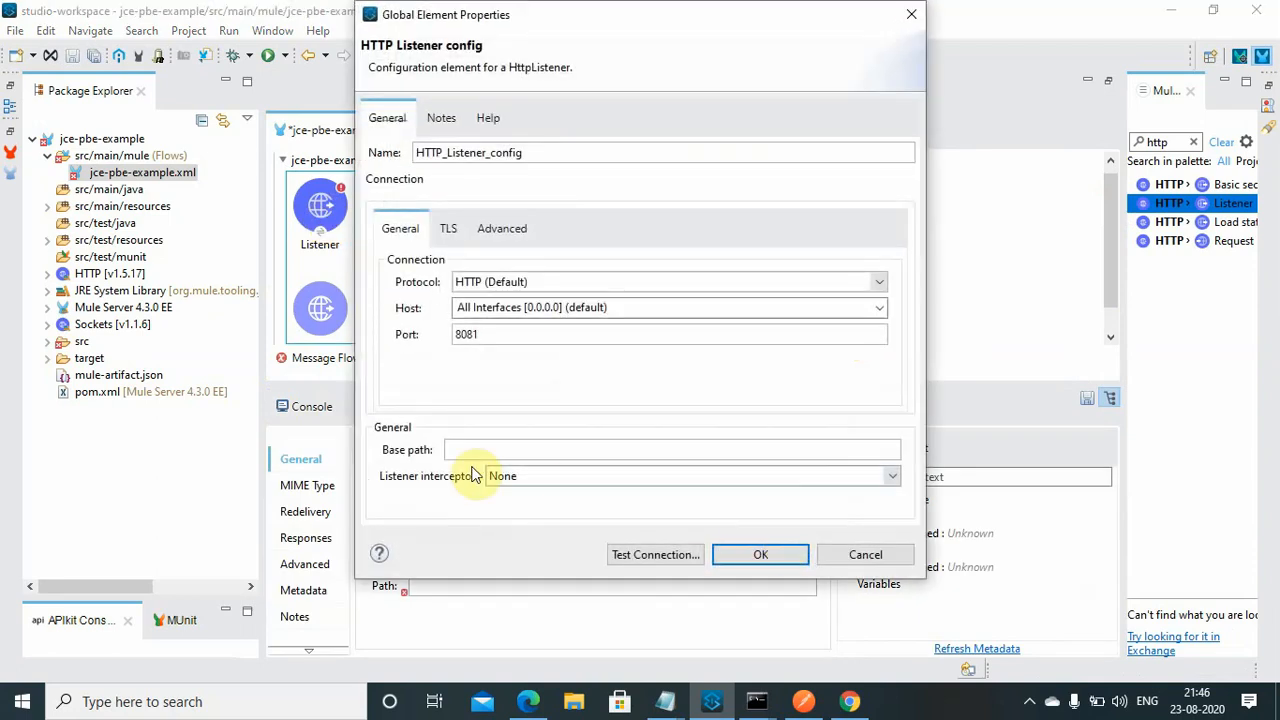
click(760, 554)
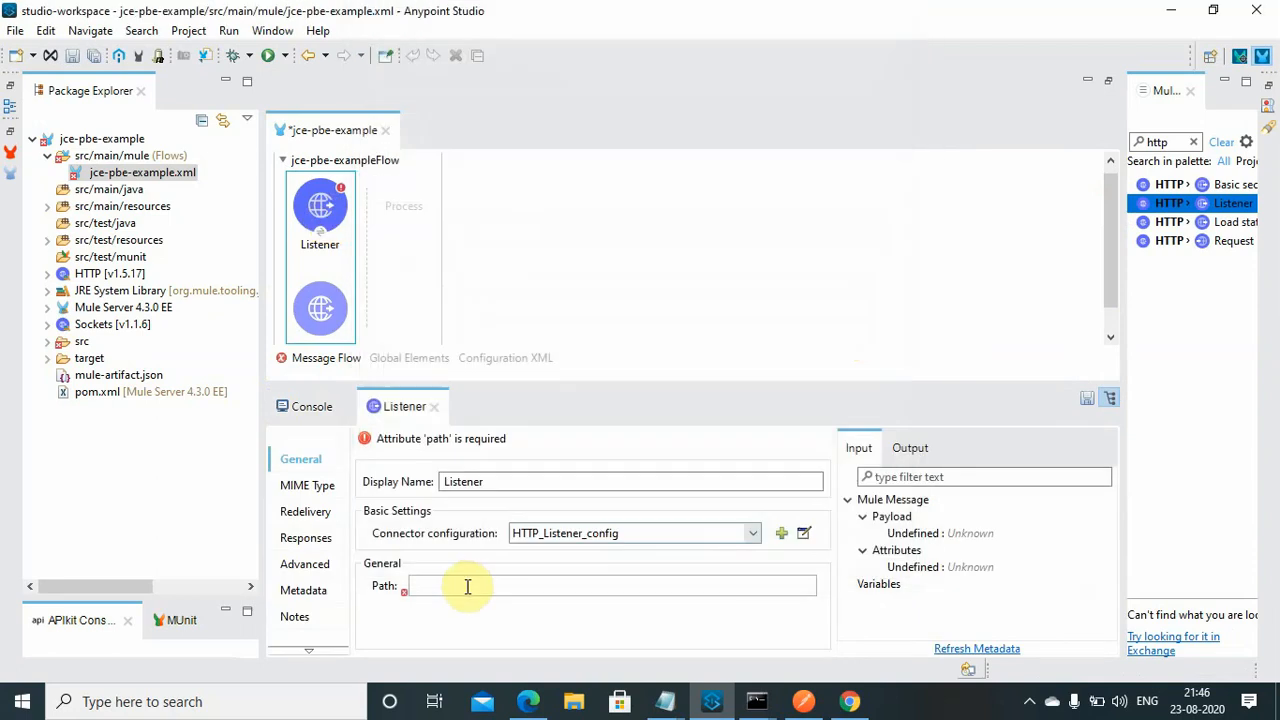
text(/e)
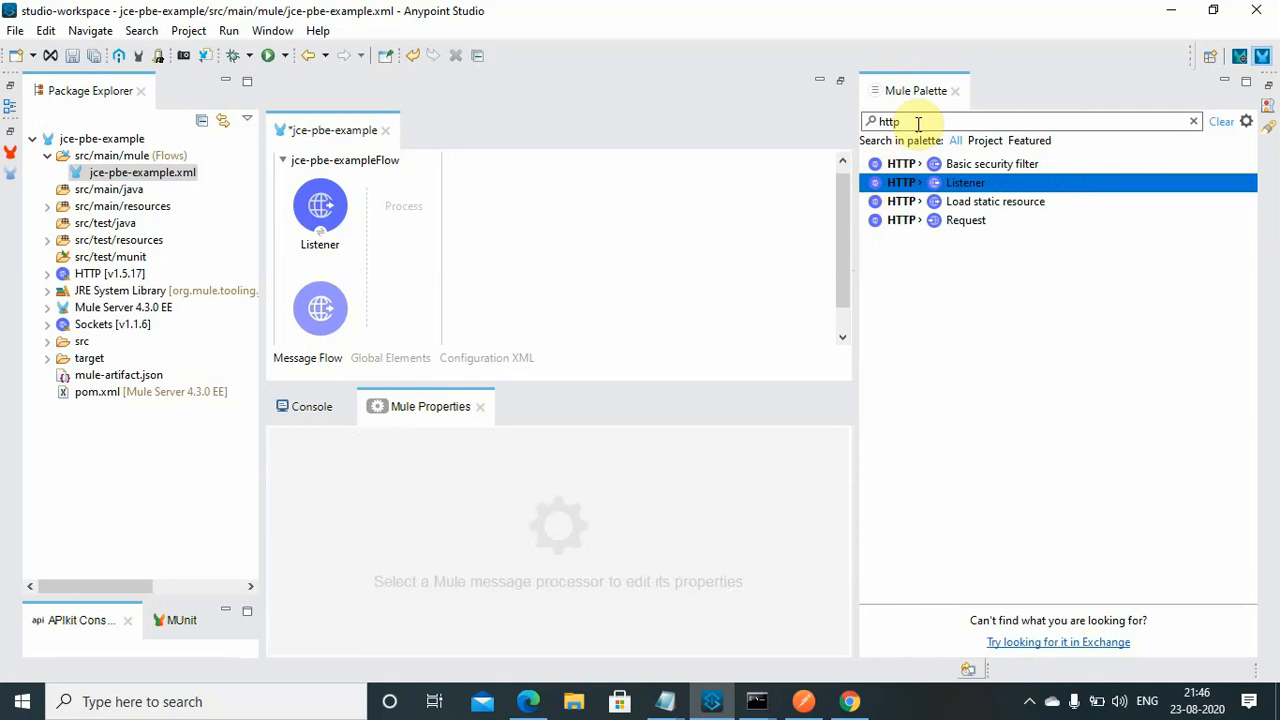
text(cry)
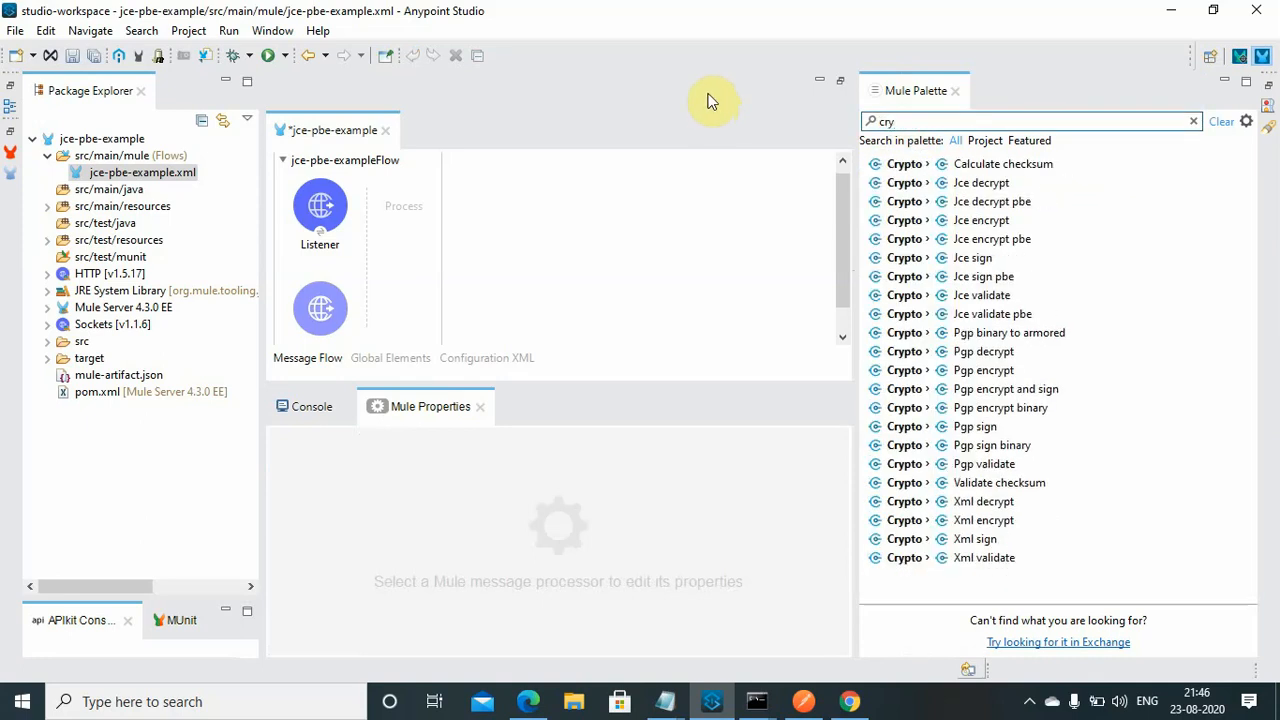
mouse_move(1020, 240)
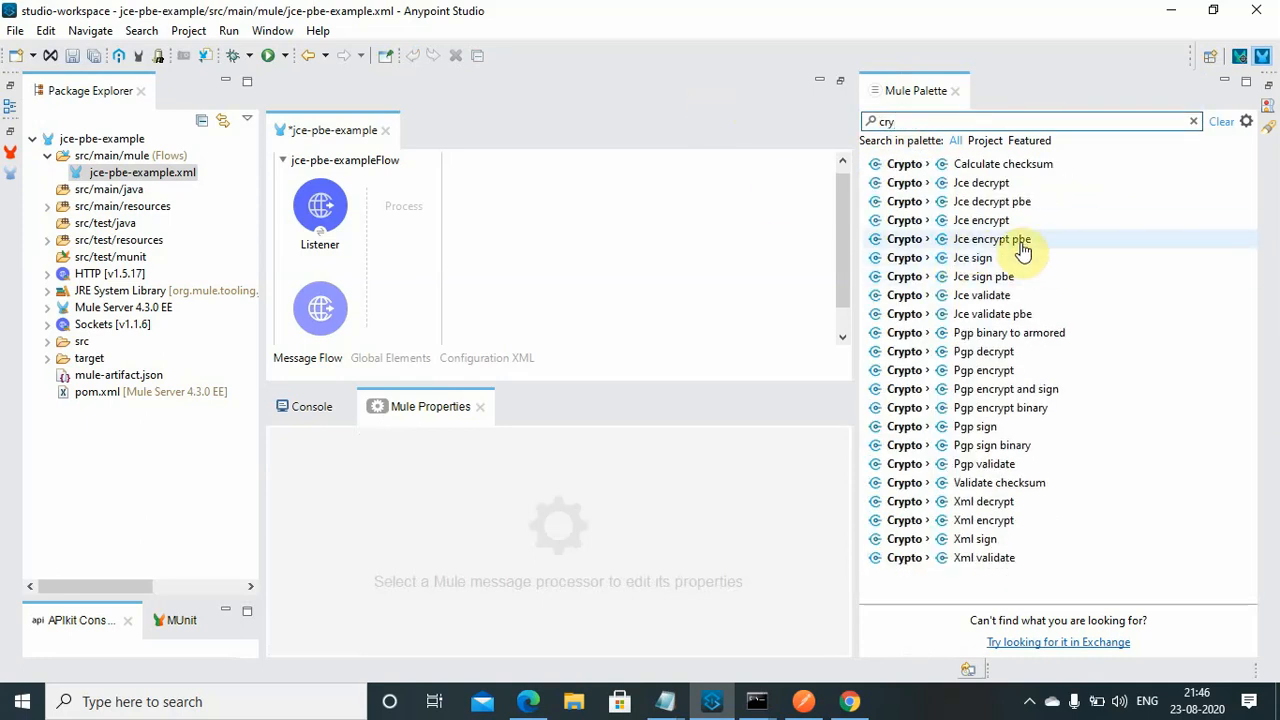
drag(992, 238, 420, 216)
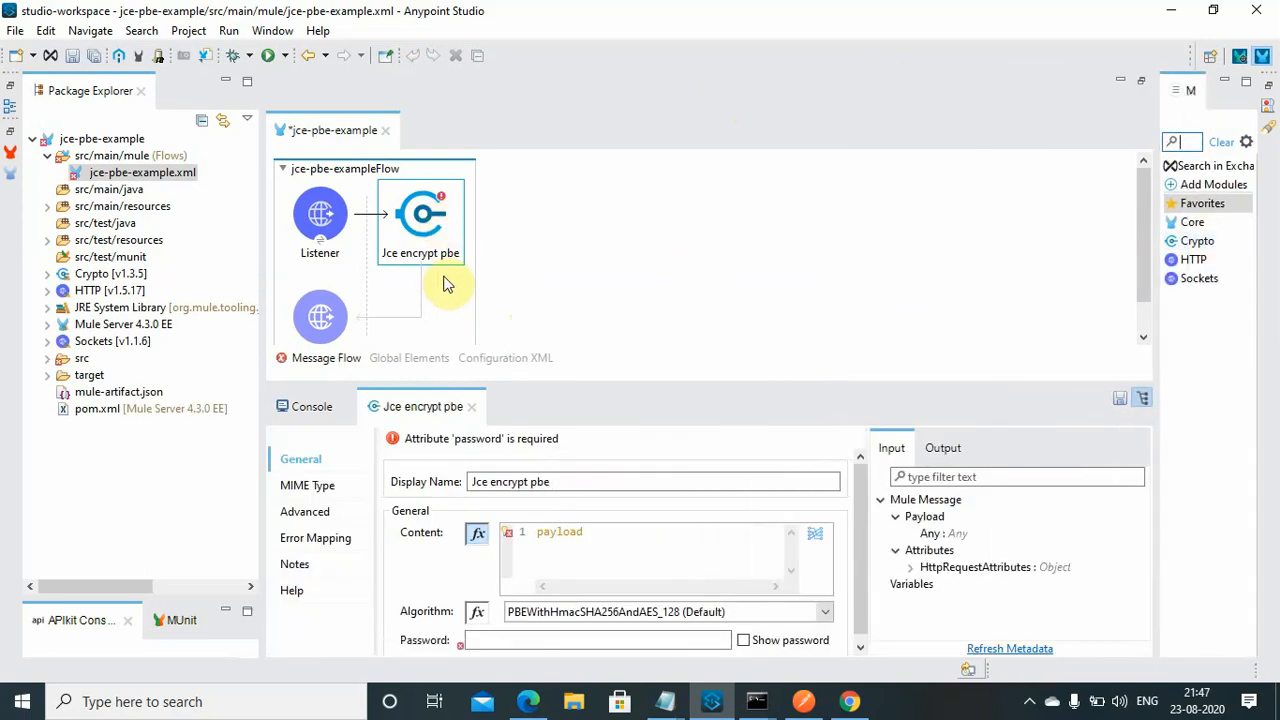
mouse_move(628, 386)
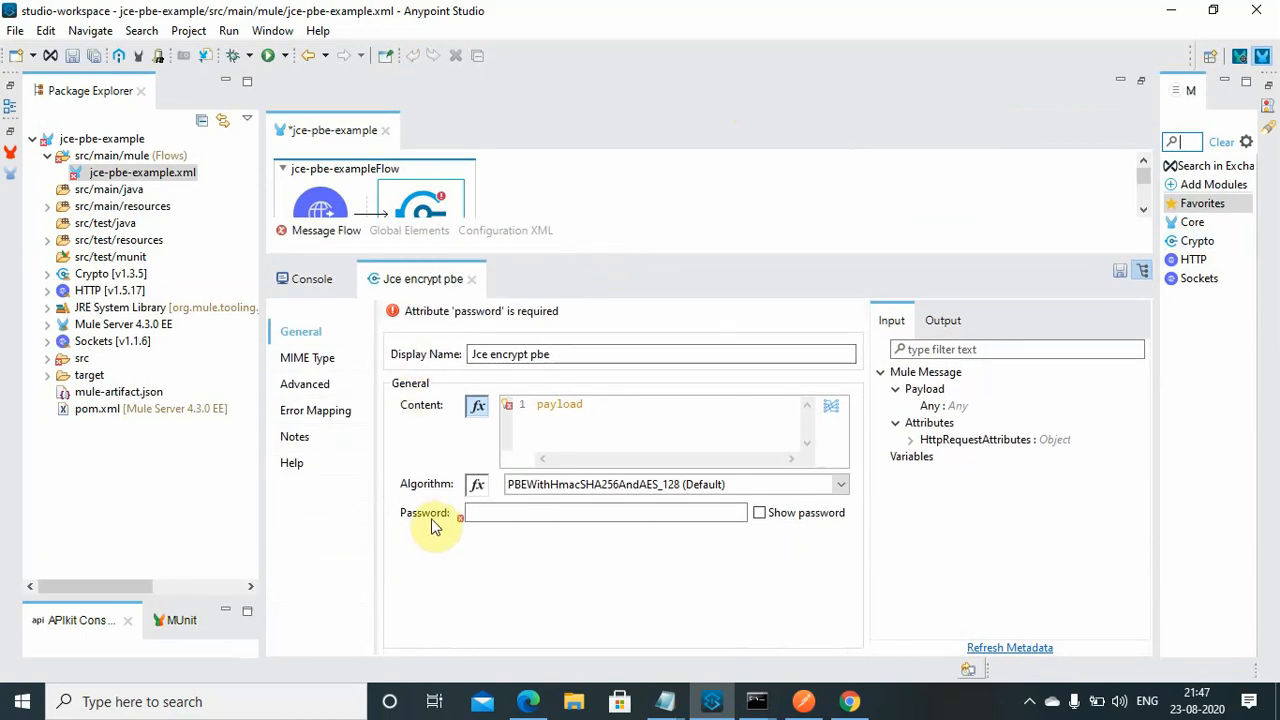
mouse_move(760, 512)
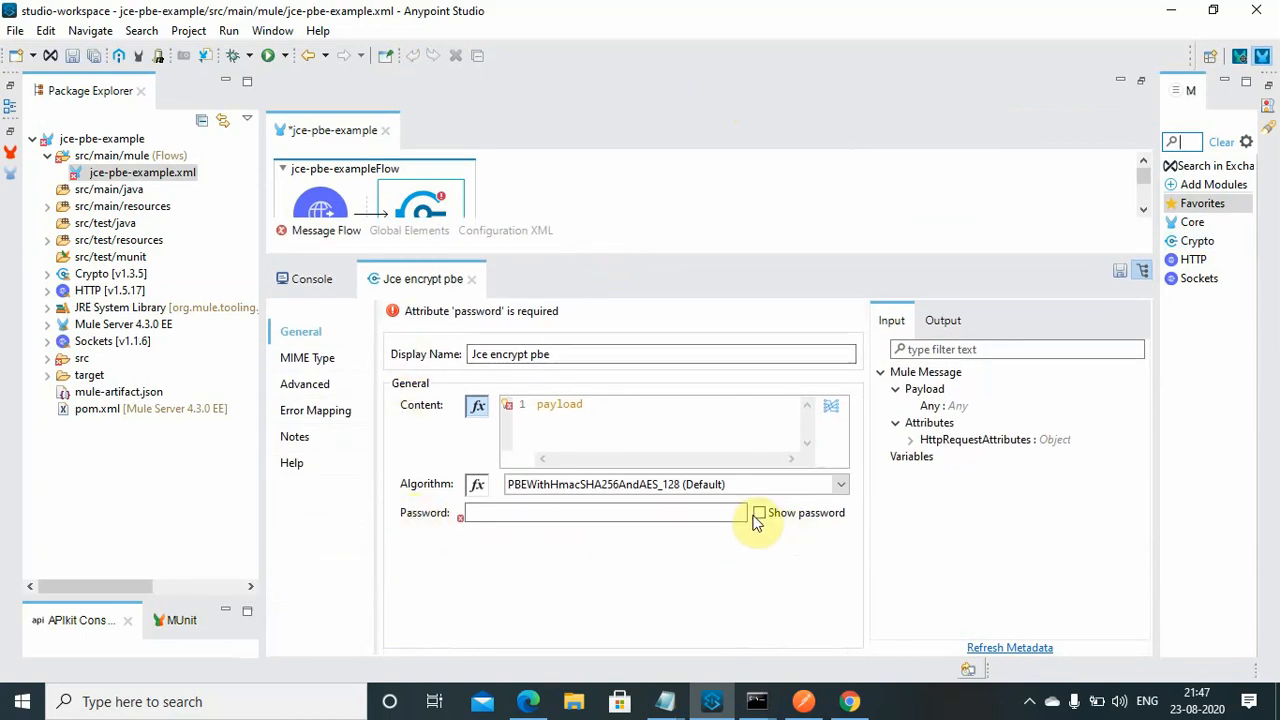
click(760, 512)
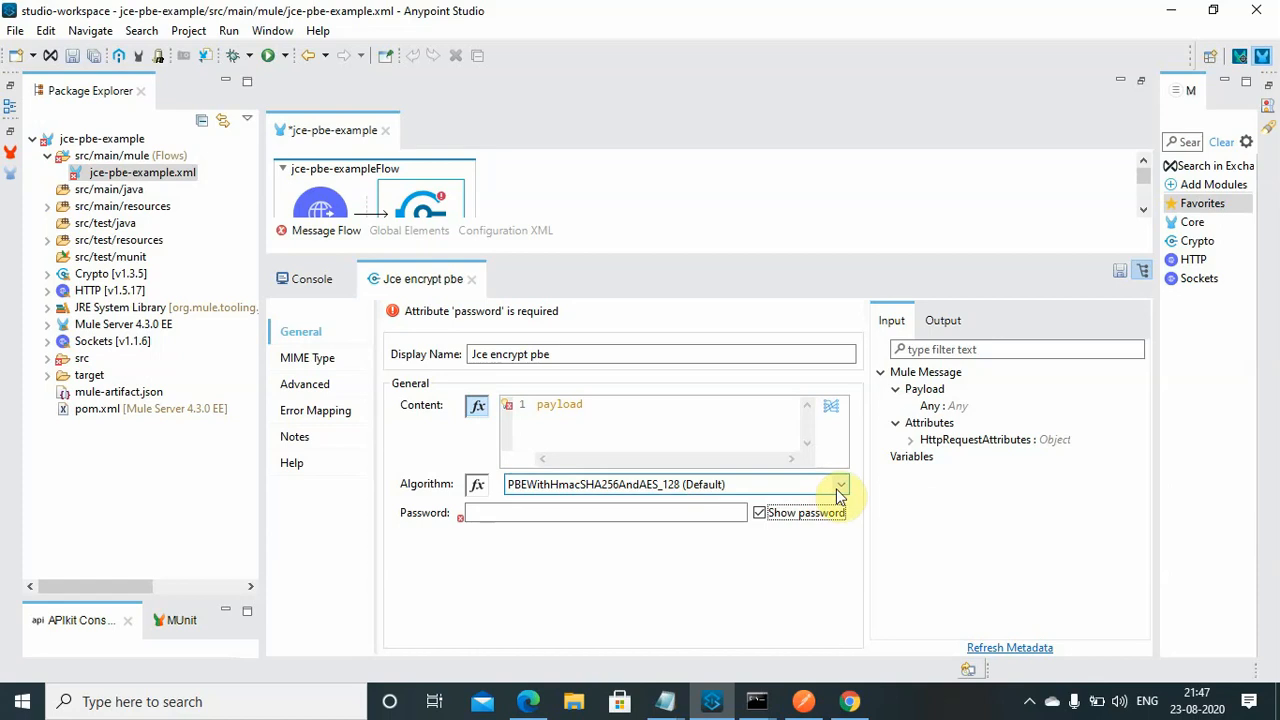
click(840, 484)
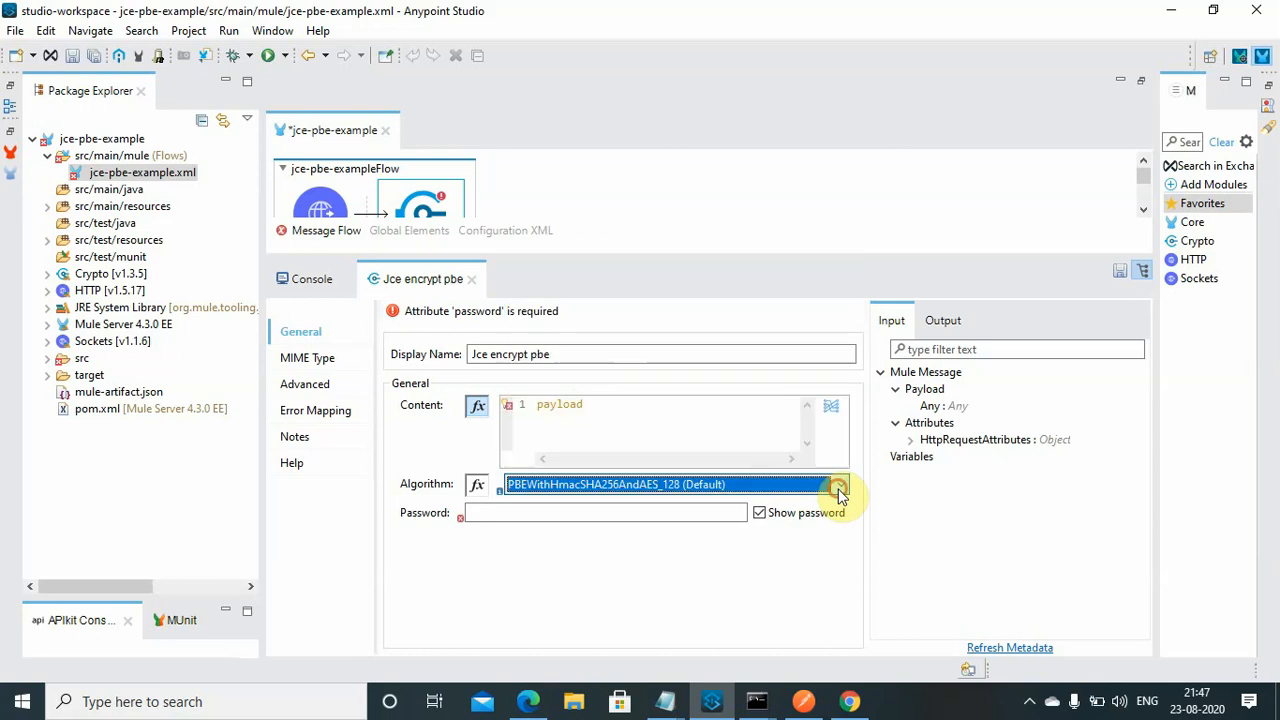
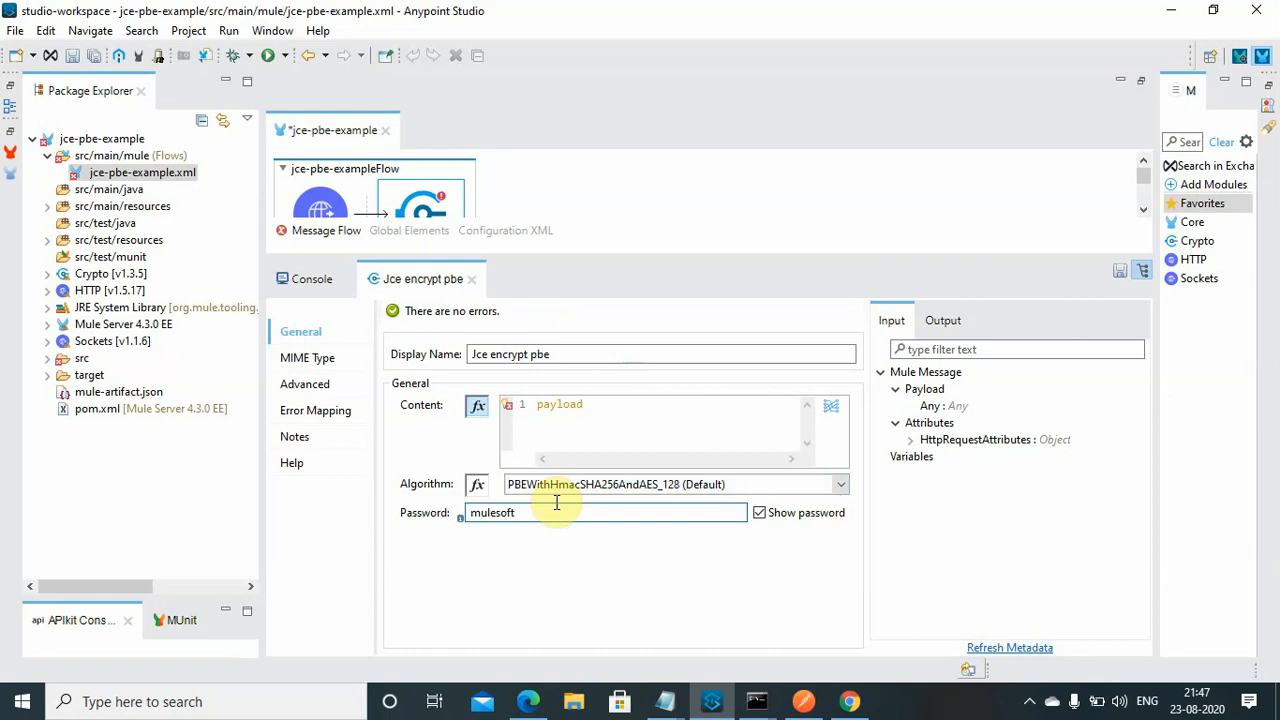
click(760, 512)
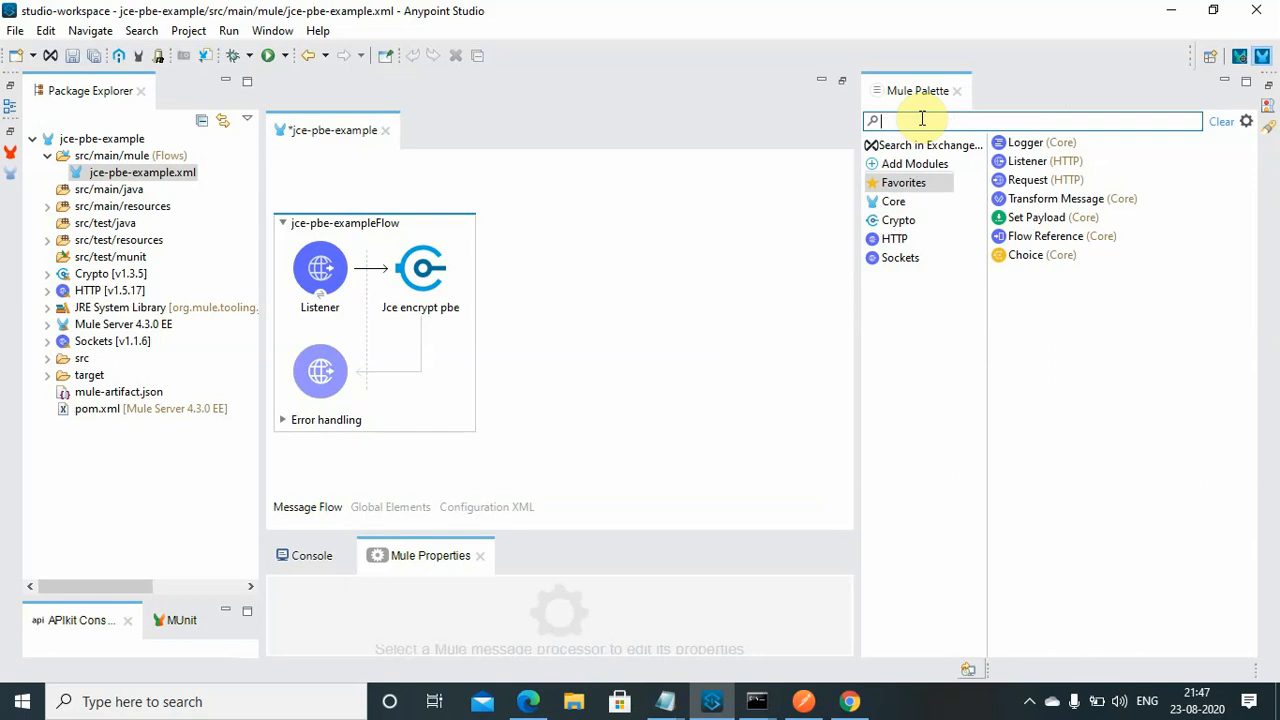
- Add a Transform Message step named Convert To Base 64 to the flow
text(tran)
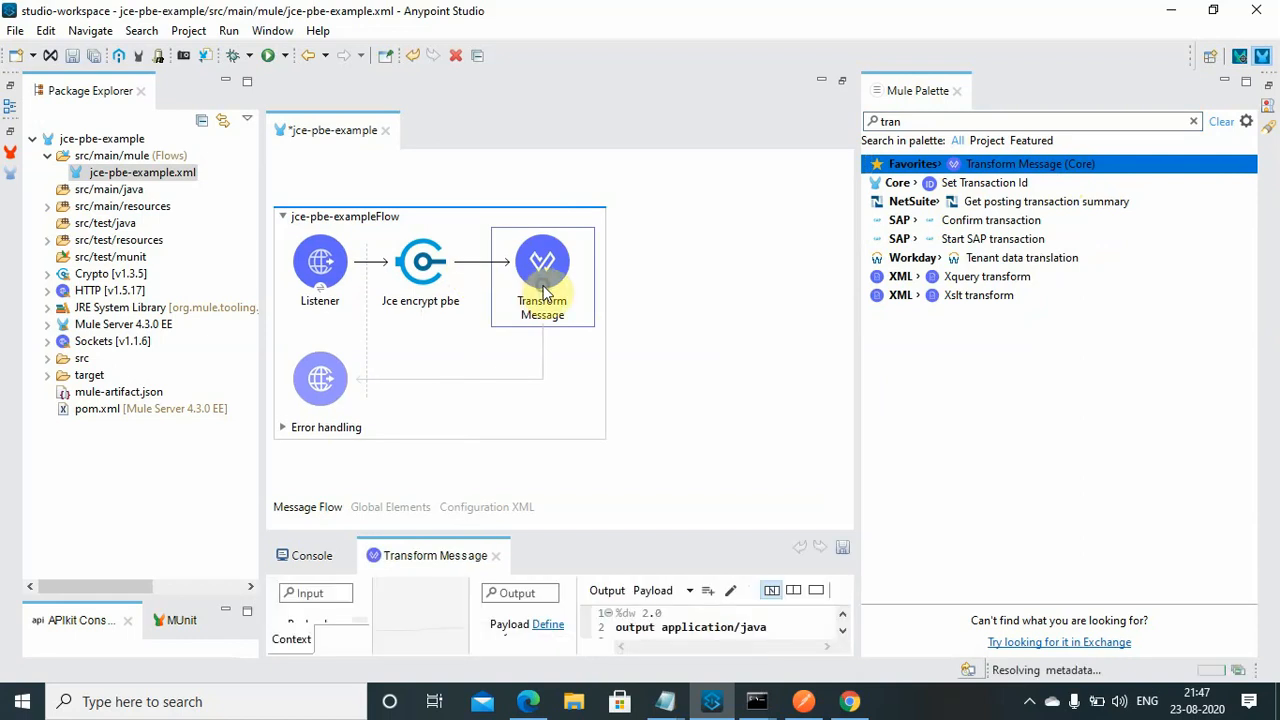
click(542, 260)
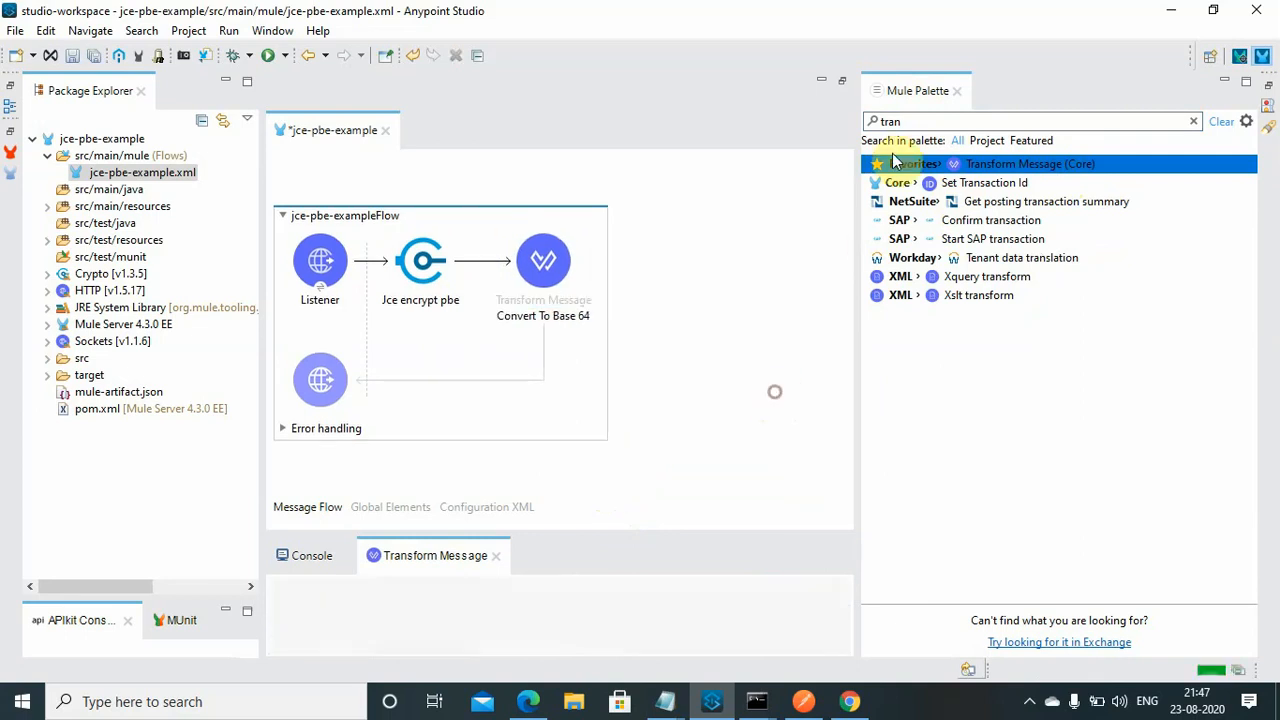
- Add a Logger before it printing 'Encrypted Message: #[payload]'
text(log)
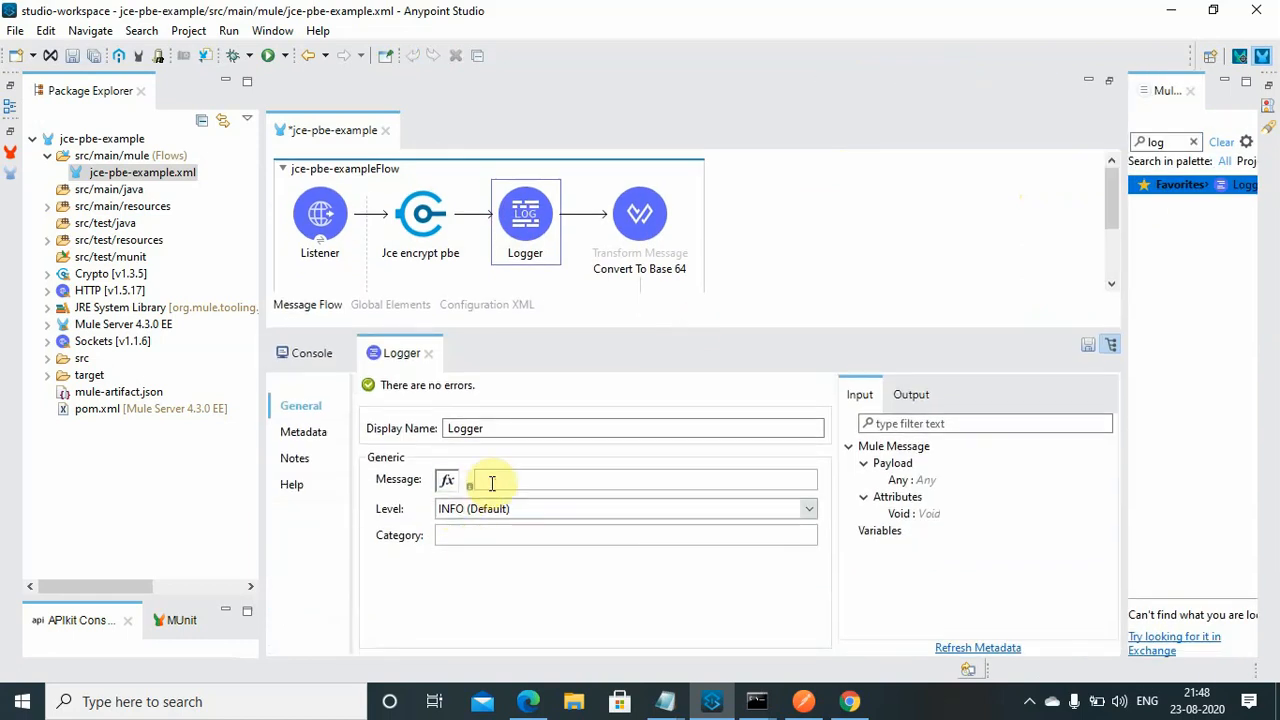
text(Encrypte)
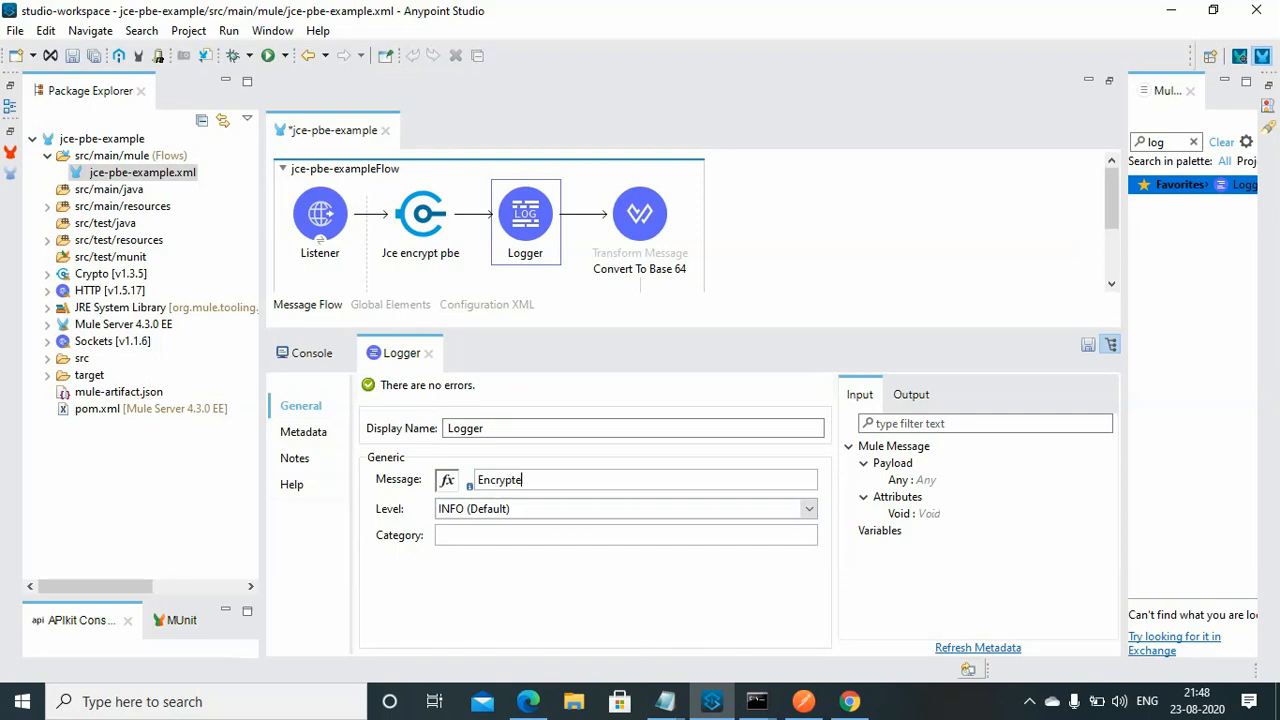
text(d Message:)
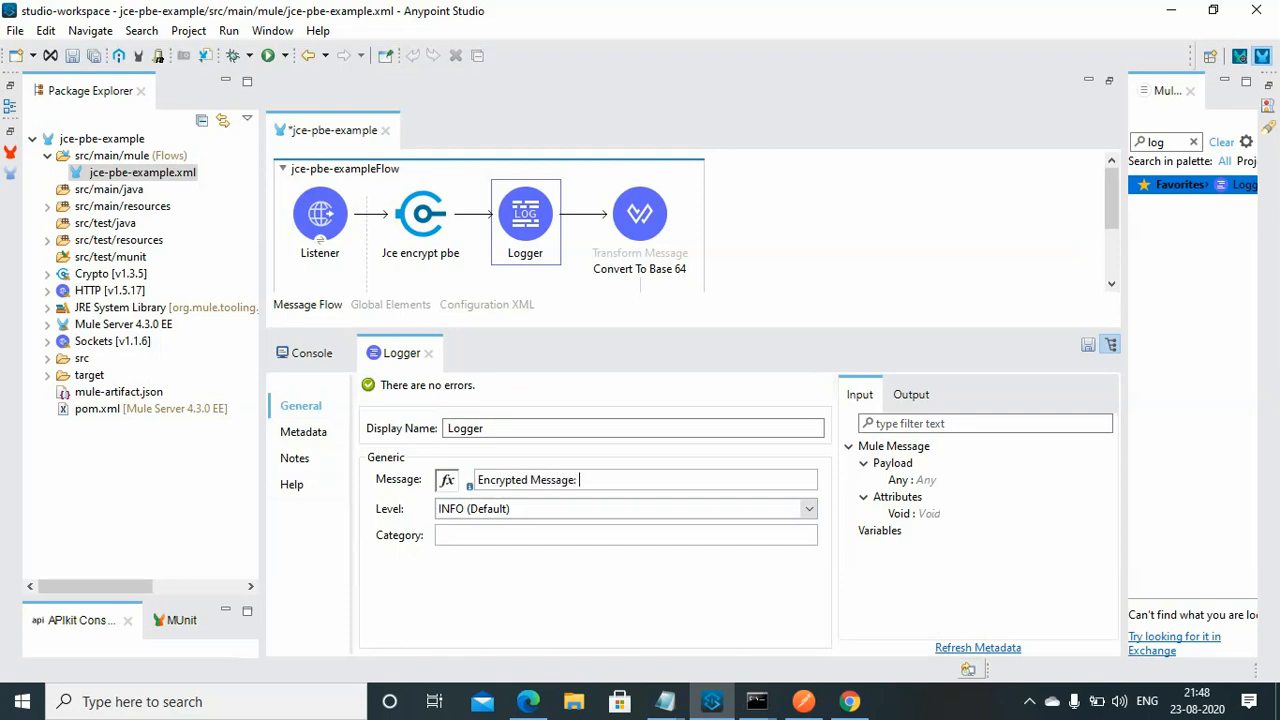
text(#[payload)
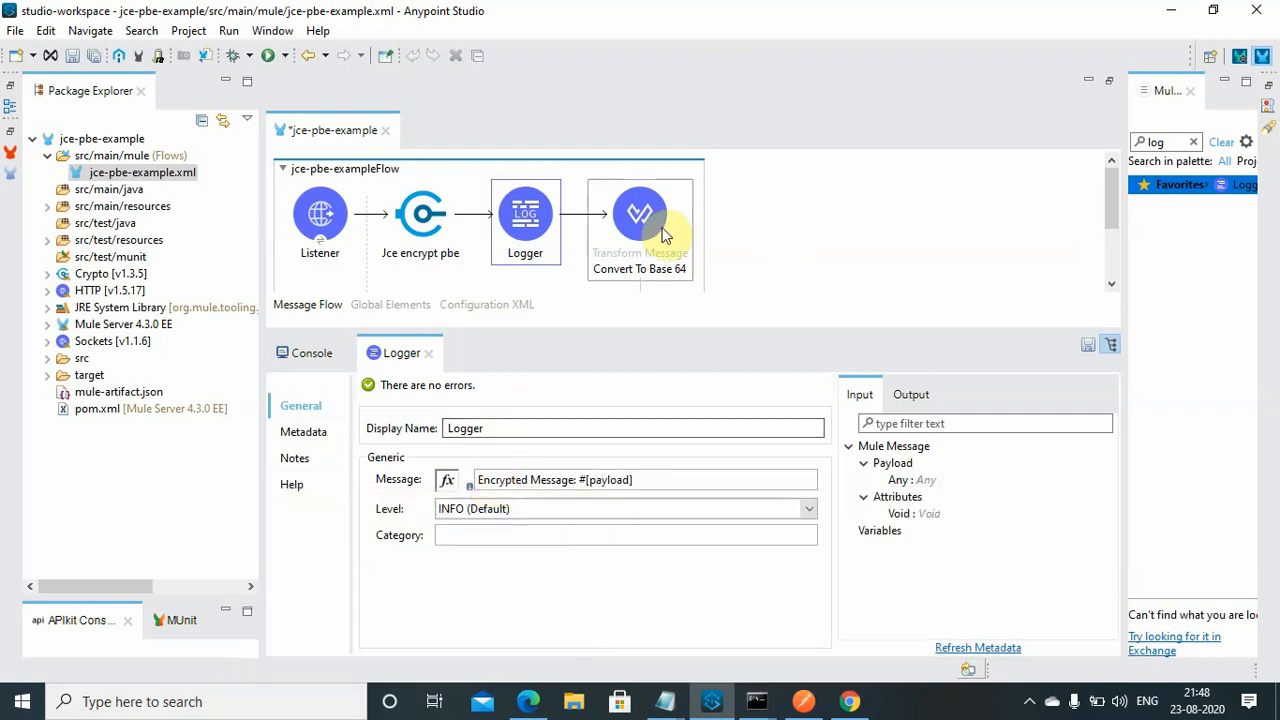
click(640, 212)
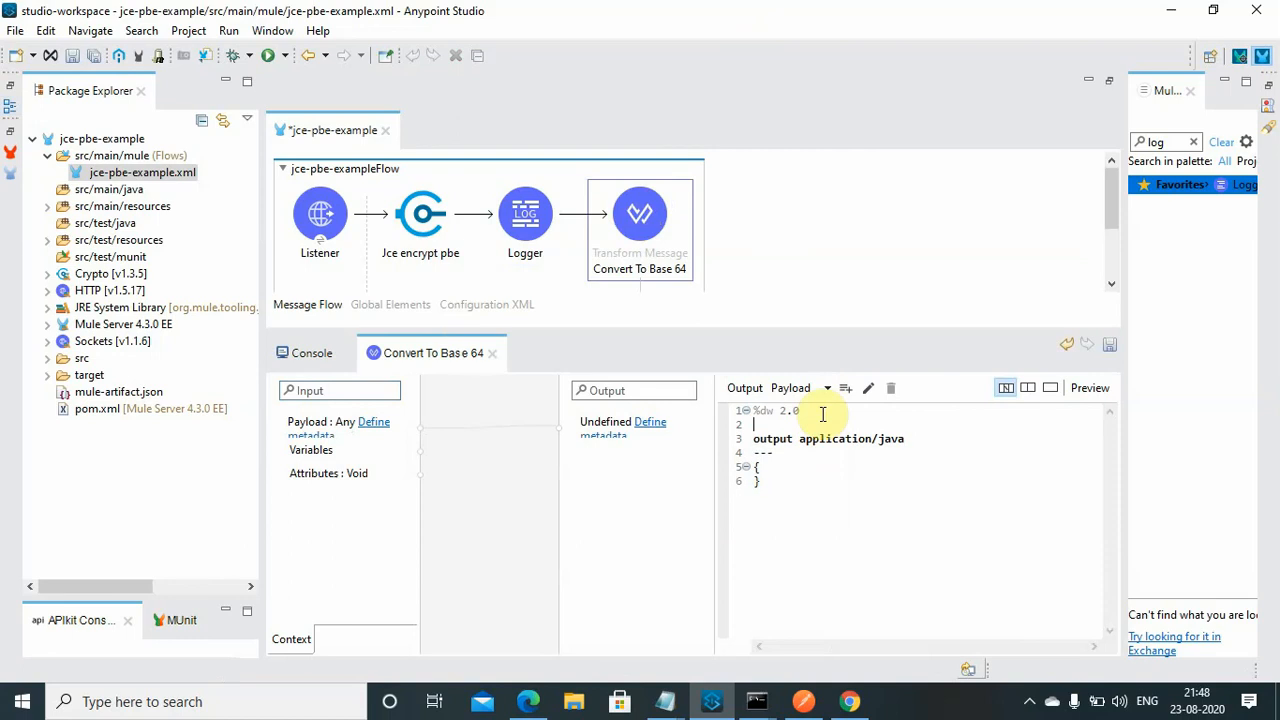
- Import dw::Crypto and toBase64 from dw::core::Binaries in the Convert To Base 64 script
text(import)
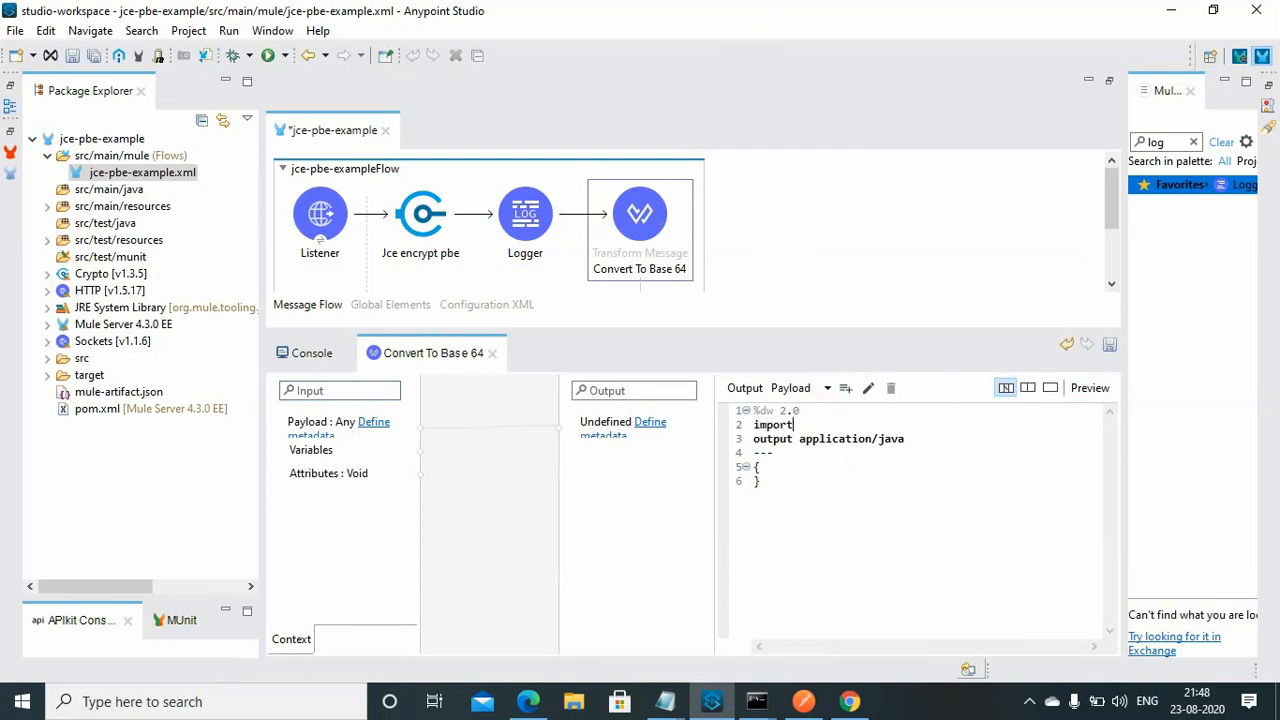
text(dw::)
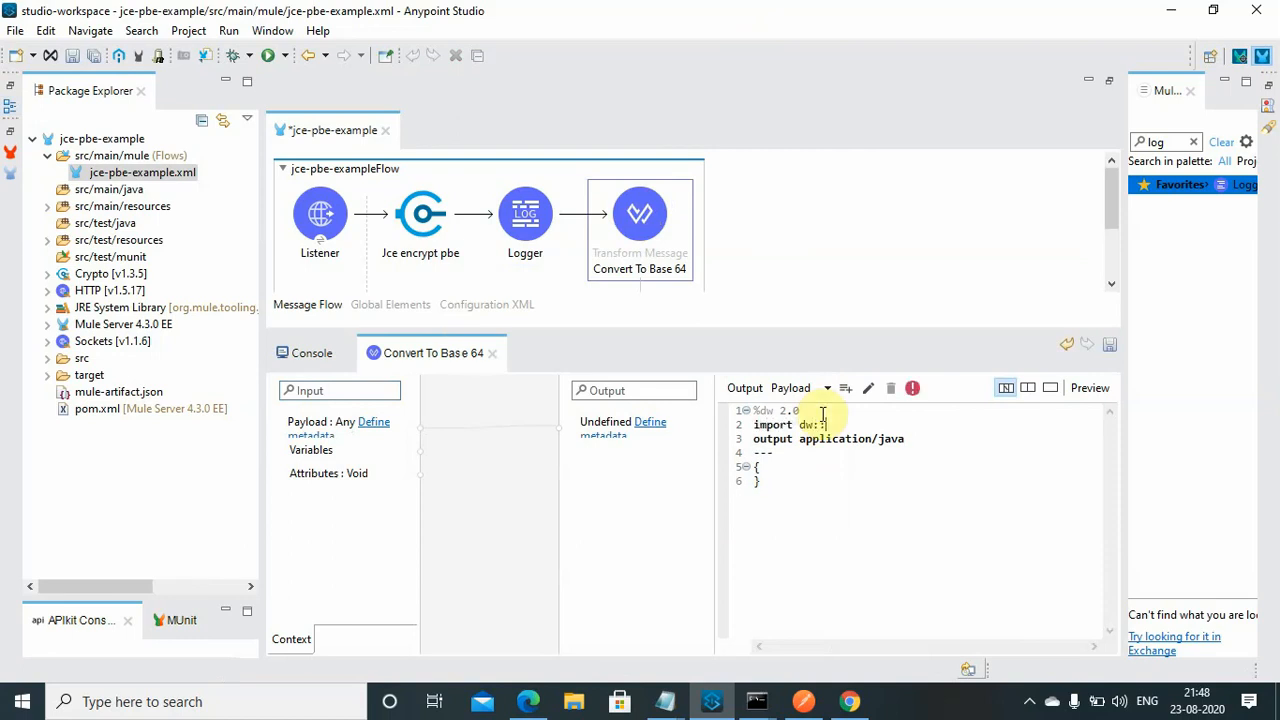
text(Crypto)
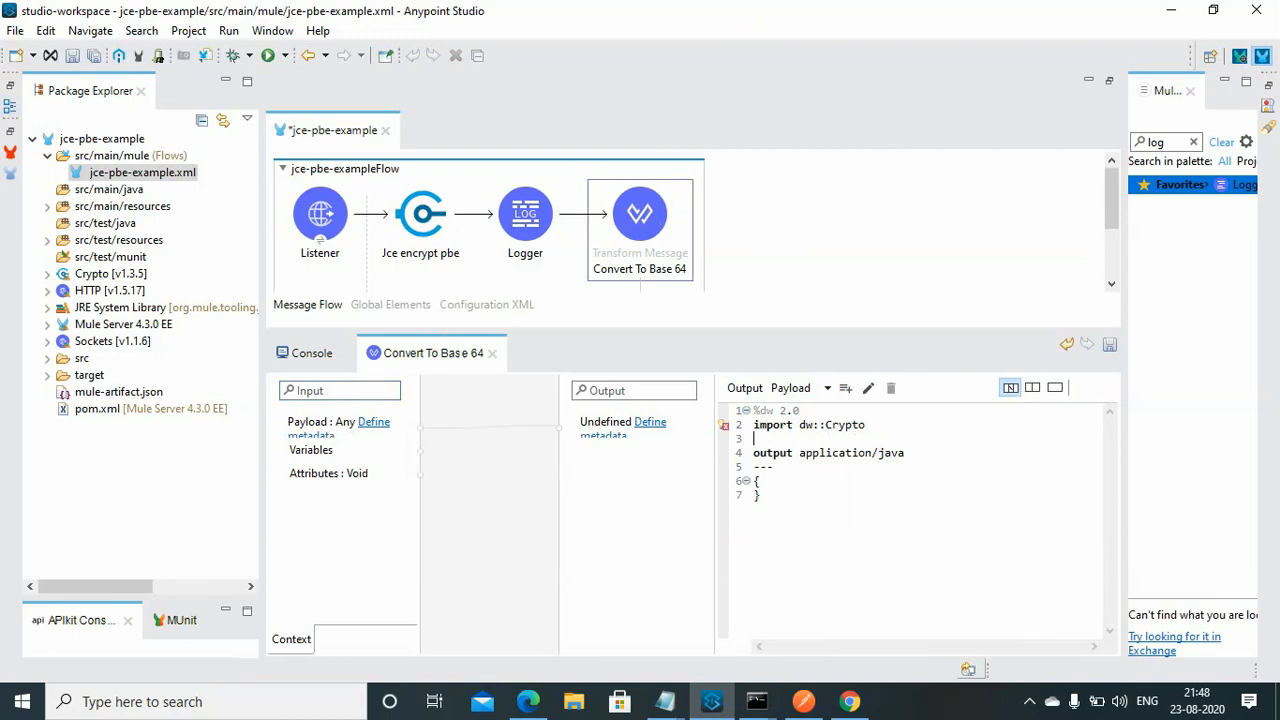
text(import)
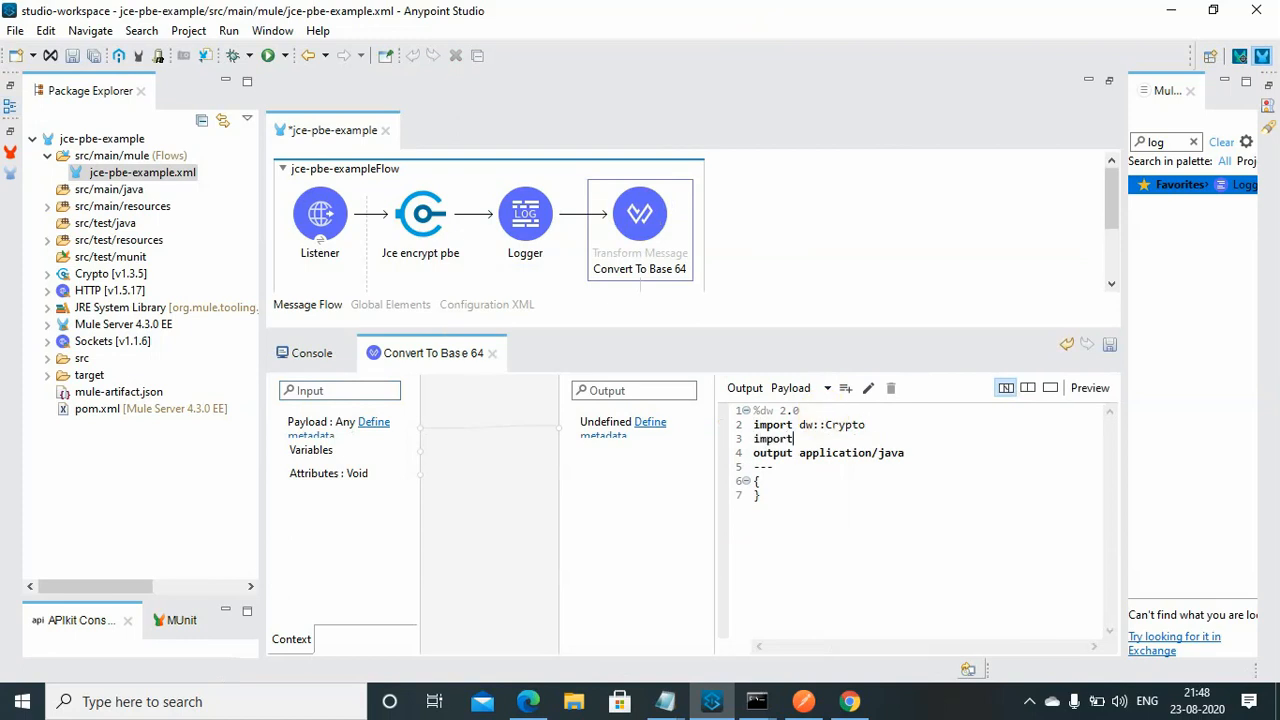
text(toB)
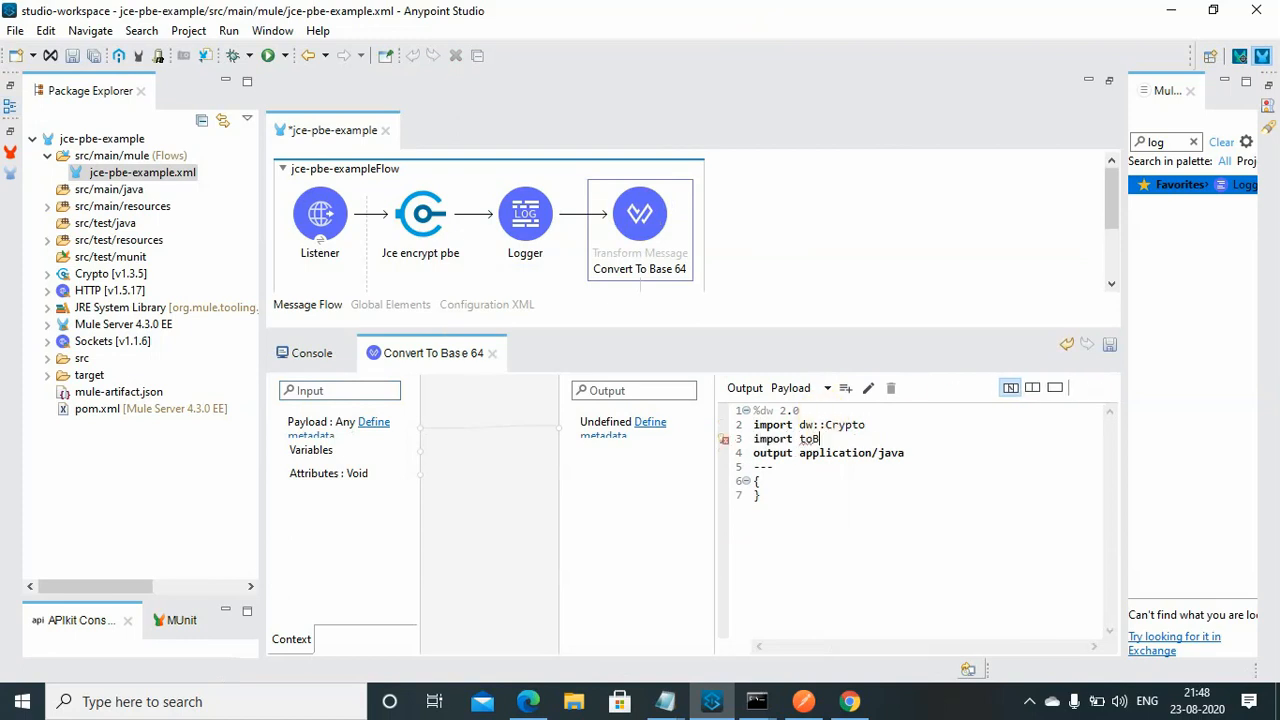
text(ase64)
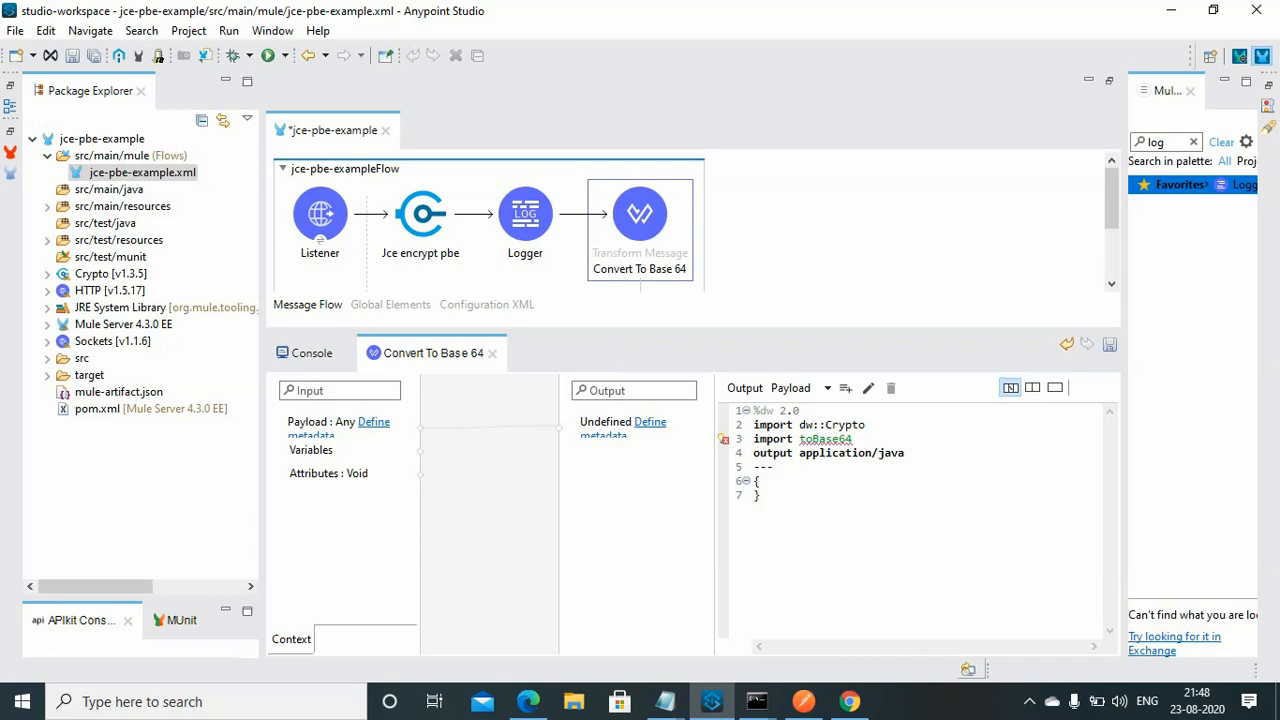
text(from d)
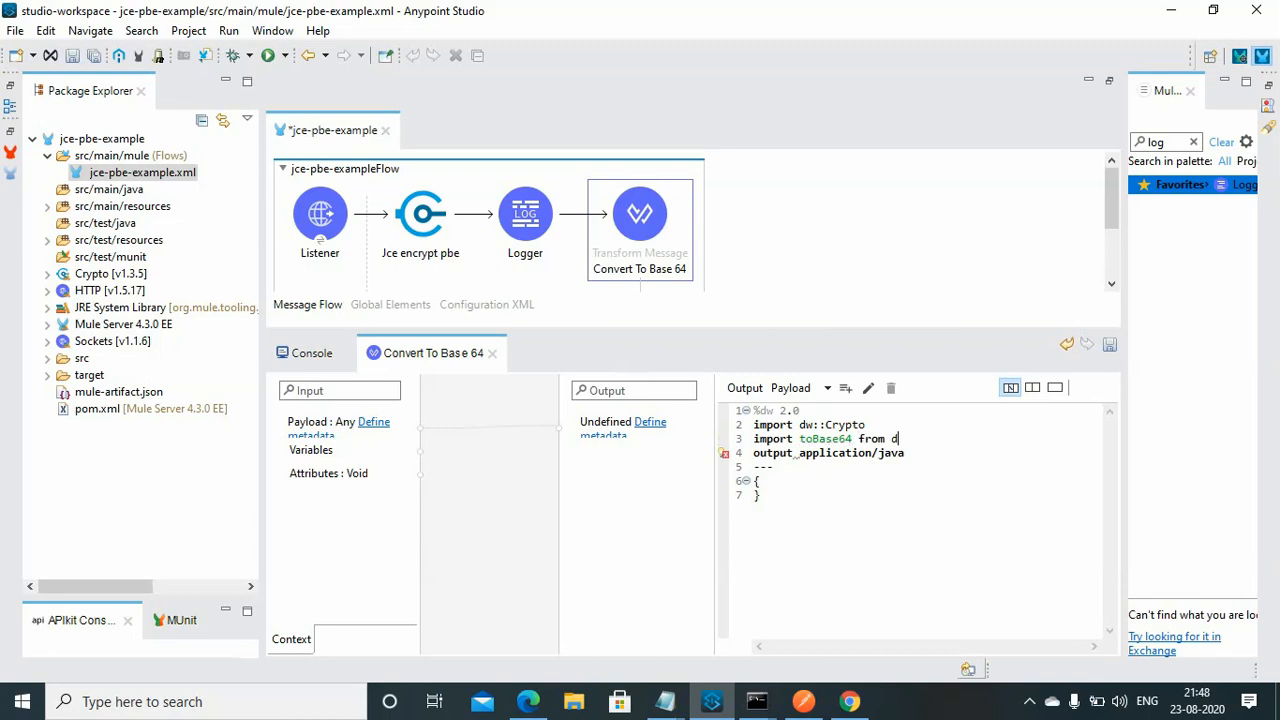
text(w::core::Binaries)
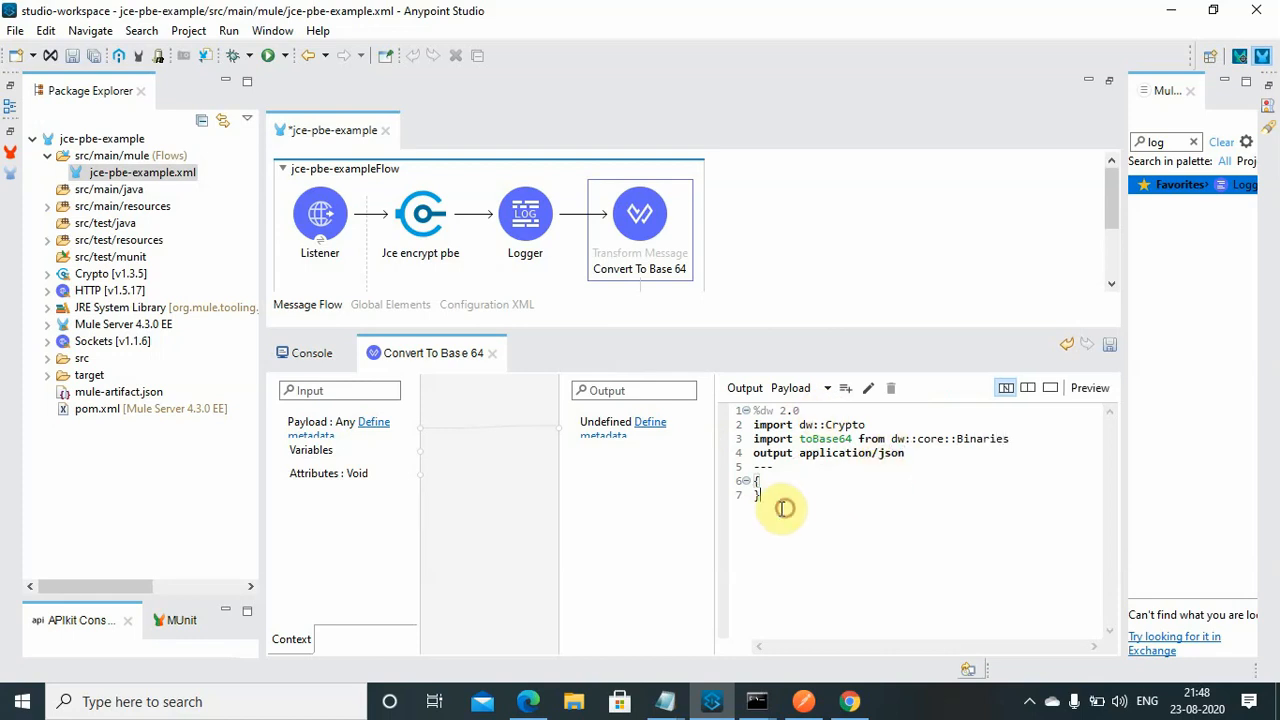
- Set the script body to toBase64(payload) with JSON output
double_click(824, 438)
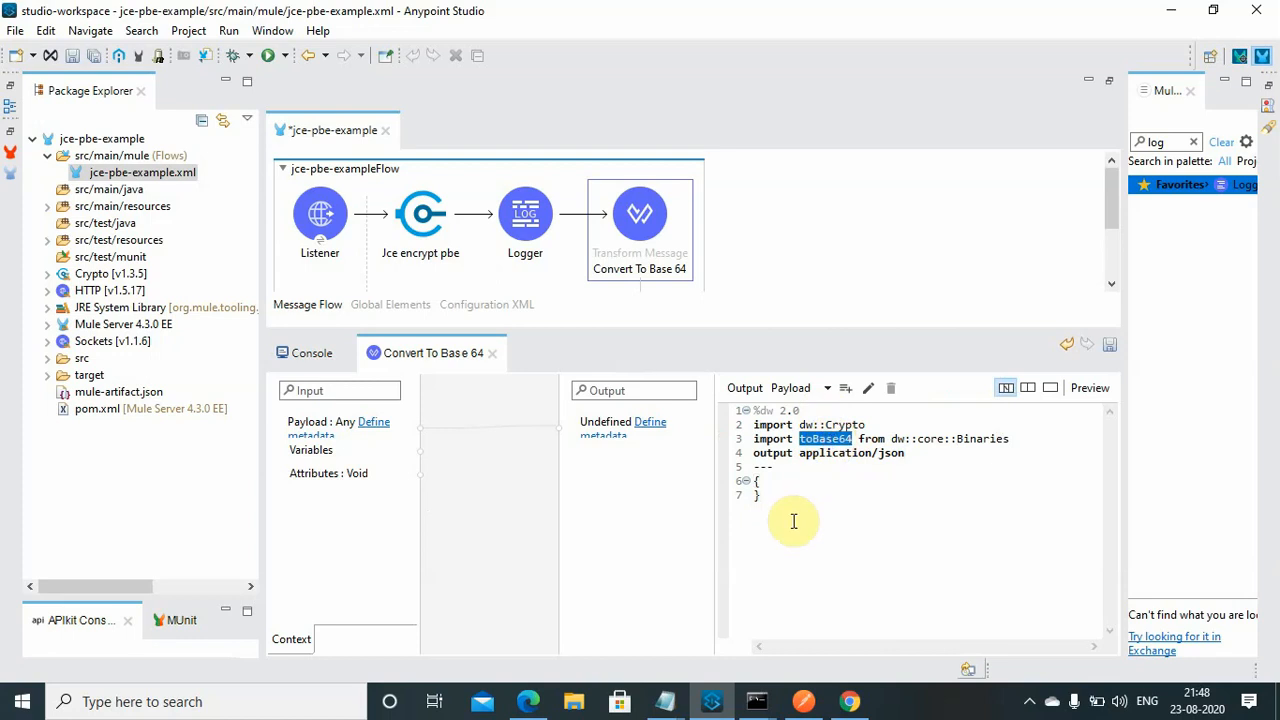
text(toBase64(pay)
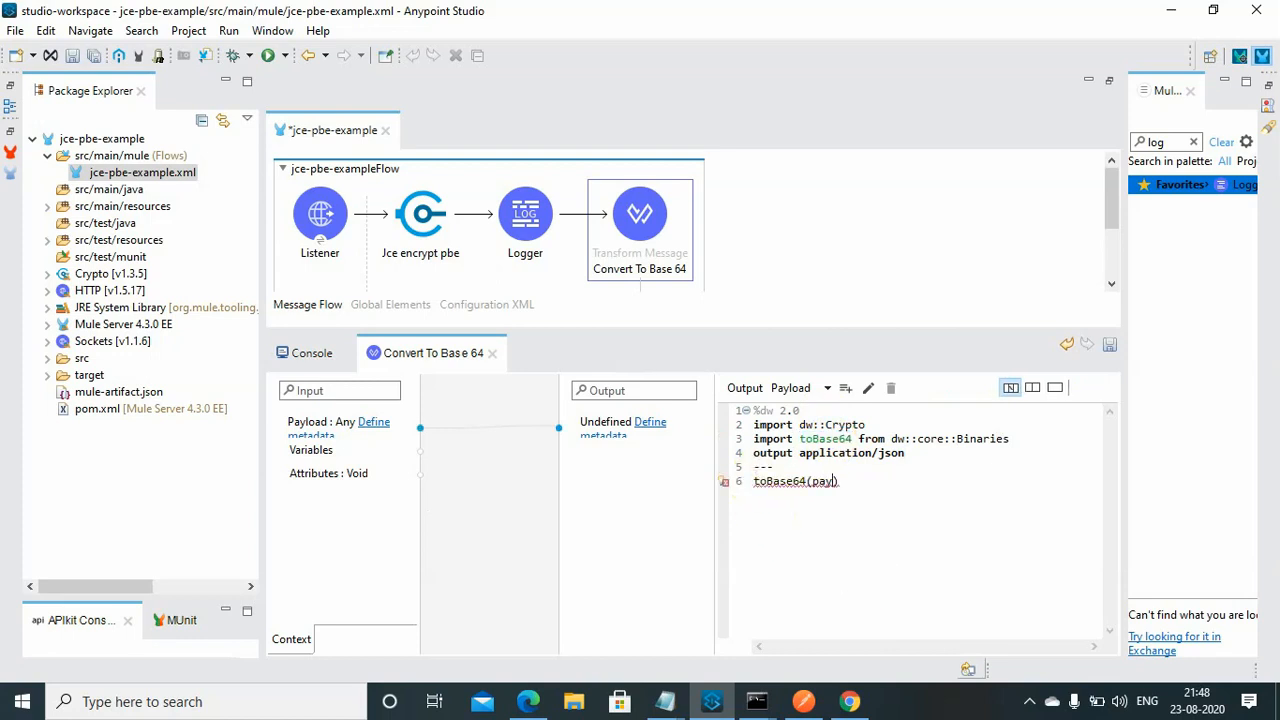
text(load)
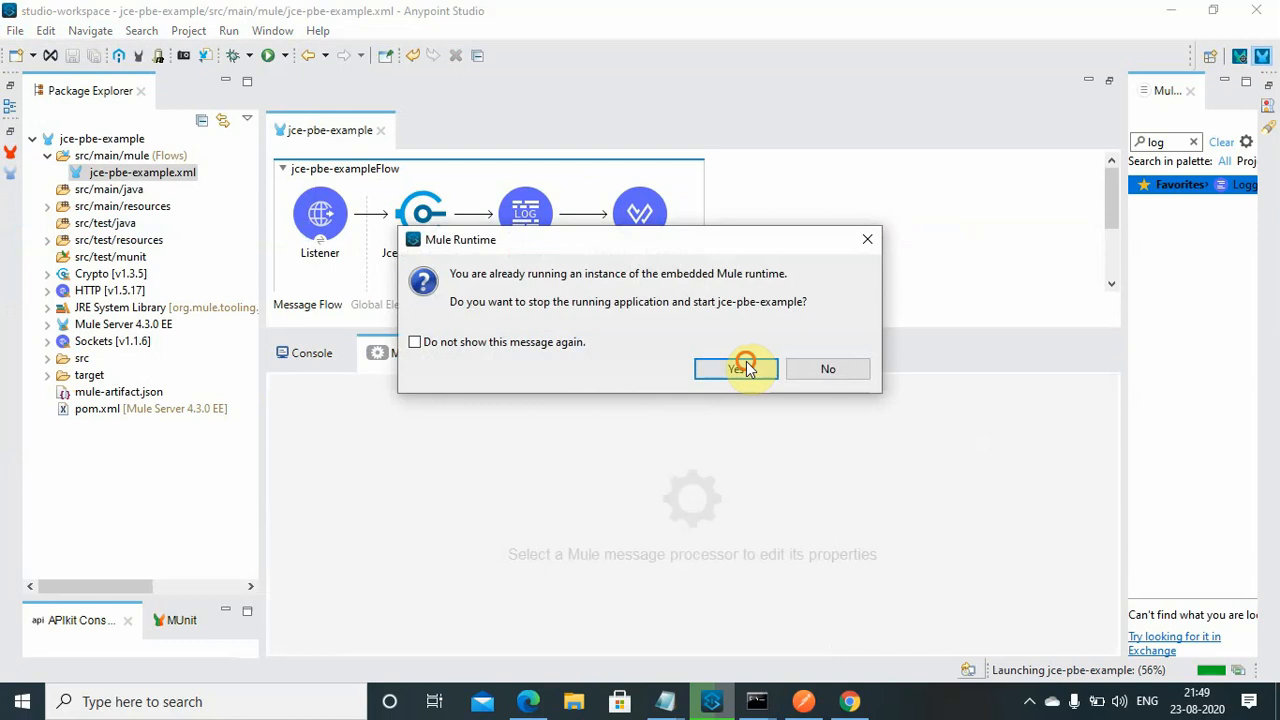
- Stop the running Mule app and launch jce-pbe-example
click(736, 368)
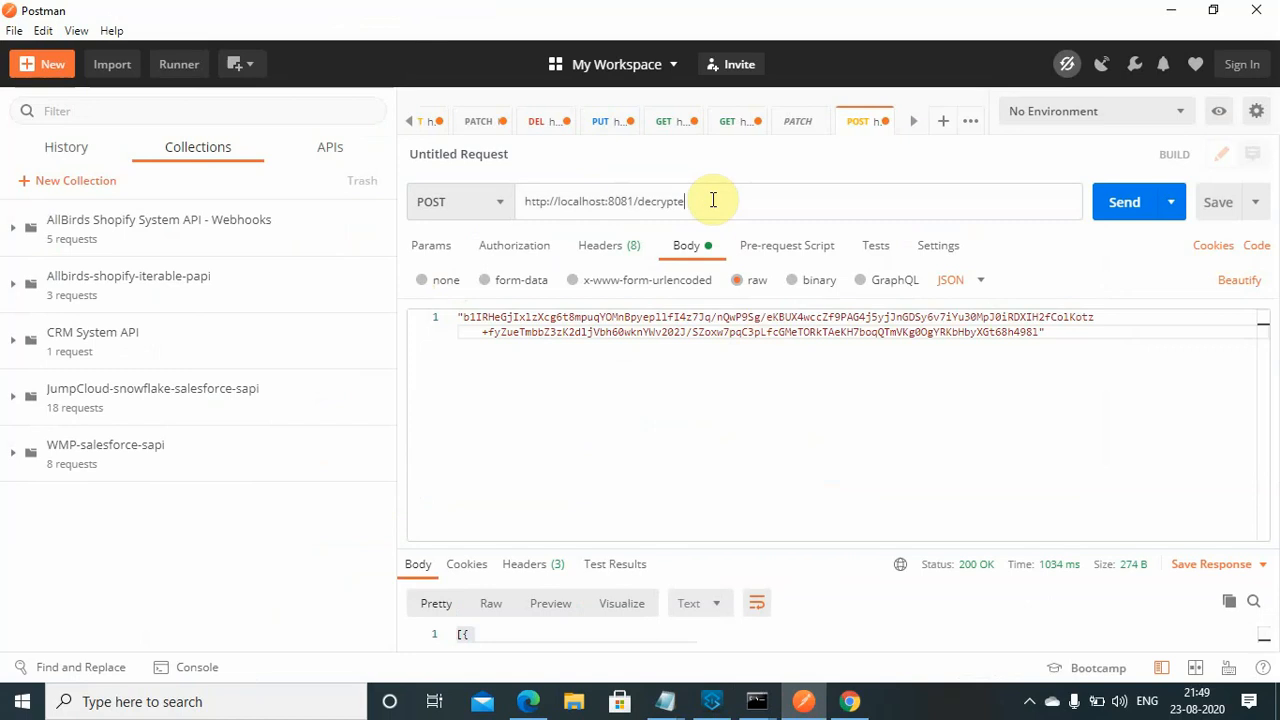
key(Backspace)
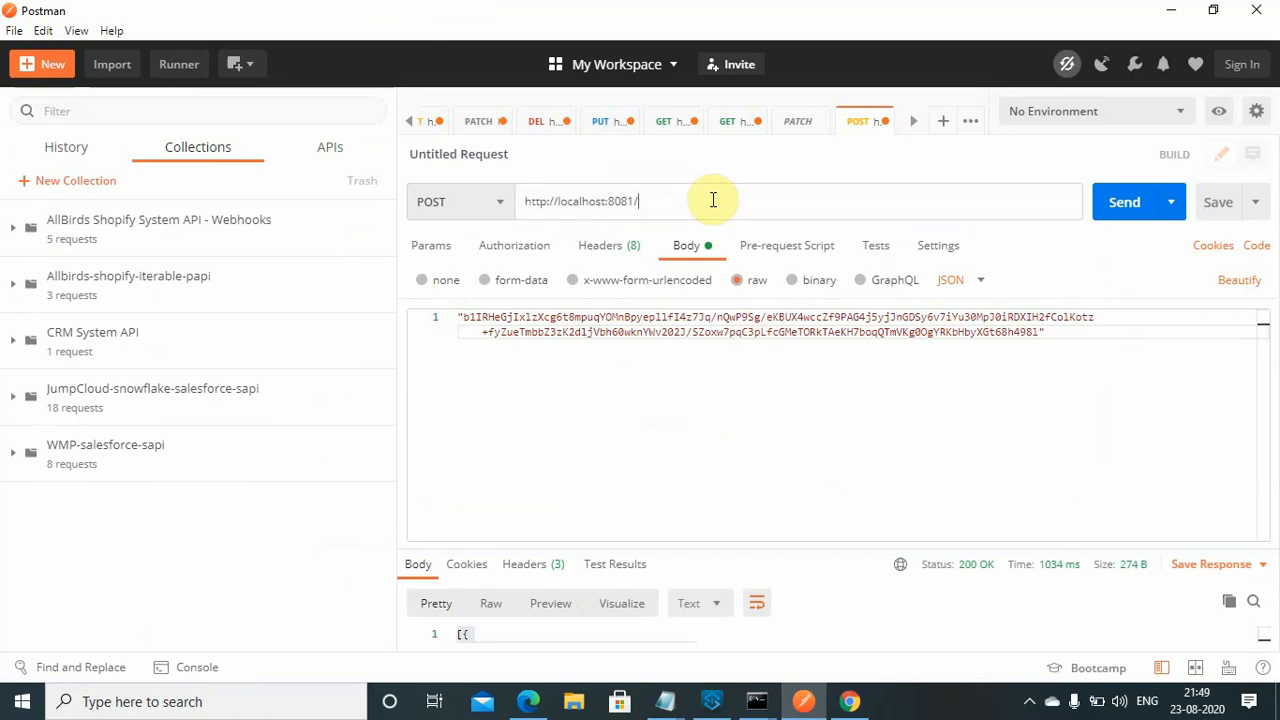
text(encrypt)
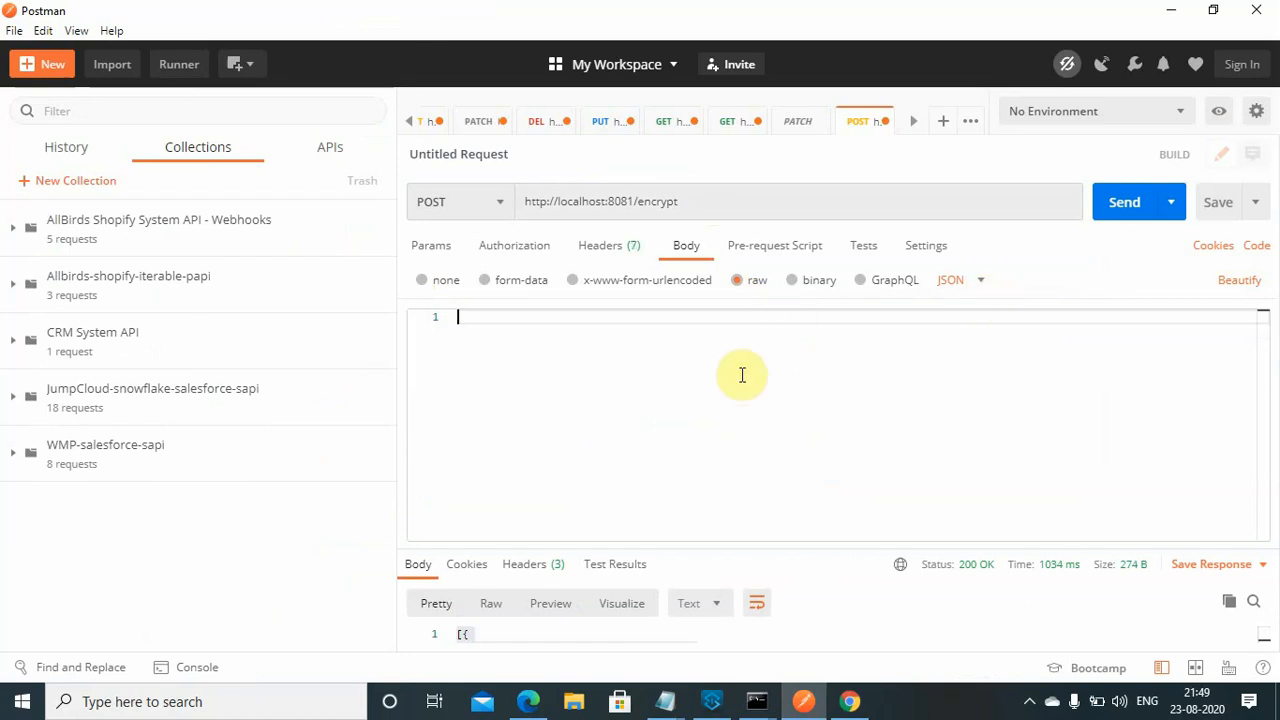
key(enter)
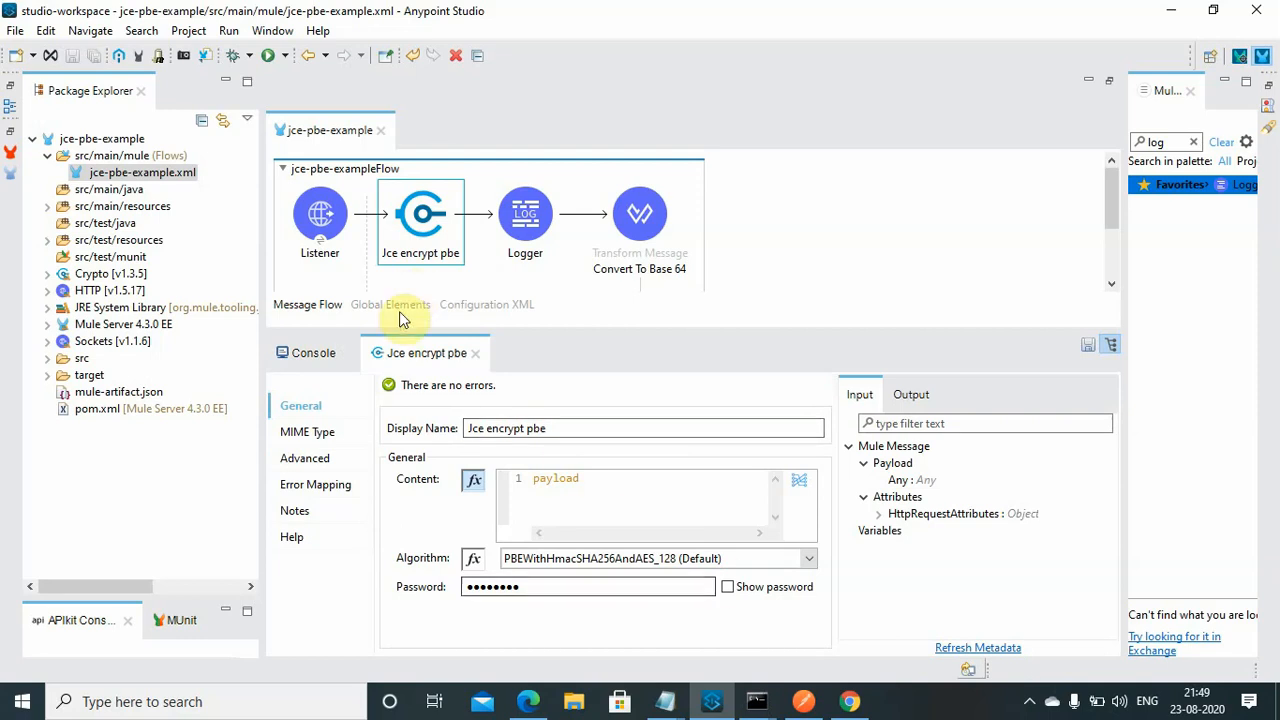
- Inspect the Configuration XML and the console's deployment error on crypto:jce-encrypt-pbe
click(486, 304)
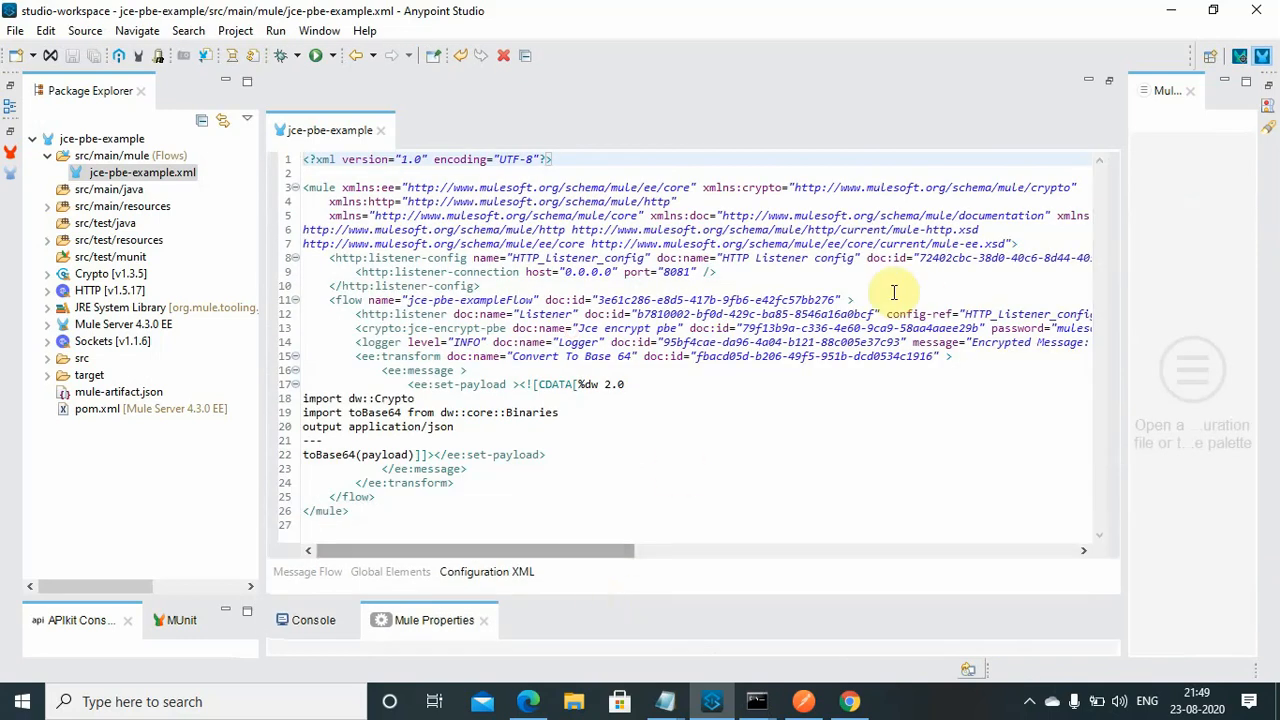
click(308, 572)
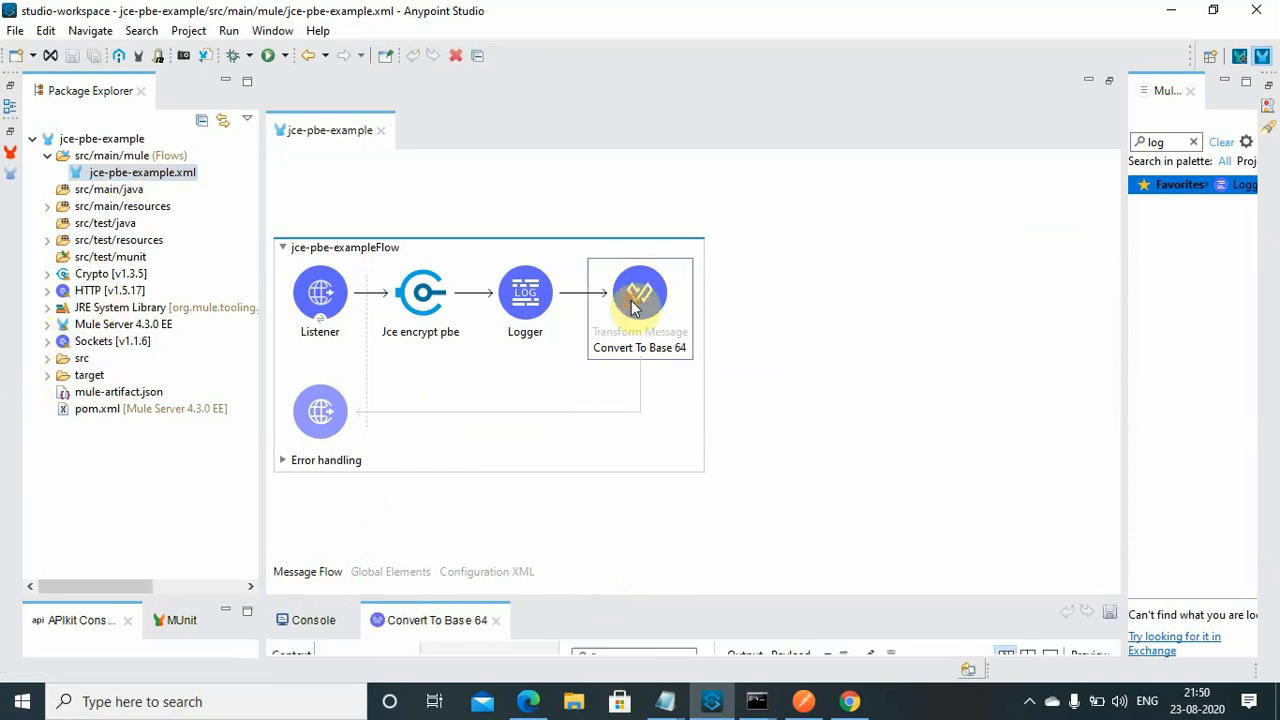
double_click(640, 292)
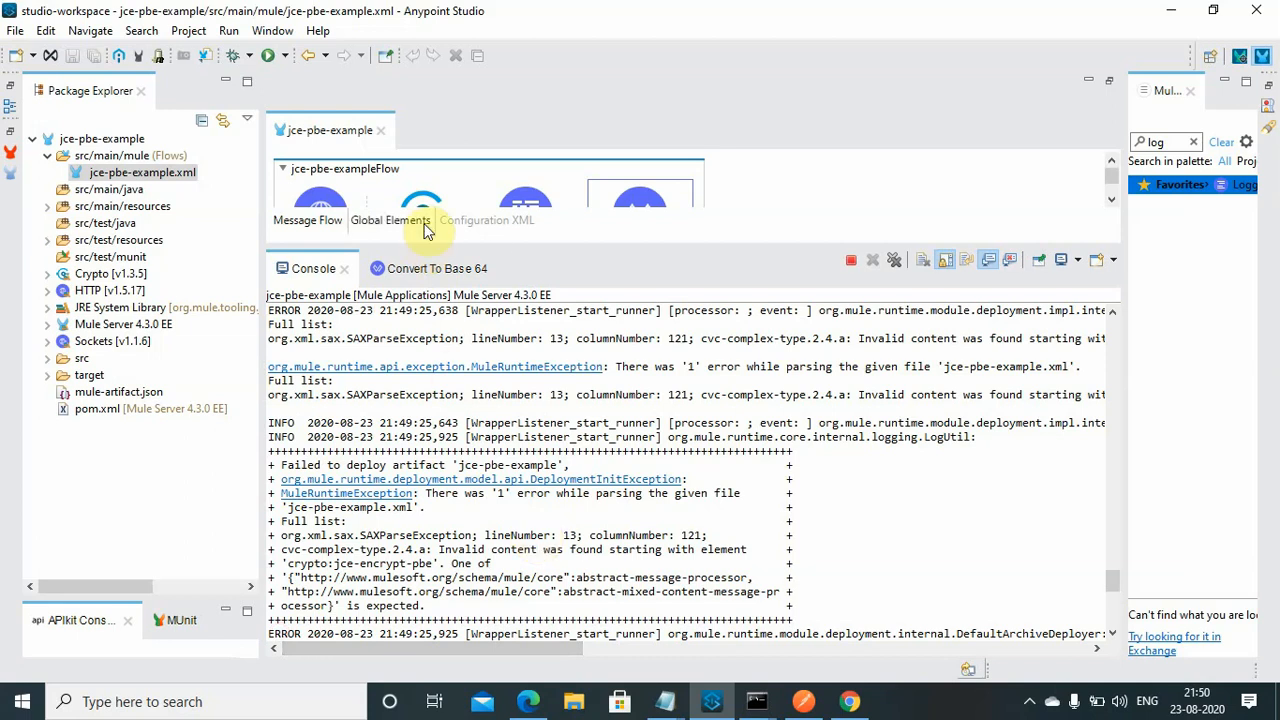
click(488, 220)
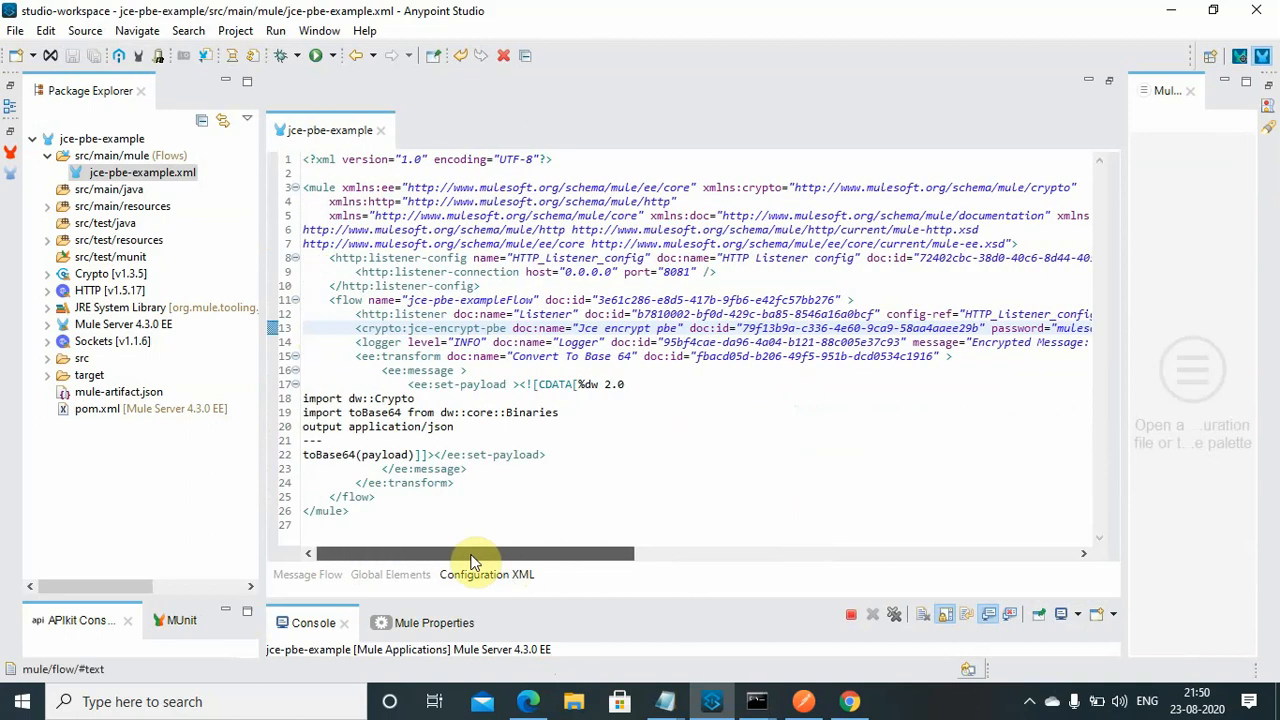
click(308, 574)
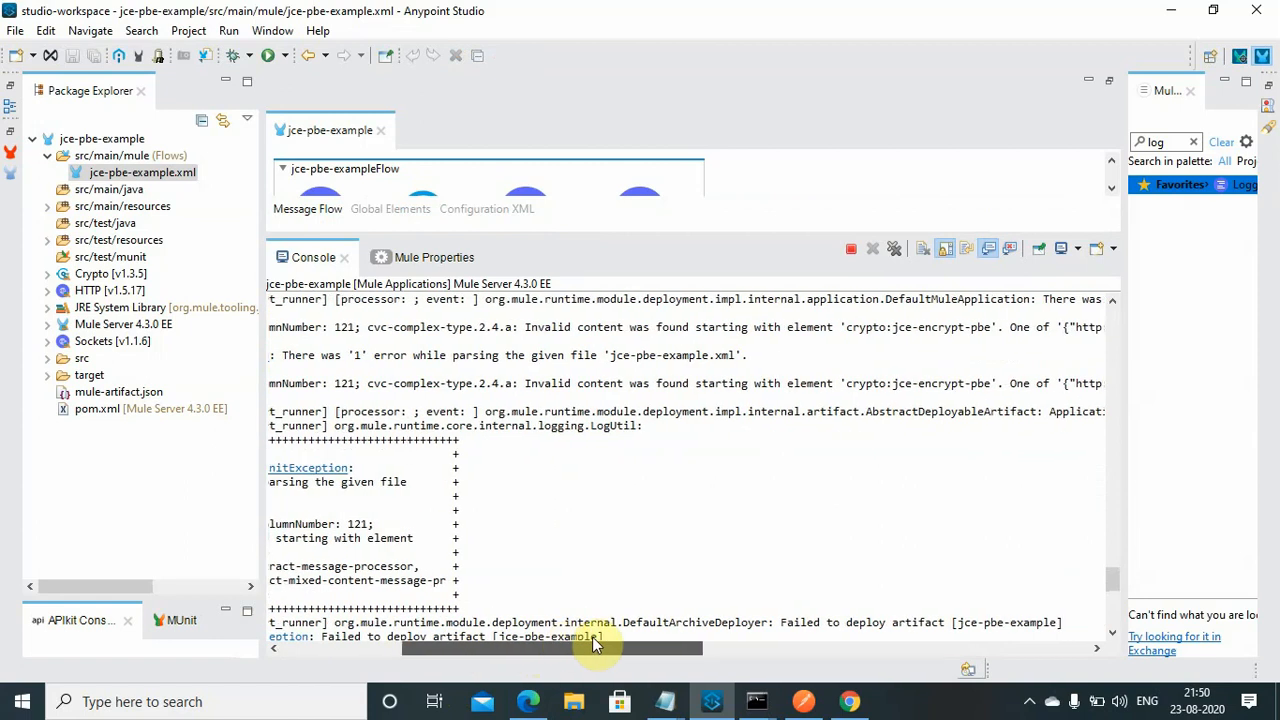
drag(600, 648, 790, 648)
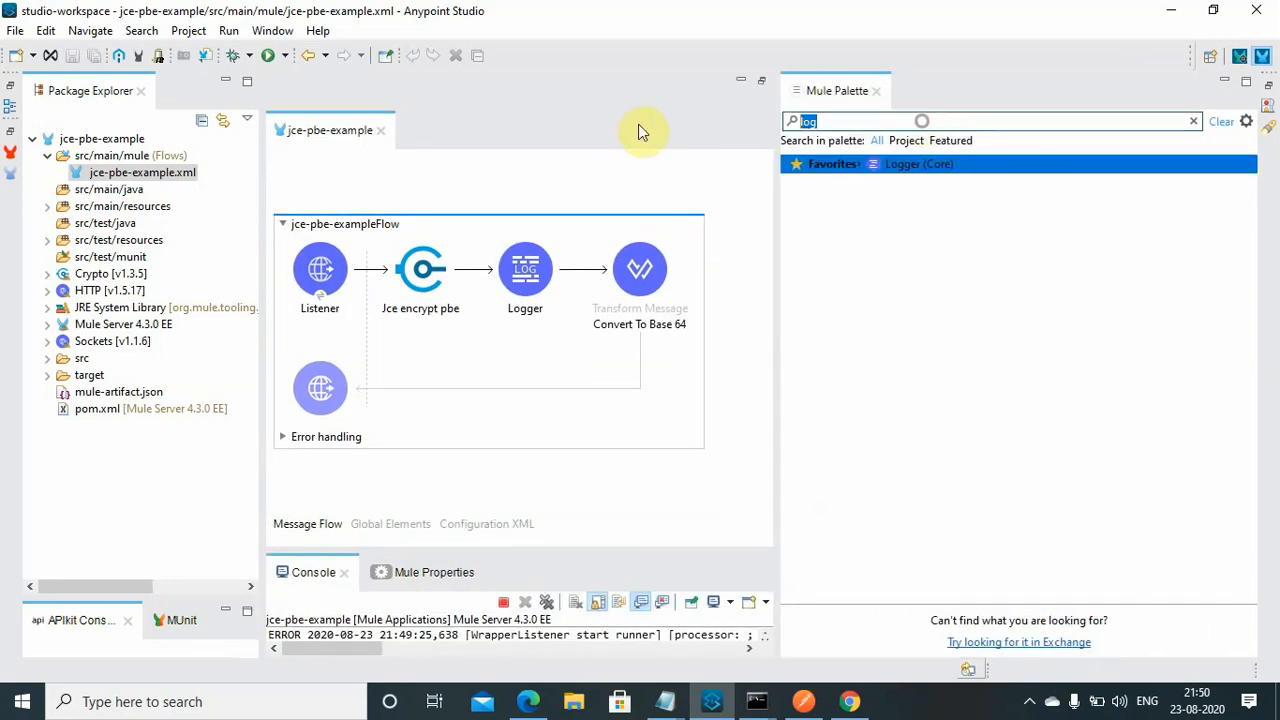
- Re-add the Crypto component, redeploy and confirm jce-pbe-example reports Started
text(cr)
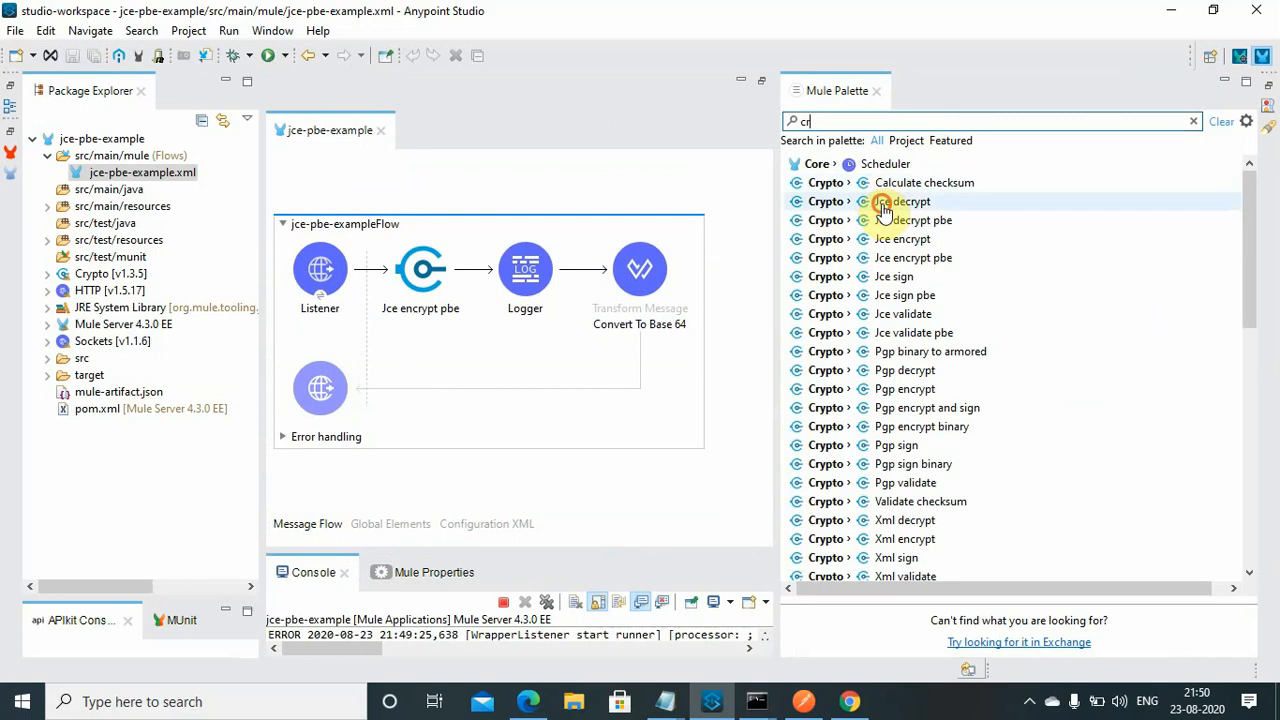
drag(900, 200, 394, 428)
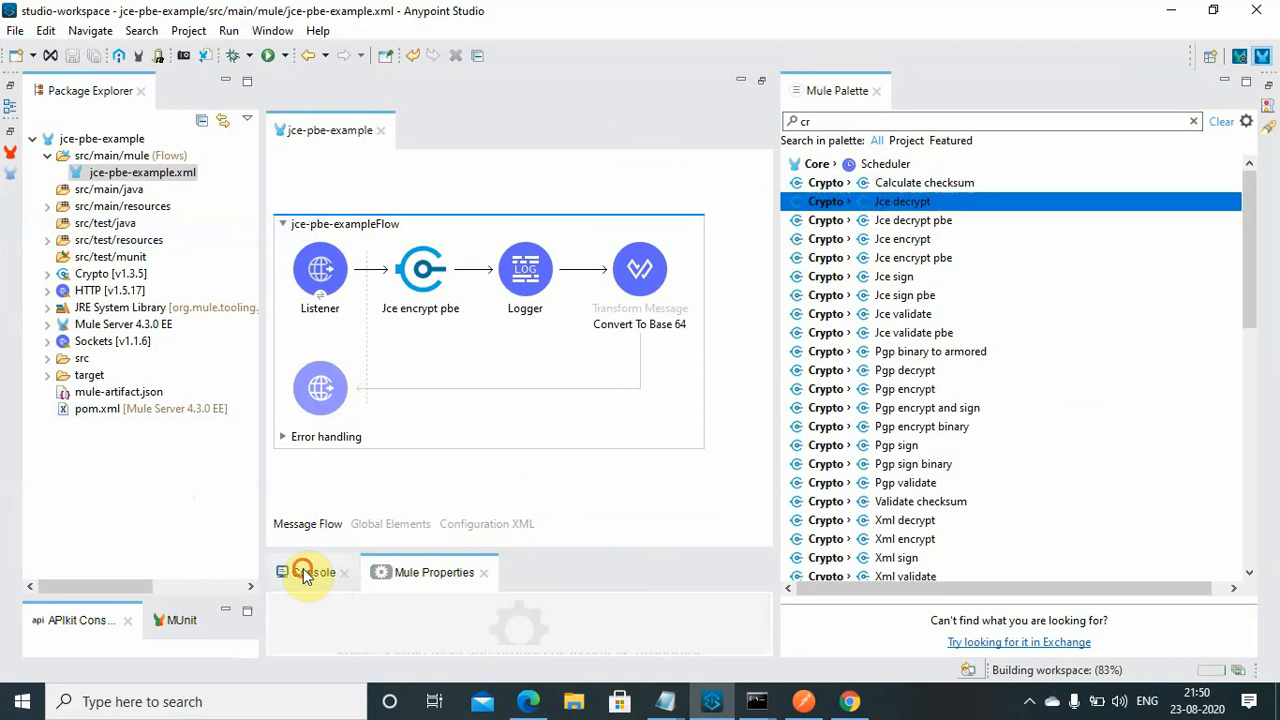
click(316, 572)
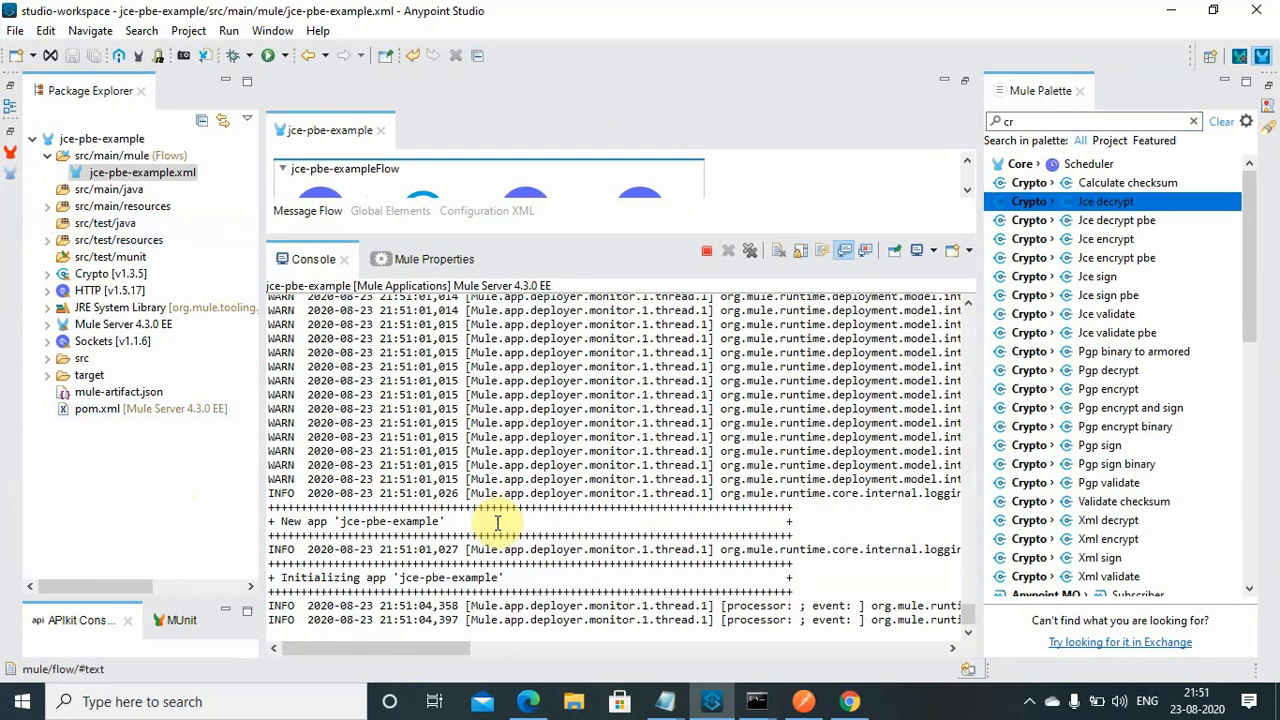
scroll(down, 3)
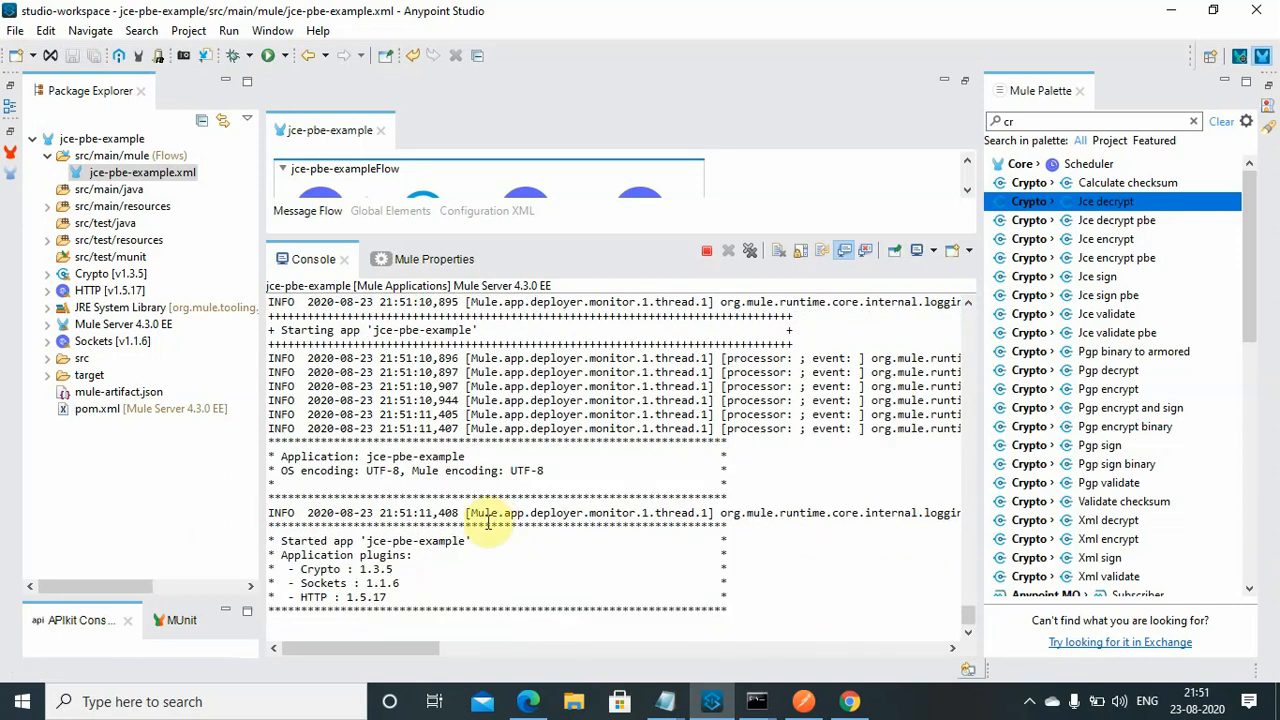
click(804, 700)
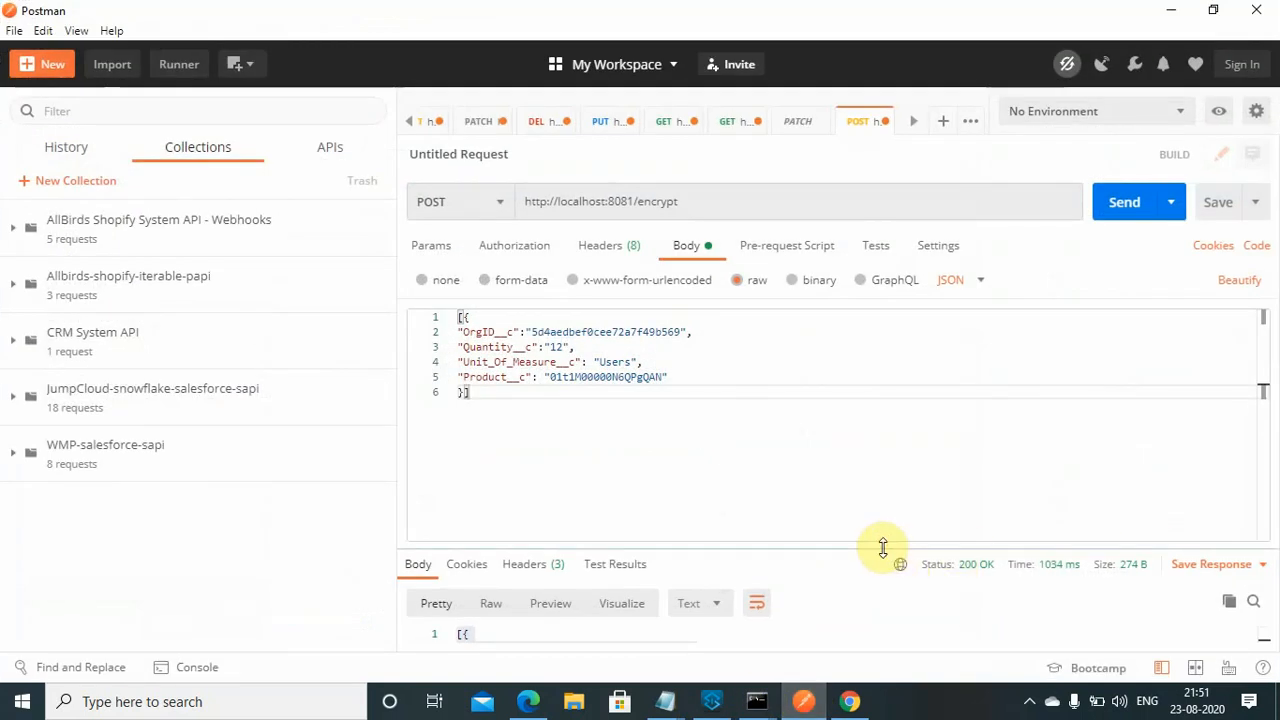
- Send POST /encrypt with the JSON order body and select the returned base64 encrypted string
click(1124, 200)
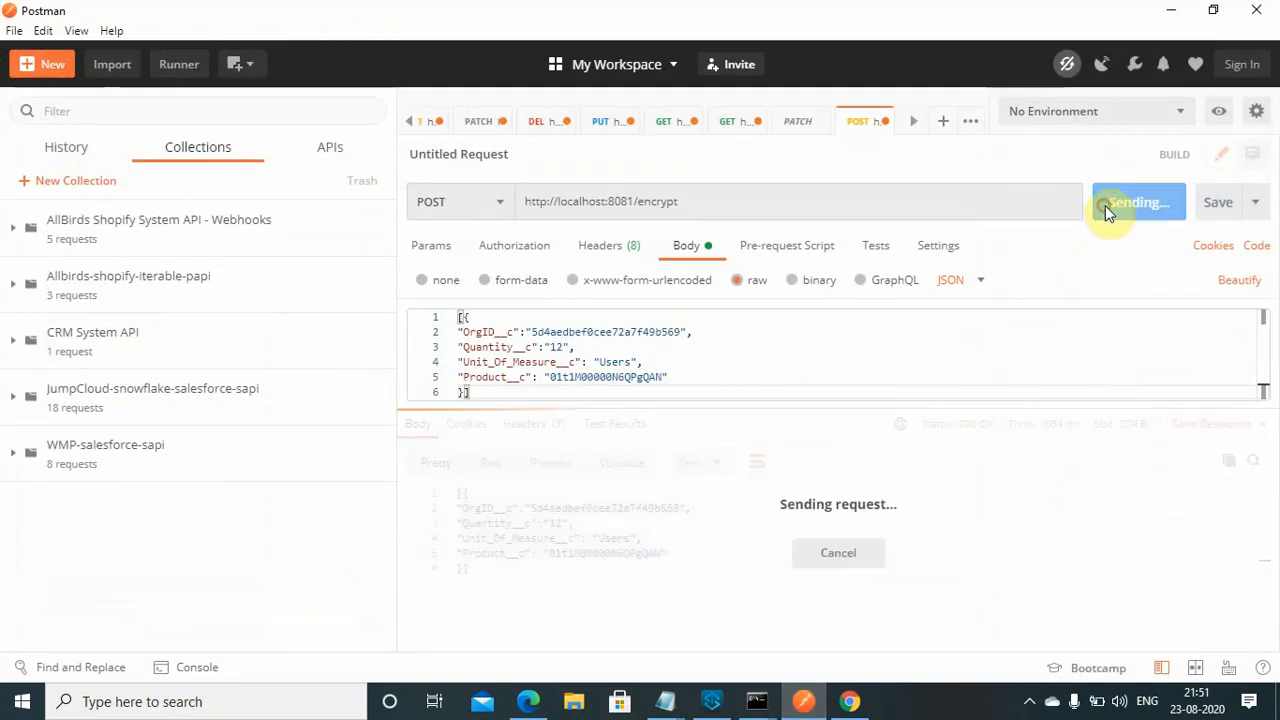
click(1124, 200)
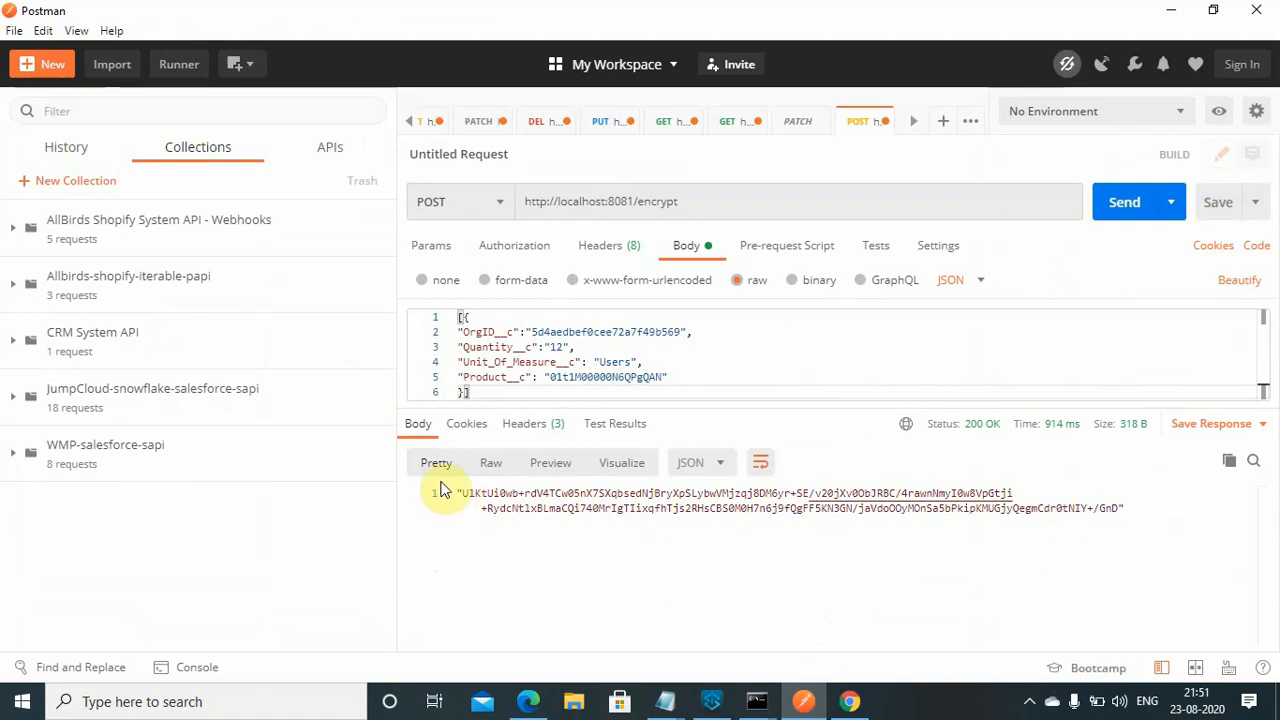
drag(460, 492, 1124, 508)
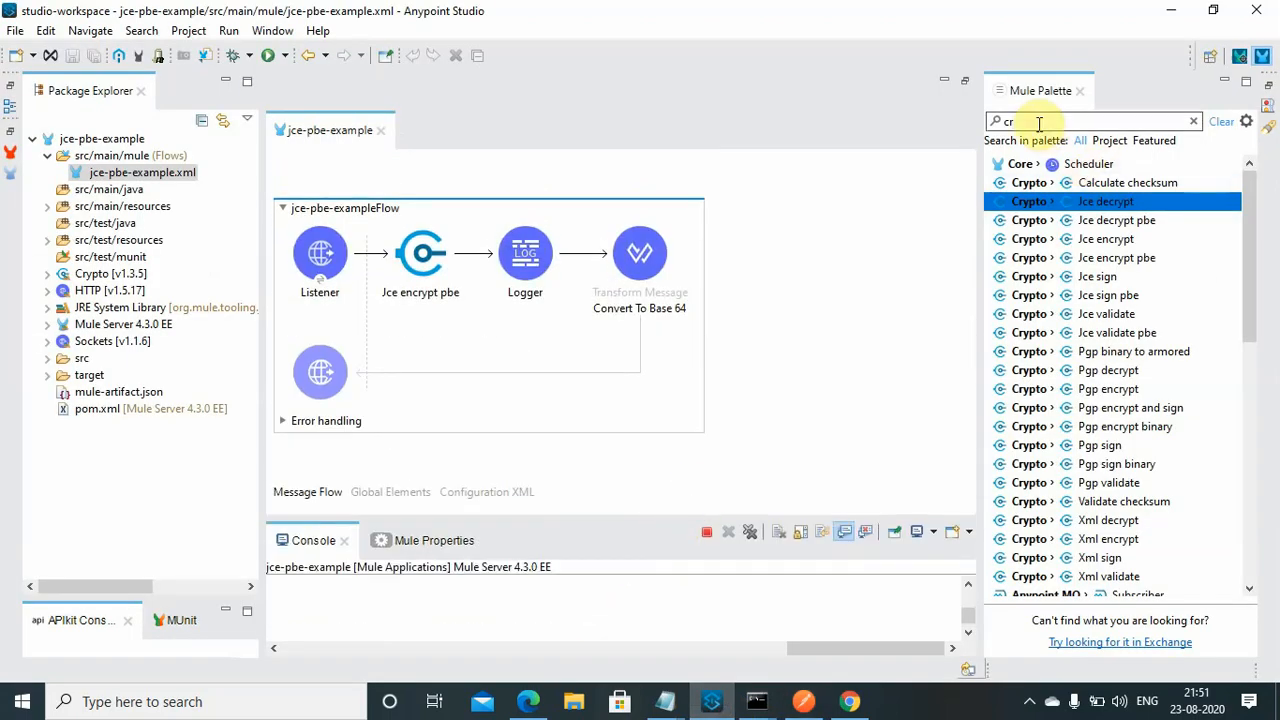
- Start a second flow with an HTTP Listener on path /decrypt followed by a Transform Message
click(1192, 122)
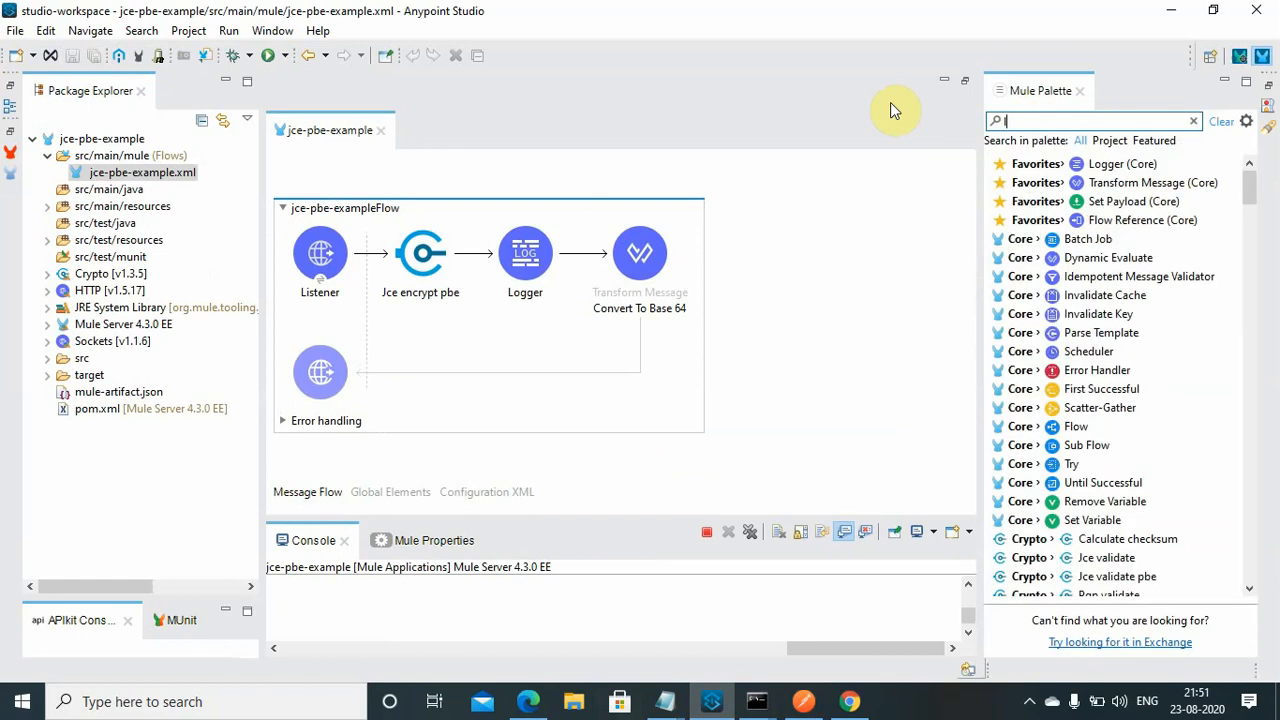
text(lis)
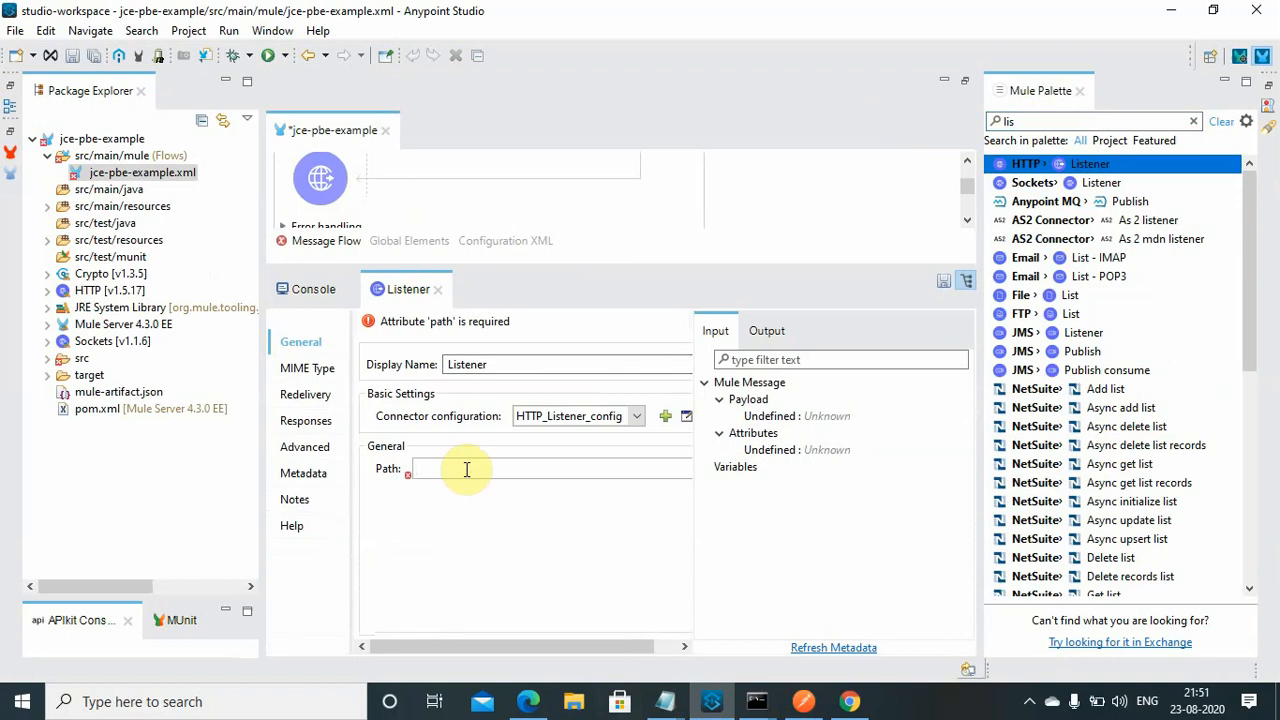
text(/decrypt)
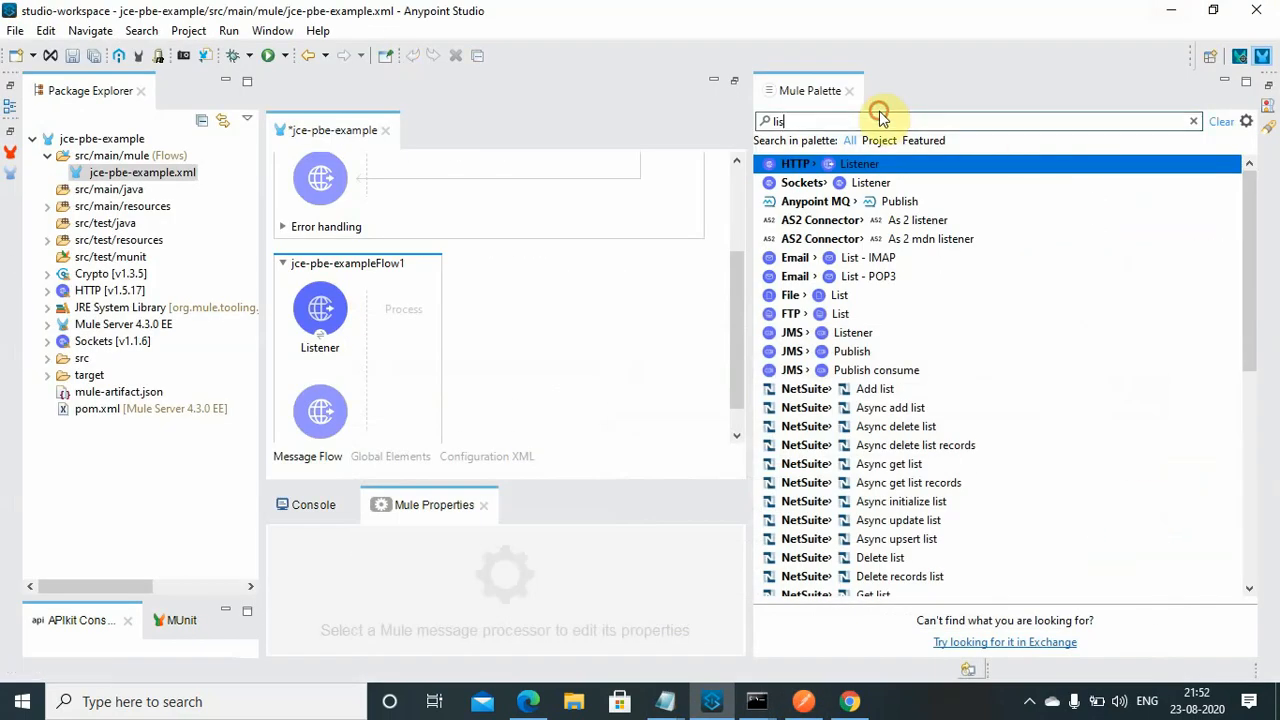
text(tra)
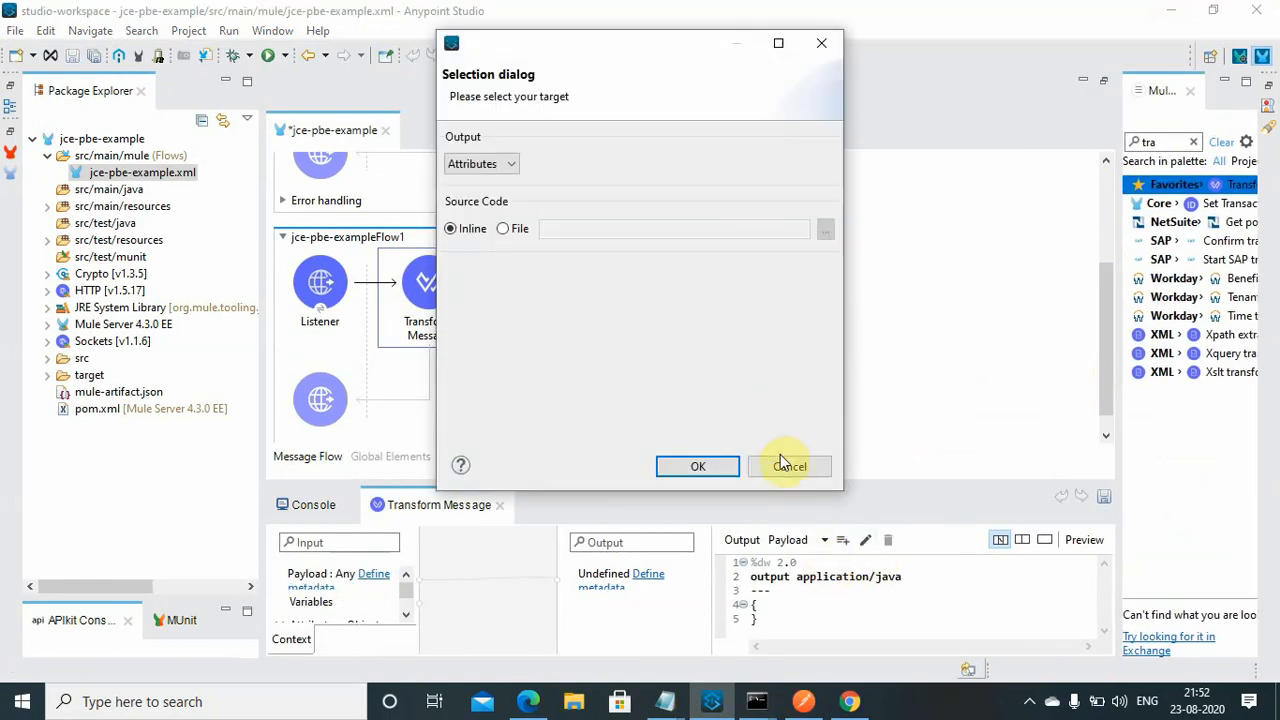
- Add 'import fromBase64 from dw::core::Binaries' to the Transform Message script
click(788, 466)
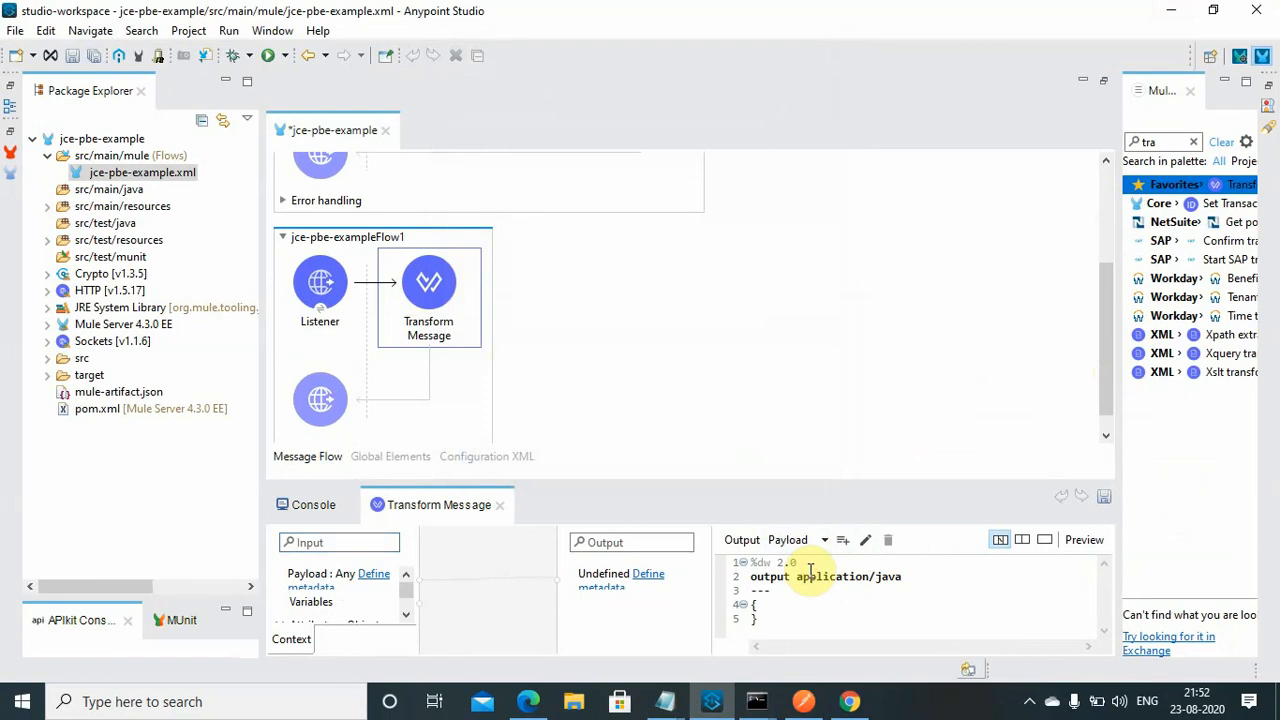
key(enter)
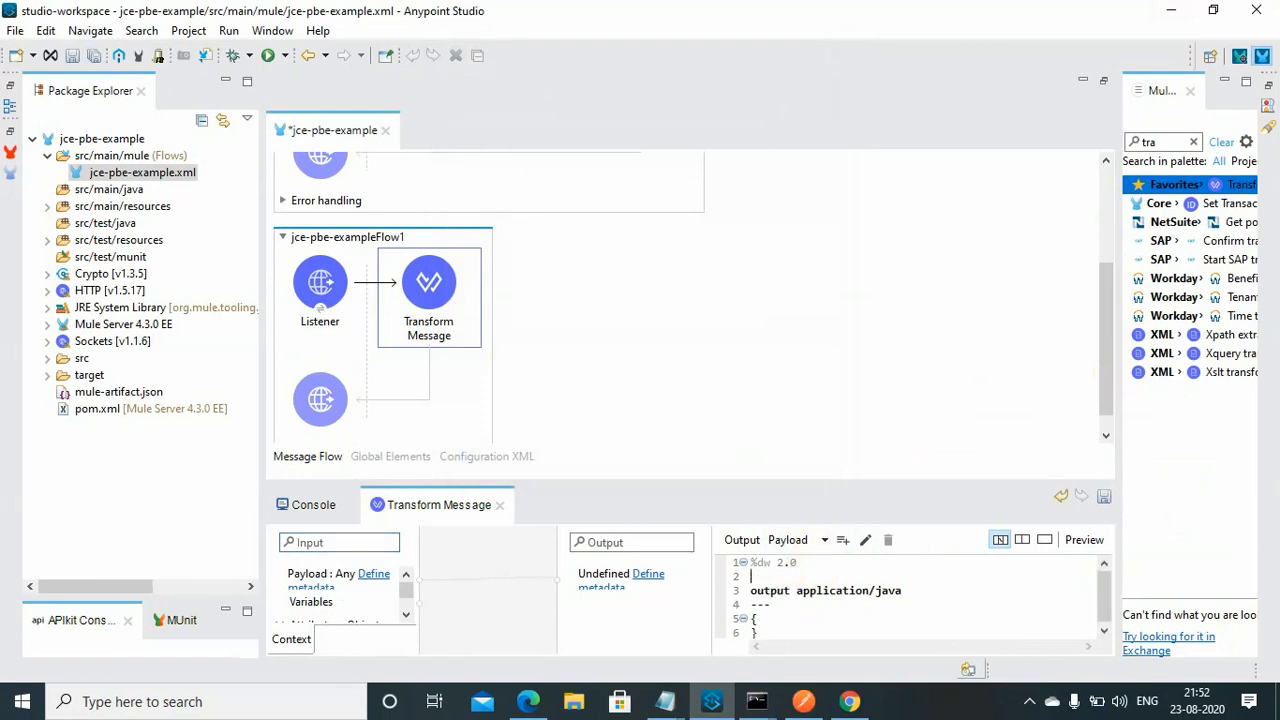
text(import fromBa)
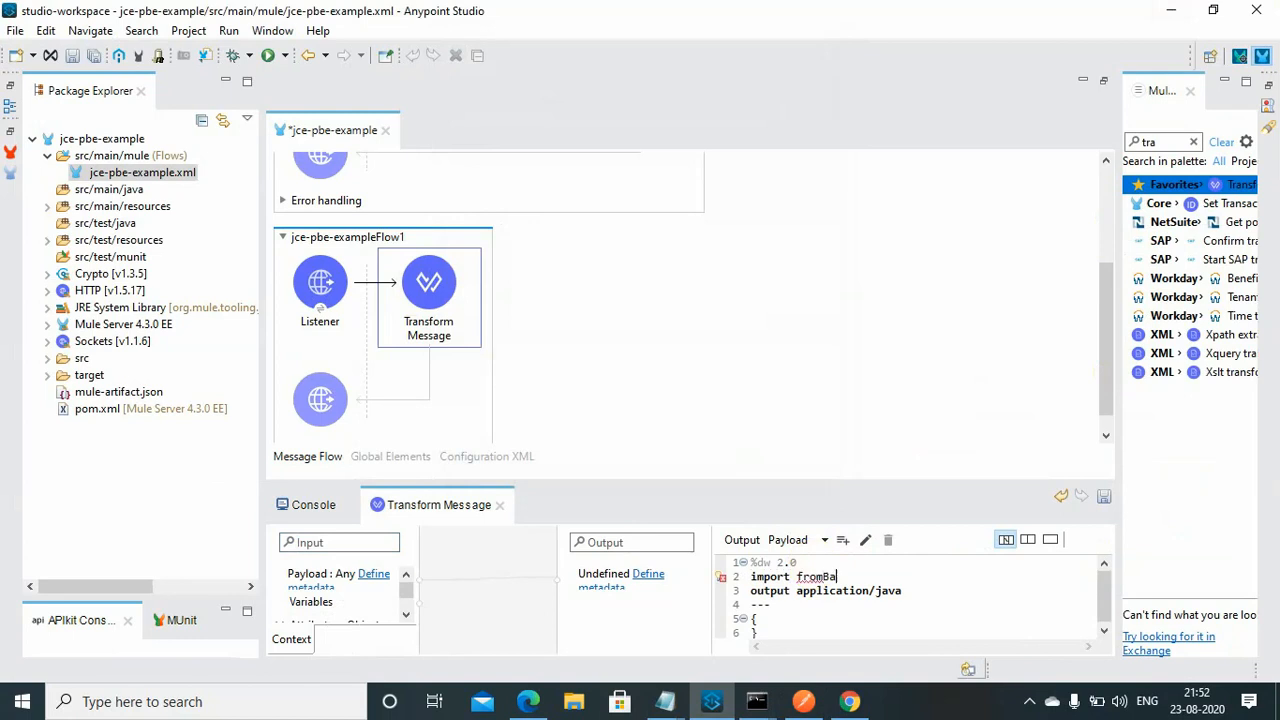
text(se64)
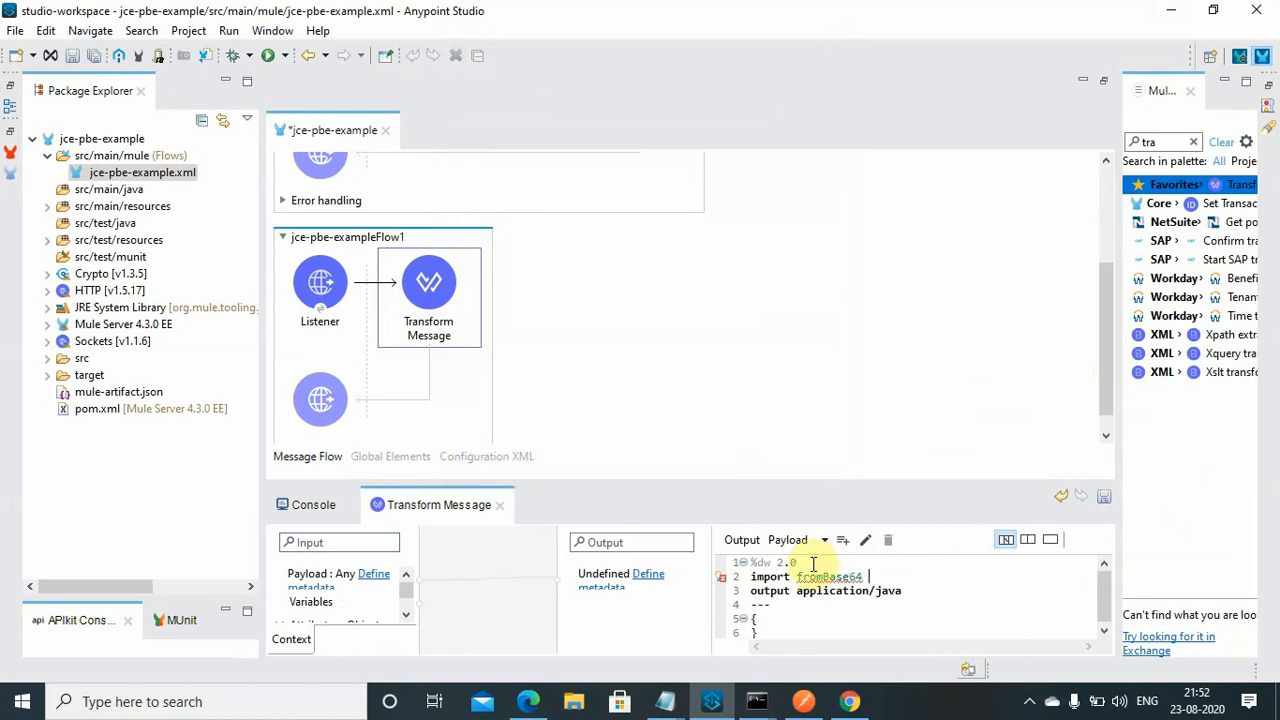
text(from dw::core::Binaries)
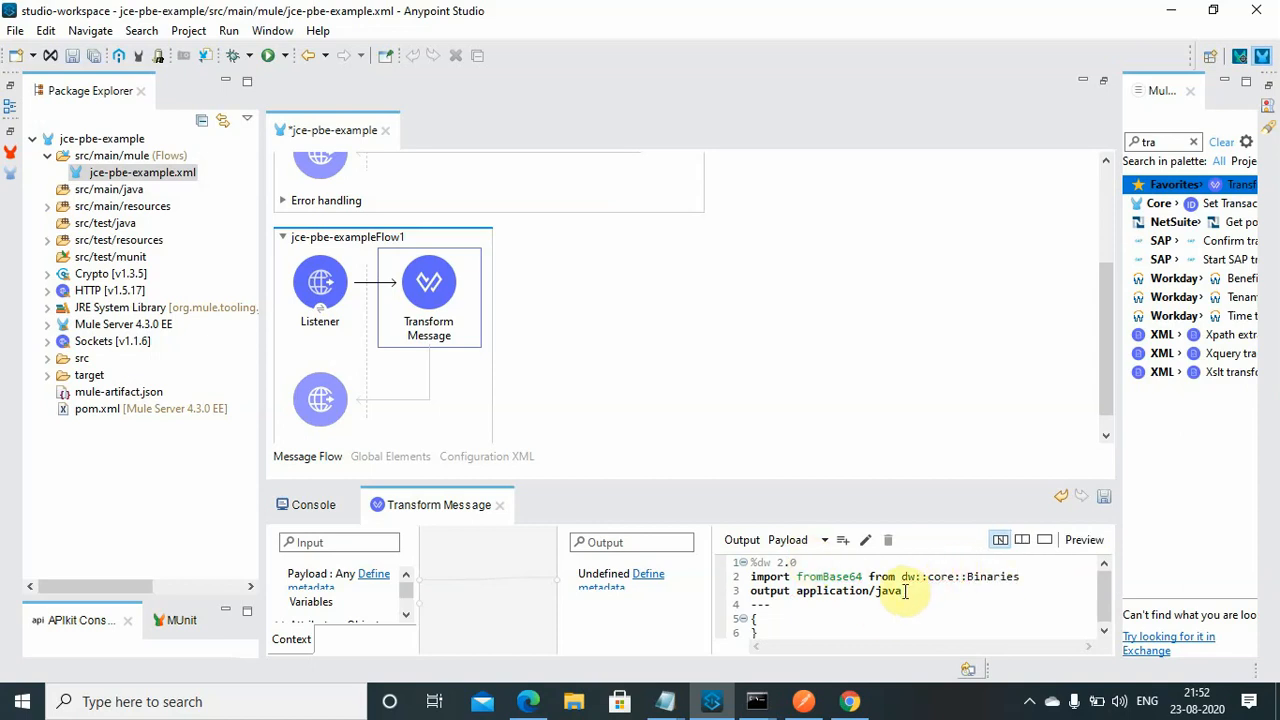
text(co)
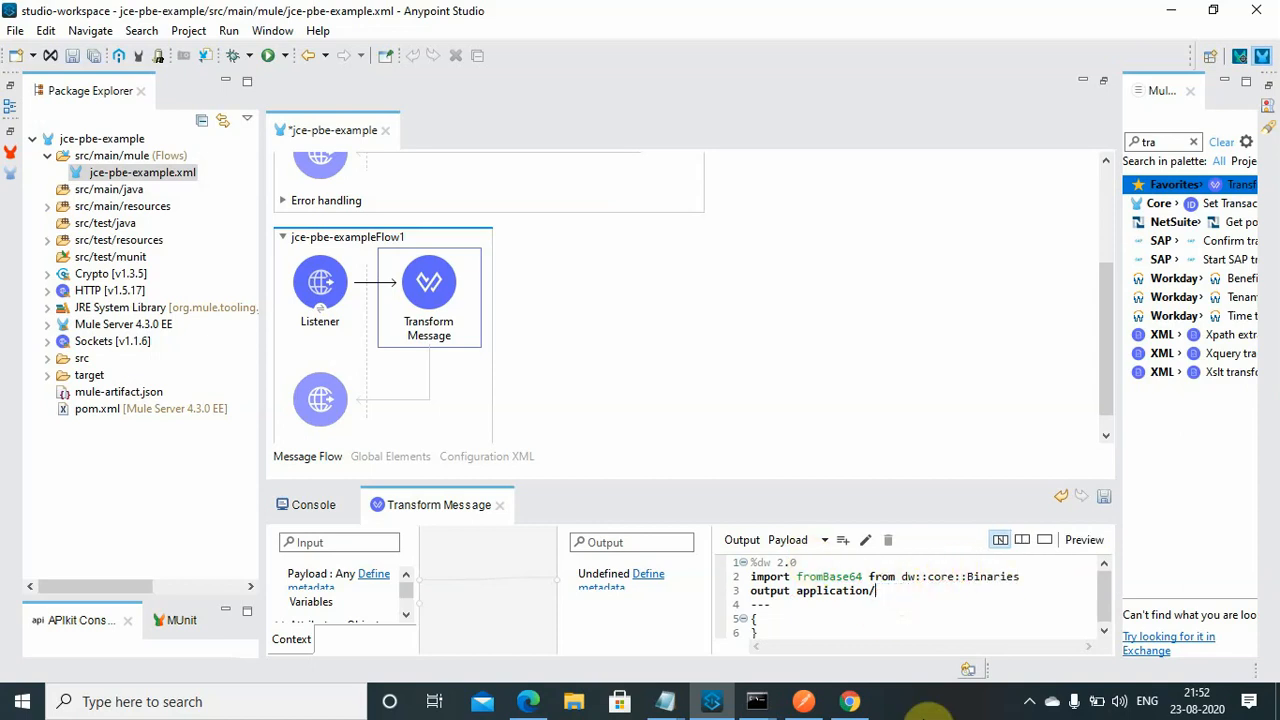
- Set output application/octet-stream and return fromBase64(payload)
text(octet-)
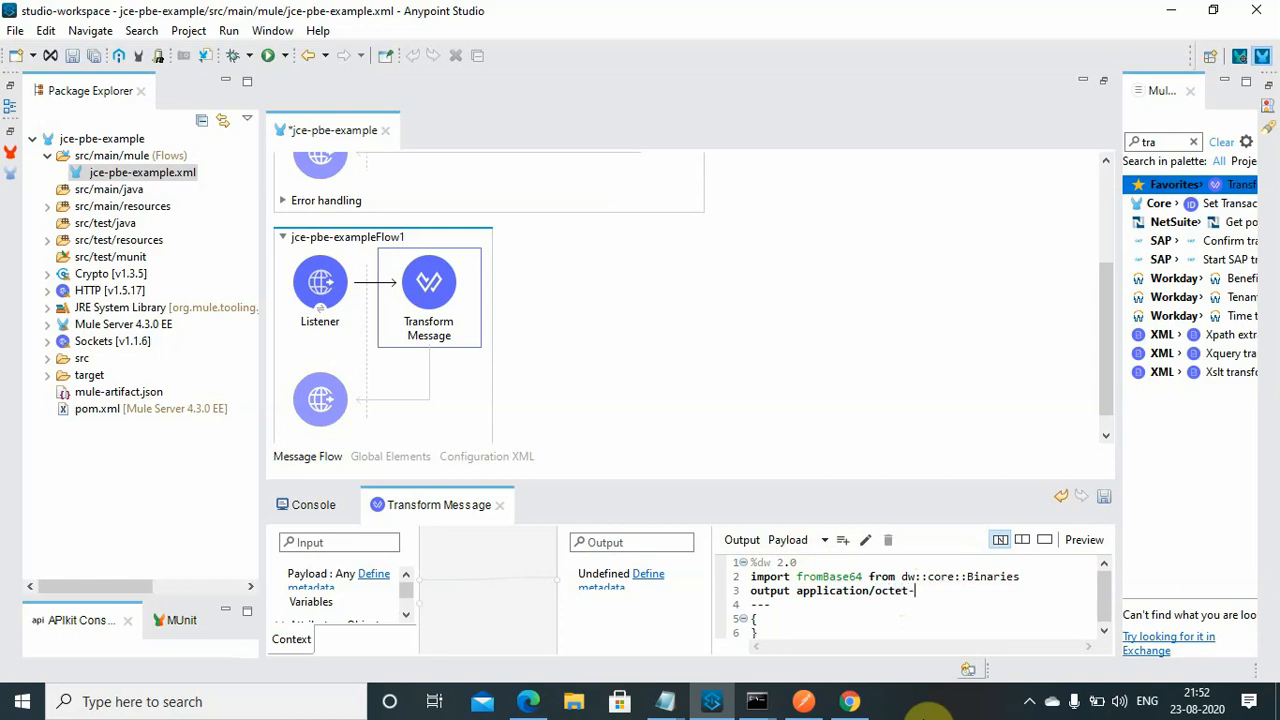
text(stream)
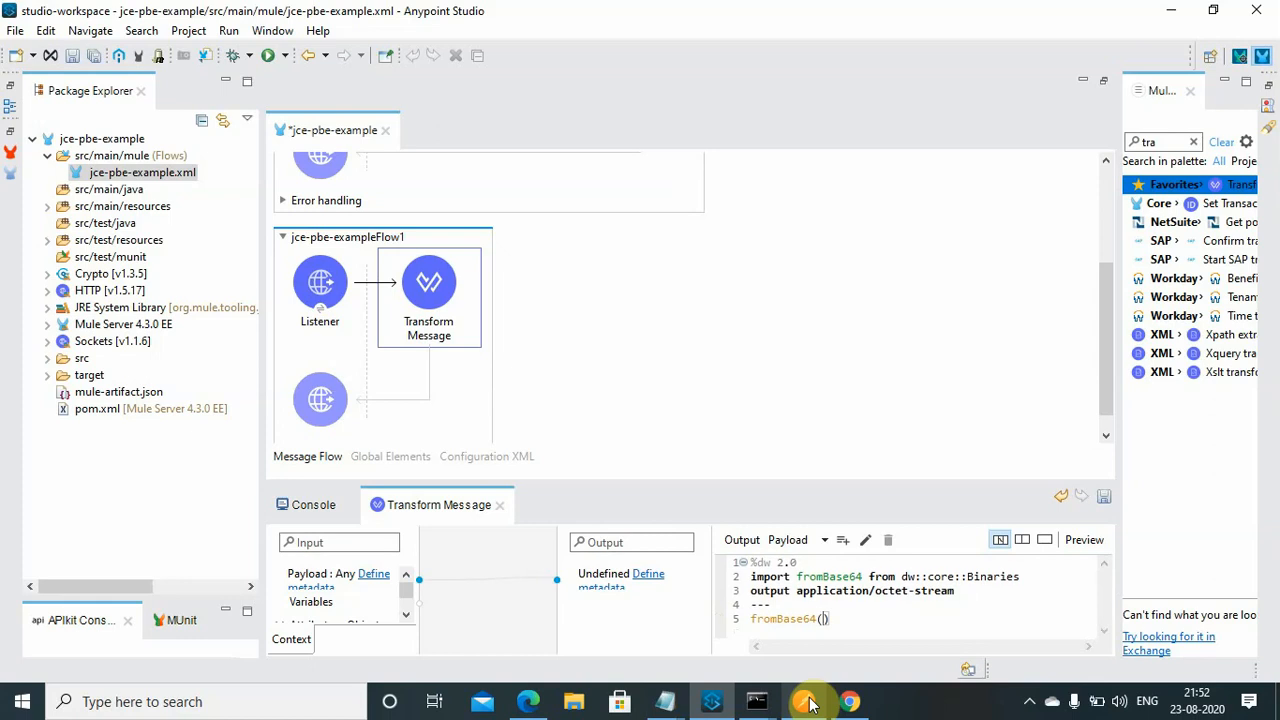
text(payload)
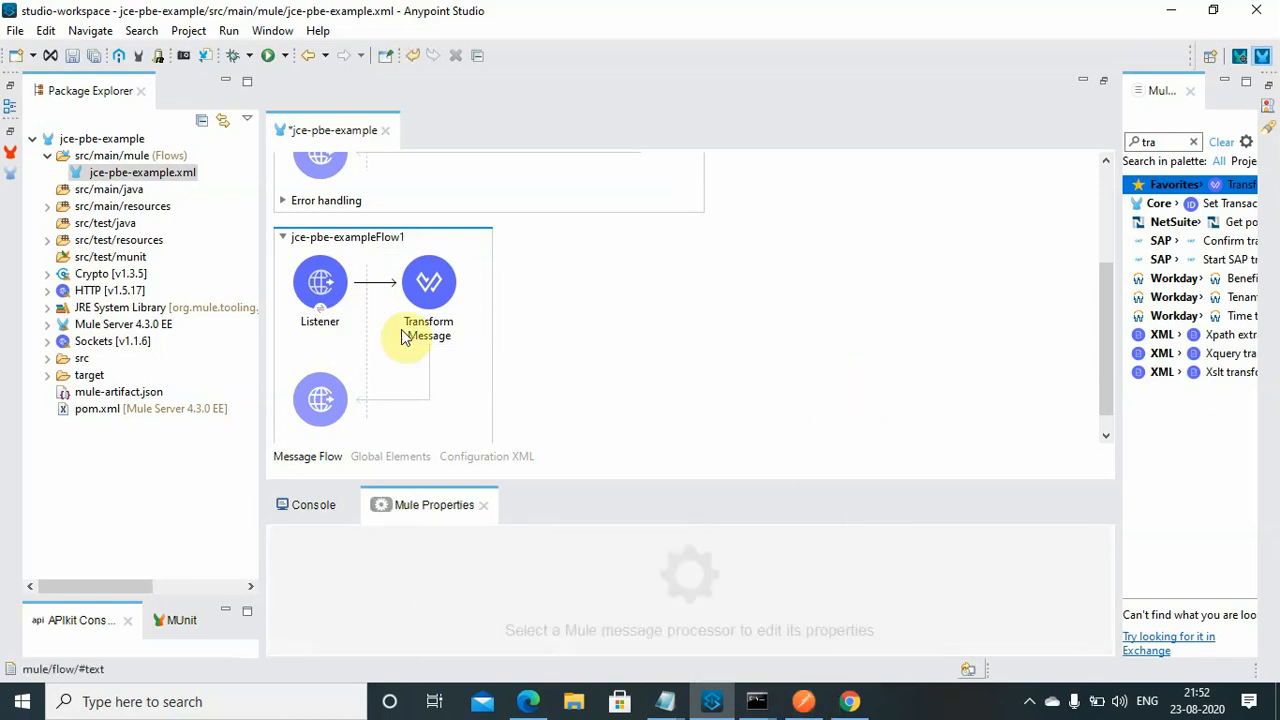
- Add a Jce decrypt pbe step after Transform Message and enter its password
click(428, 290)
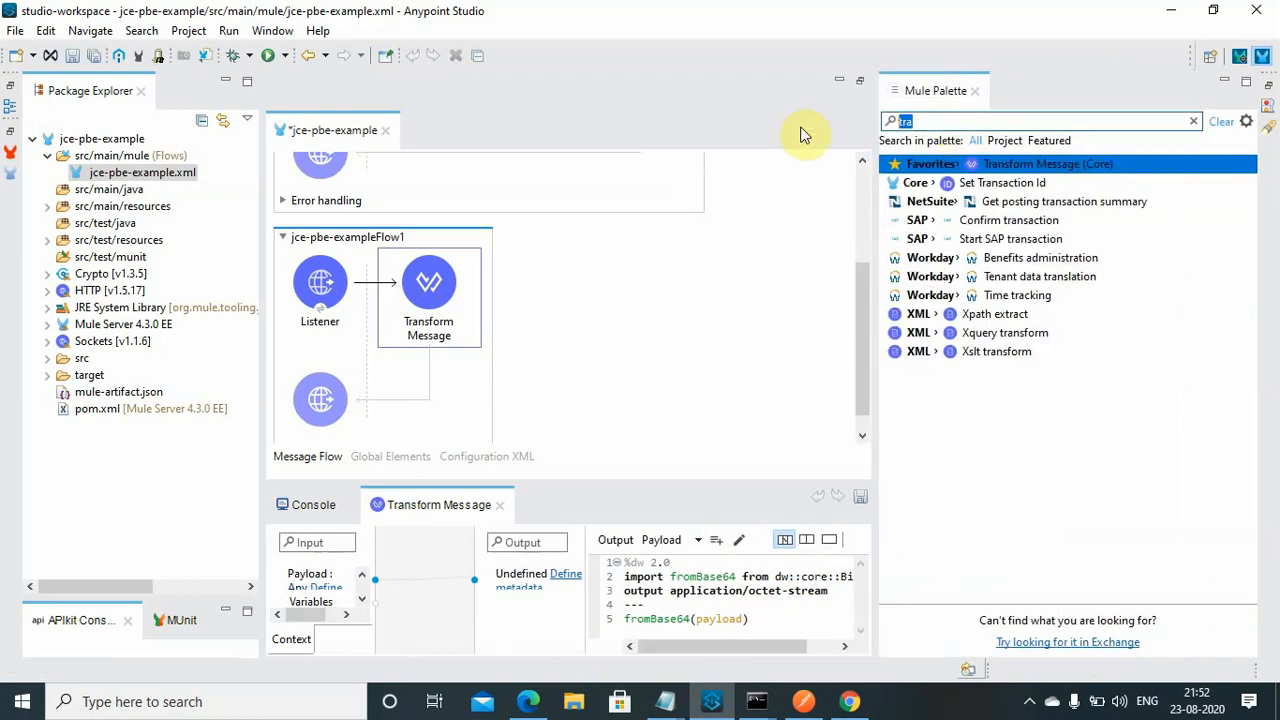
text(jce)
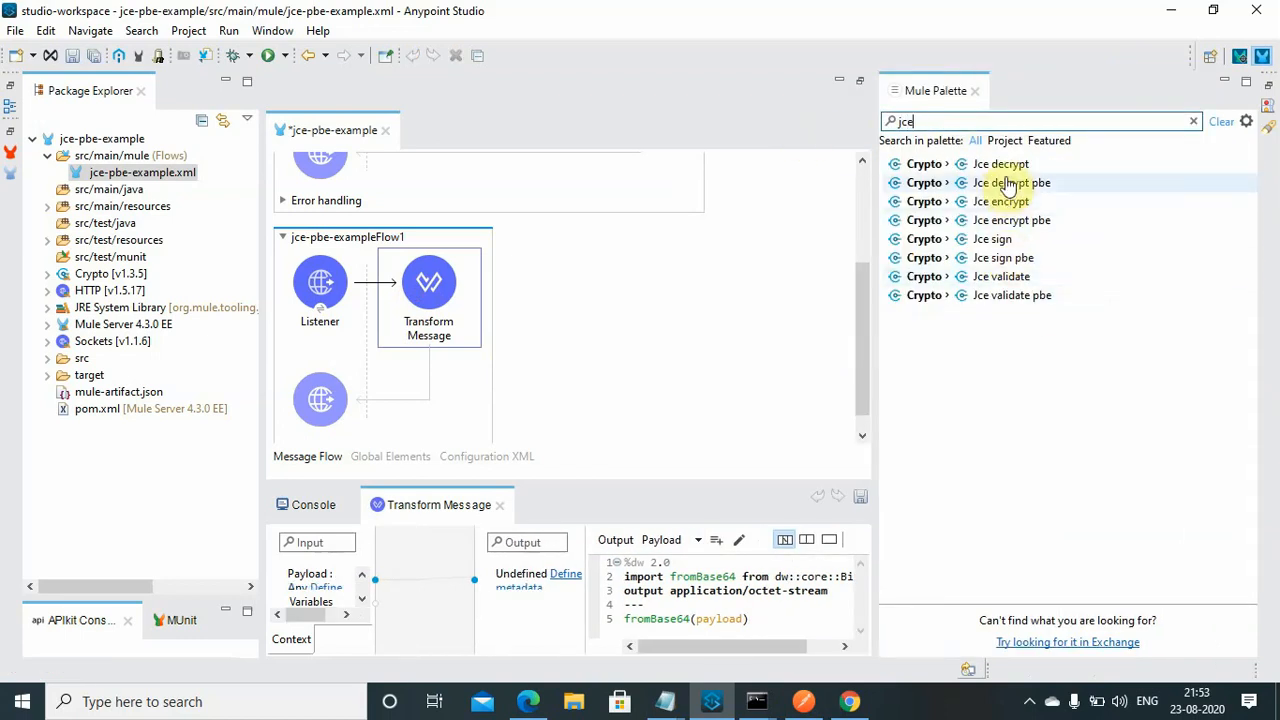
drag(1012, 182, 552, 290)
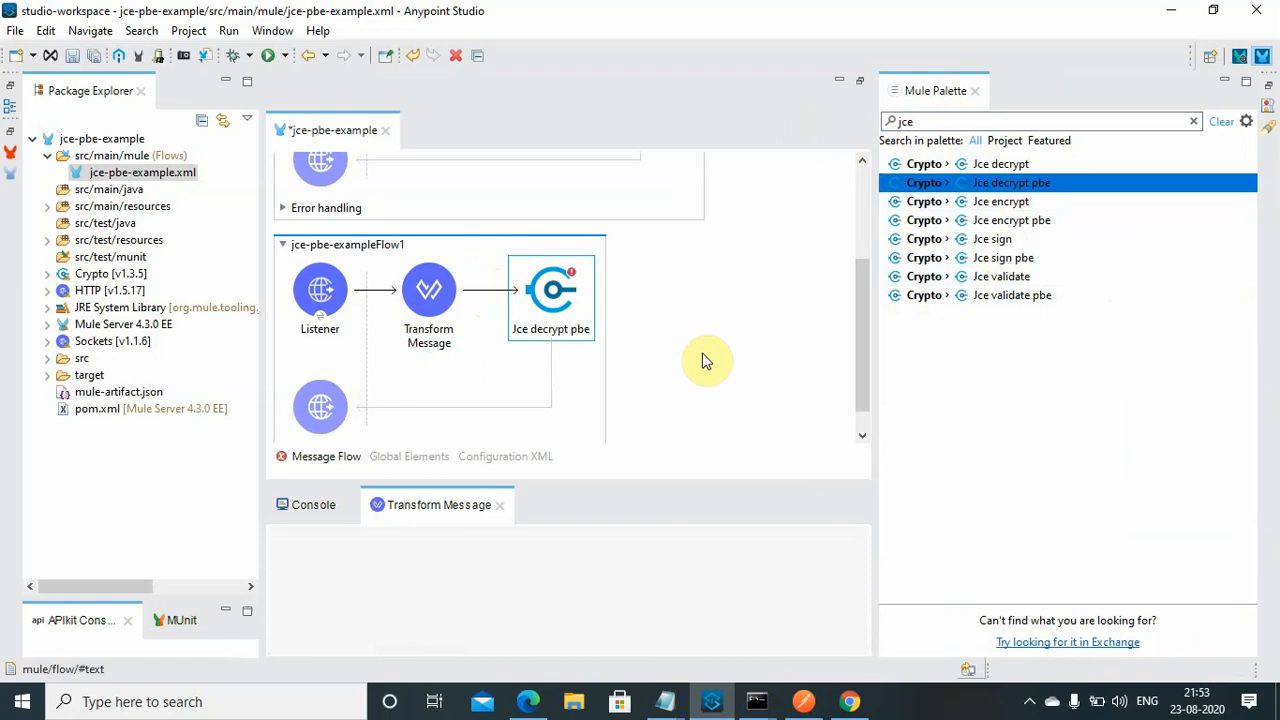
double_click(552, 290)
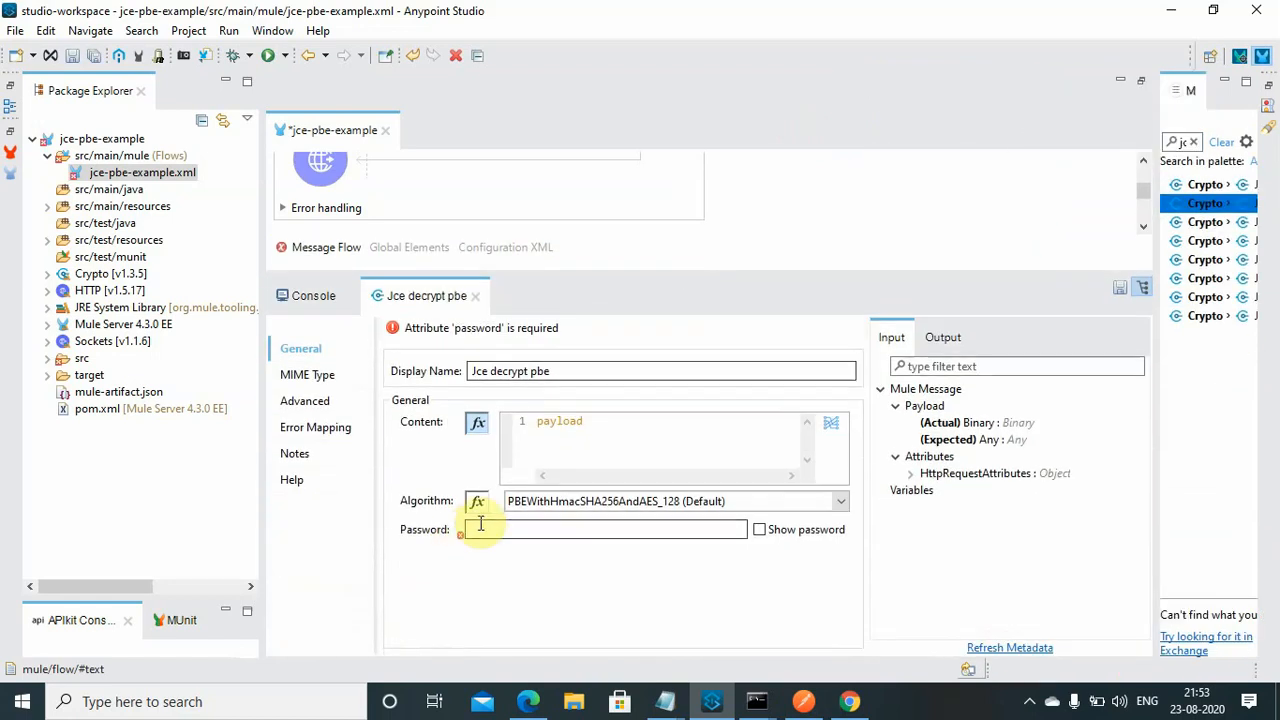
mouse_move(636, 500)
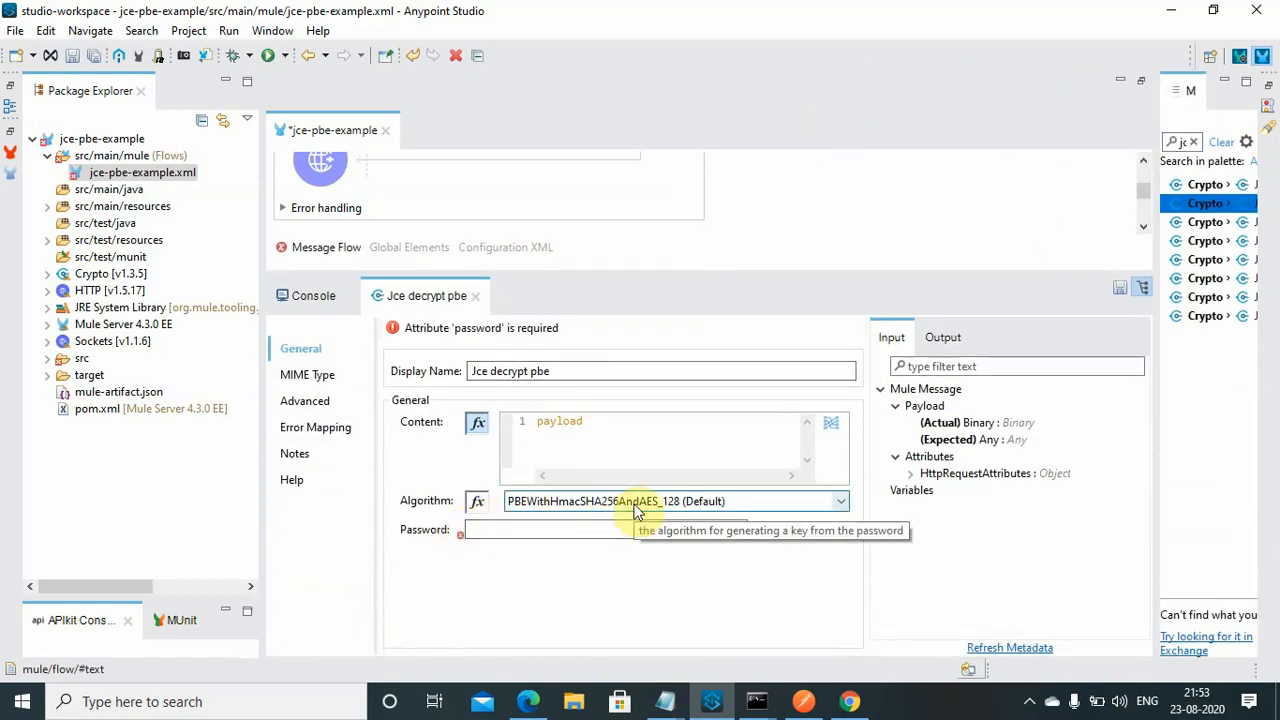
click(548, 528)
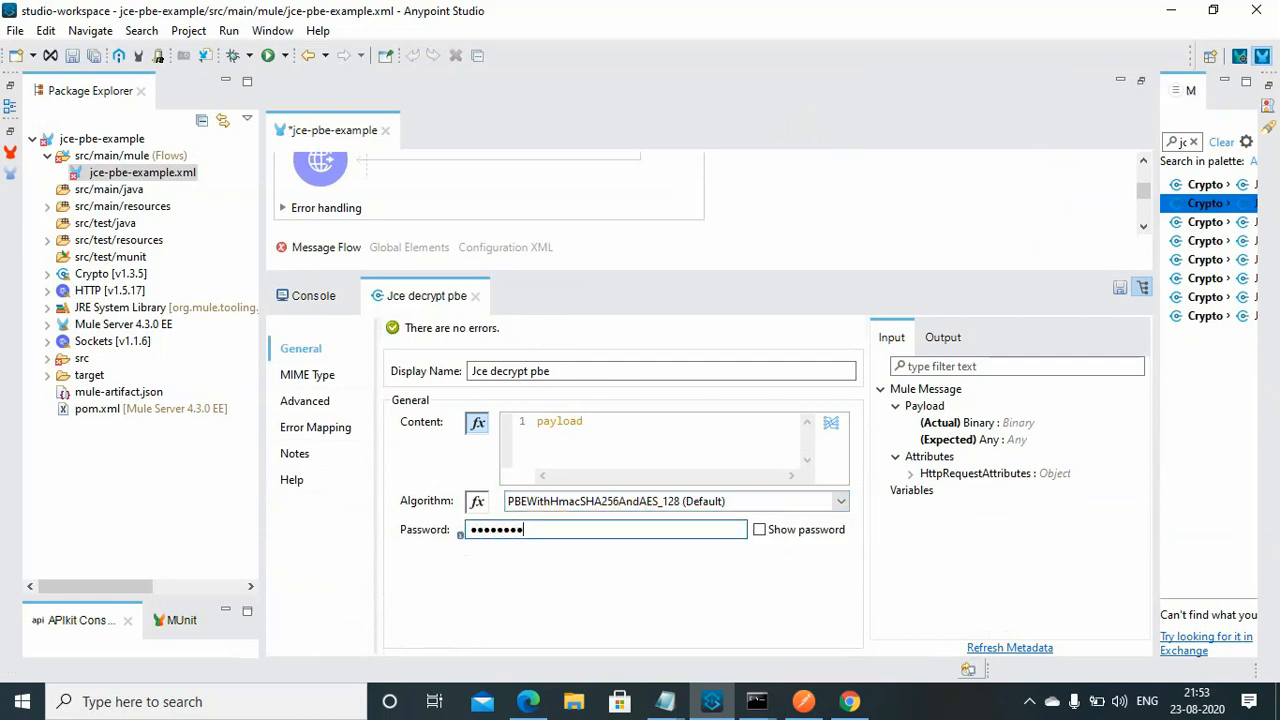
- Save the flow to redeploy, check the deployment log, and switch to Postman
click(760, 528)
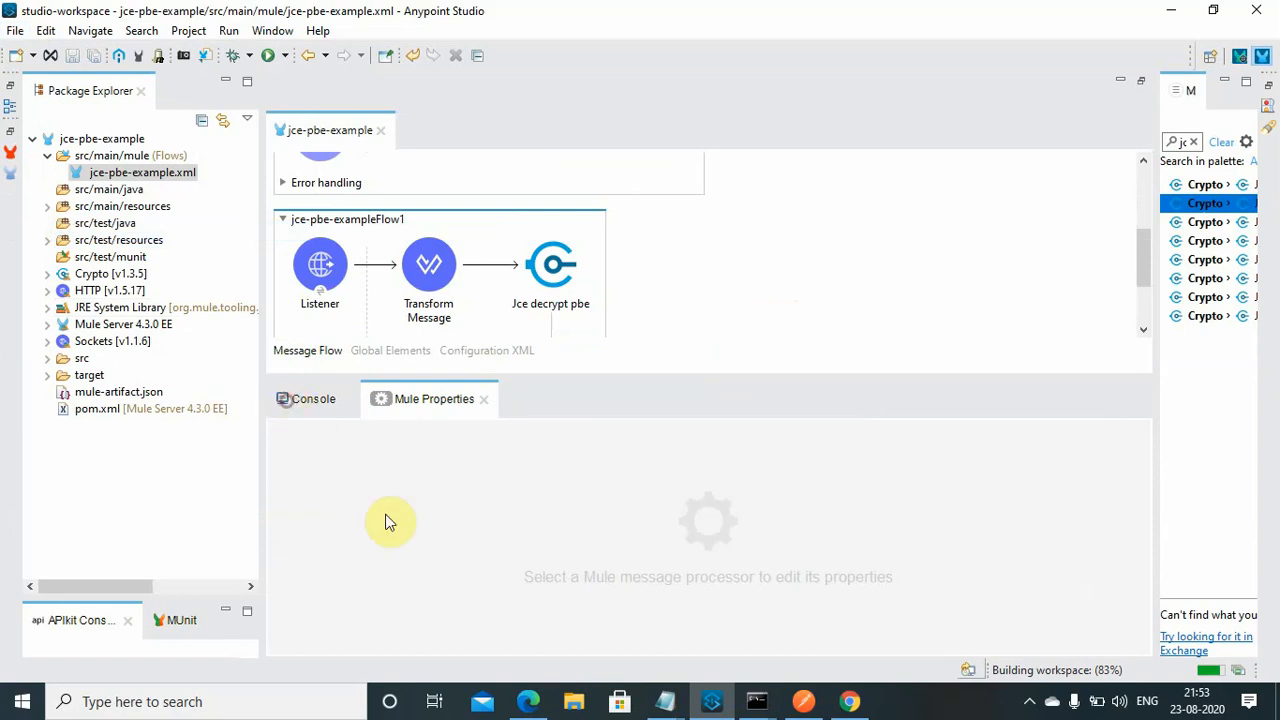
click(312, 398)
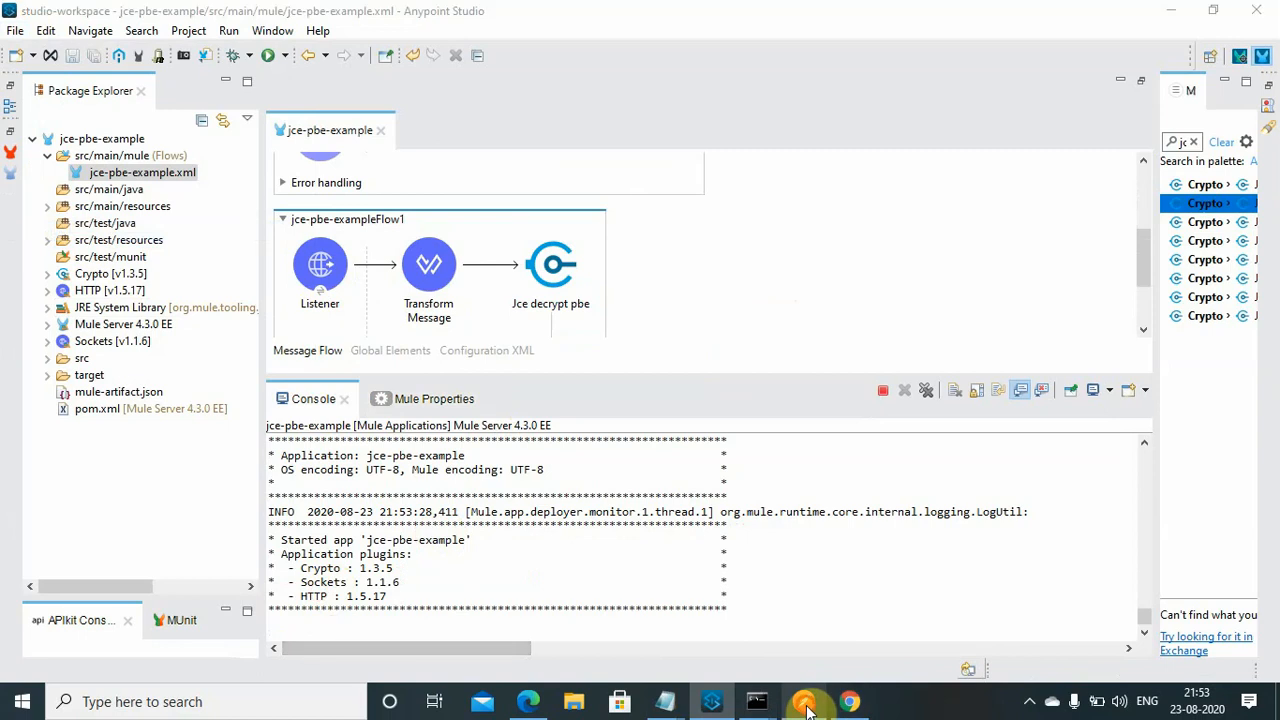
click(804, 700)
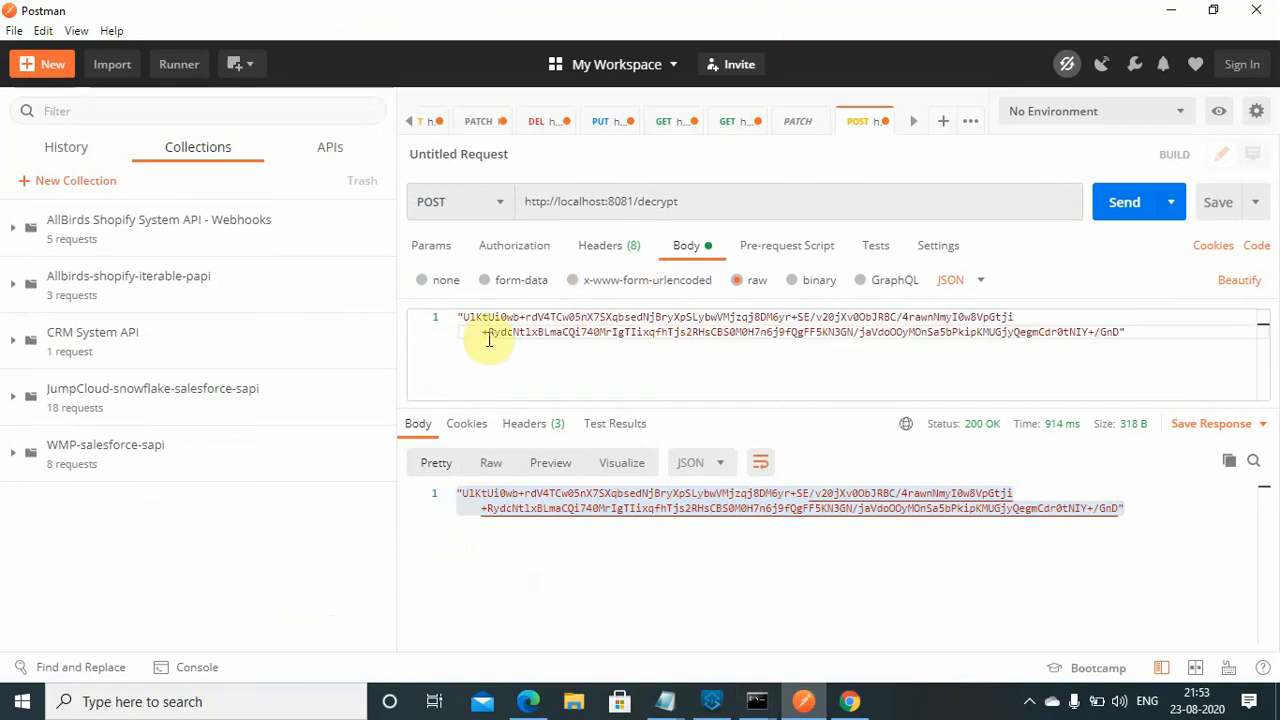
mouse_move(994, 362)
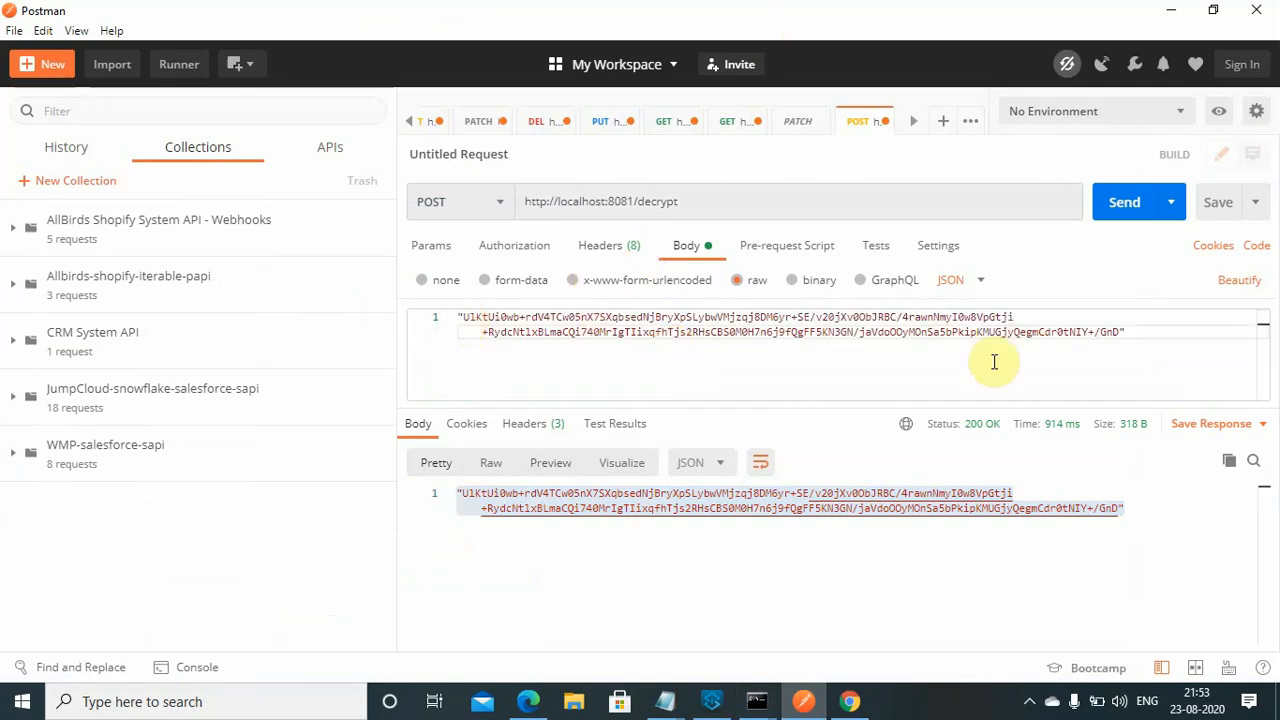
- Return to Anypoint Studio after sending the decrypt request in Postman
click(1124, 200)
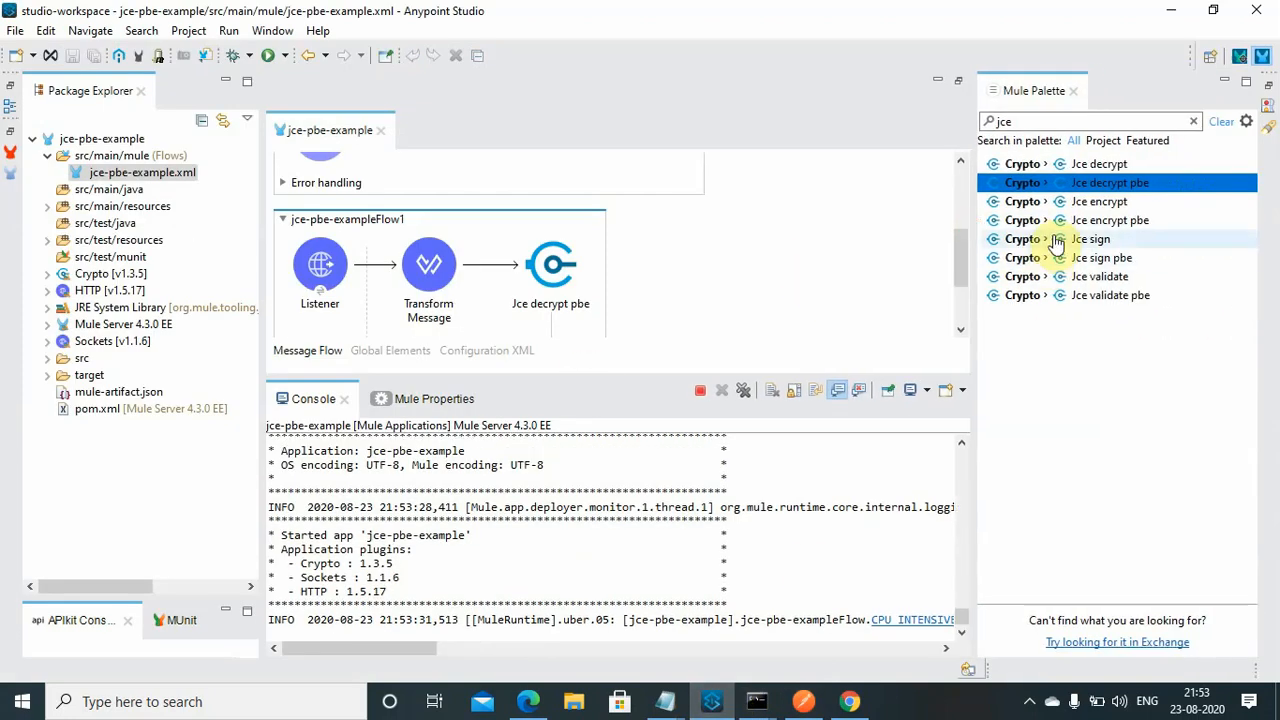
- Insert a Logger before Jce decrypt pbe with message 'Binary Payload: #[payload]'
text(log)
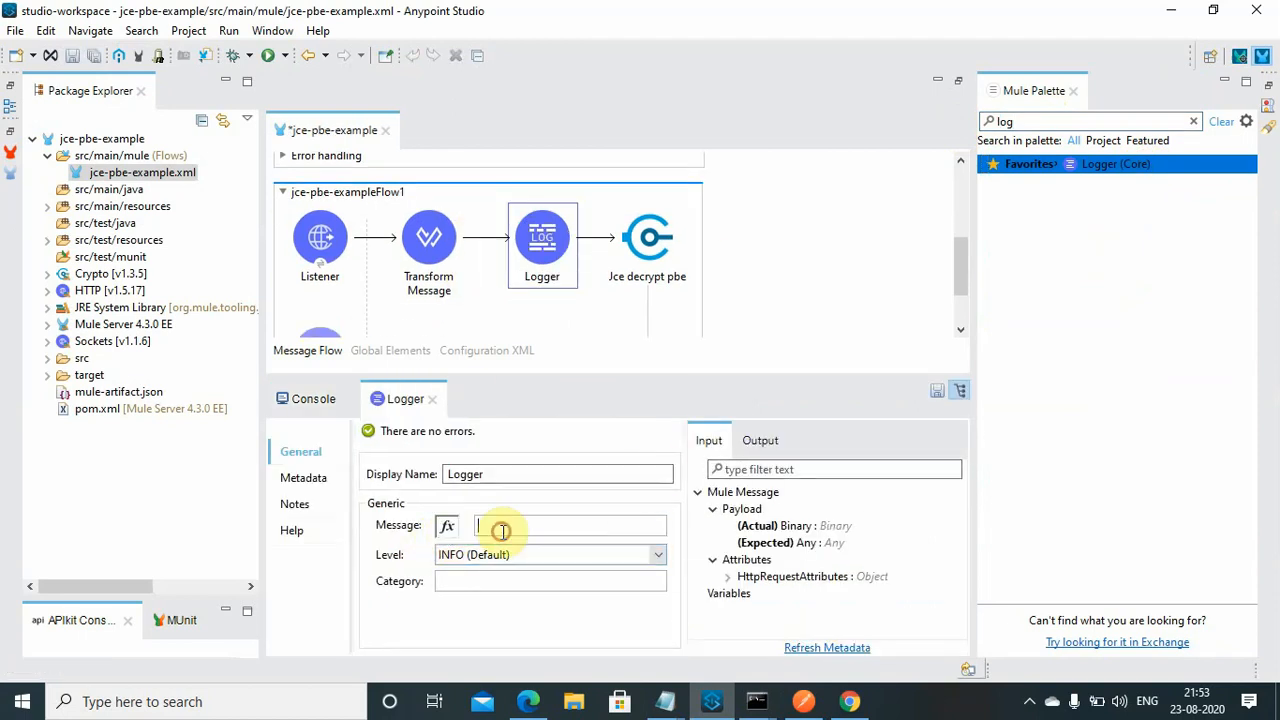
text(Pay)
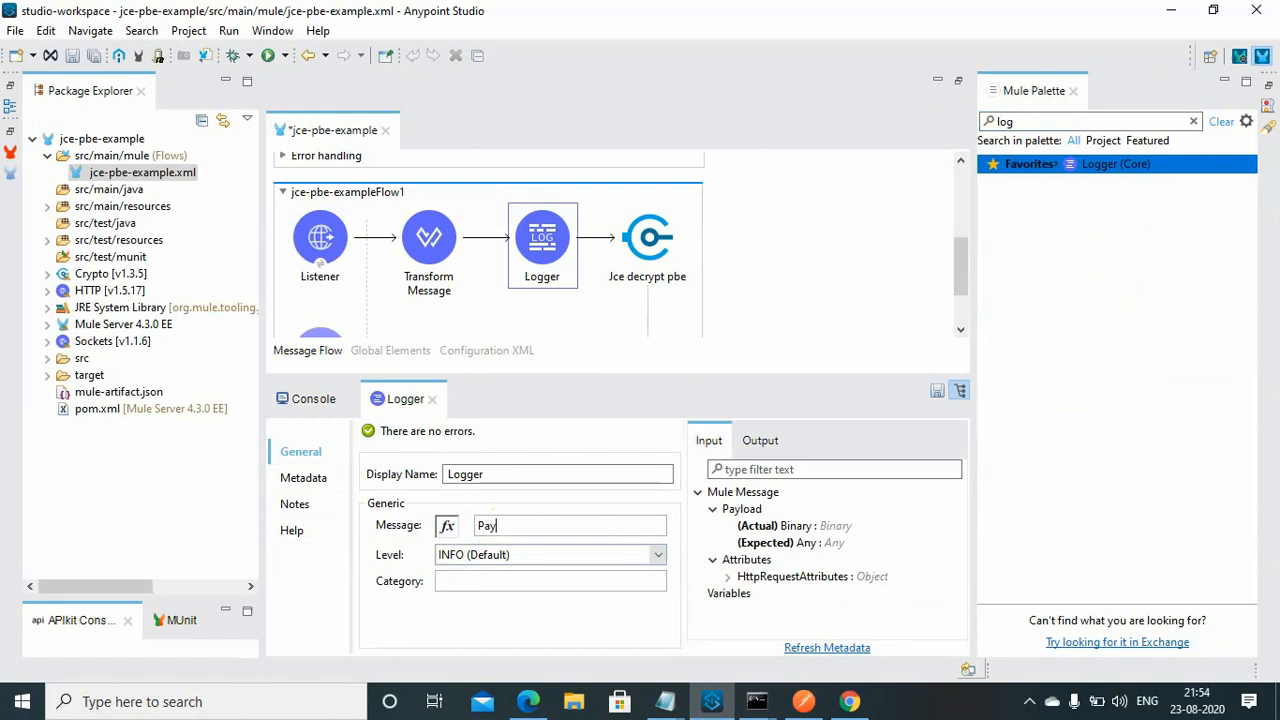
text(B)
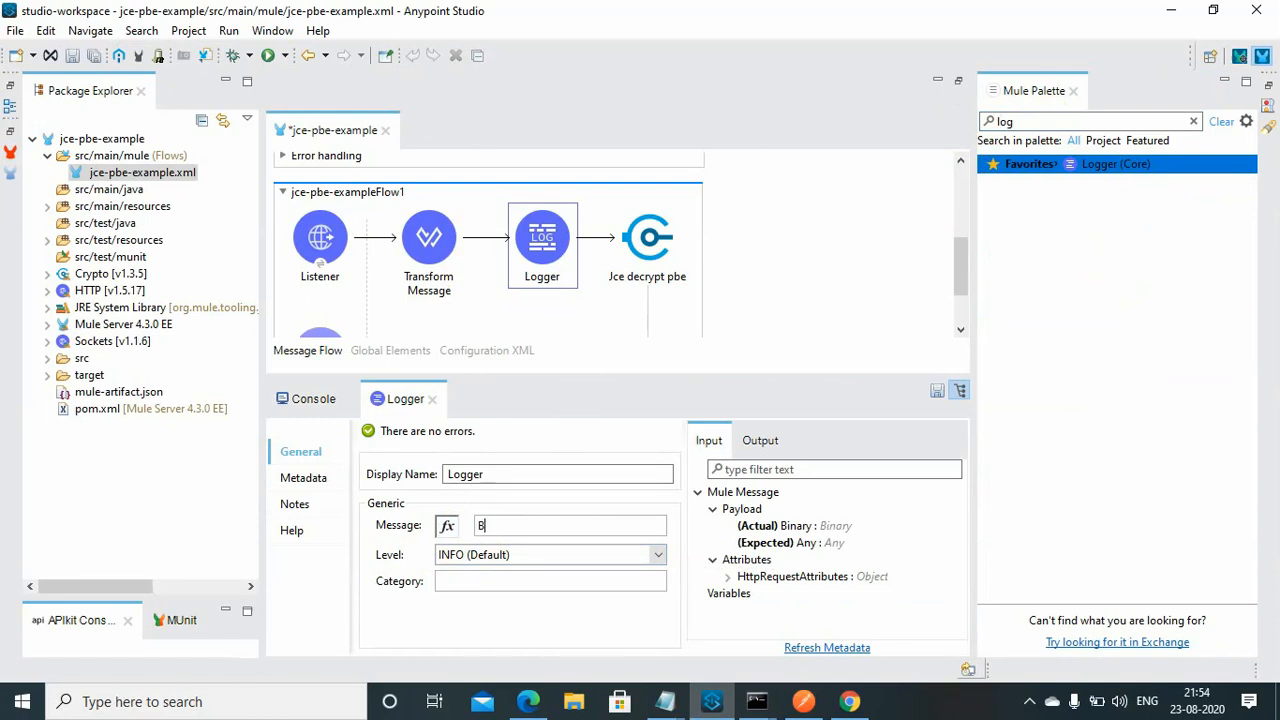
text(inary Pay)
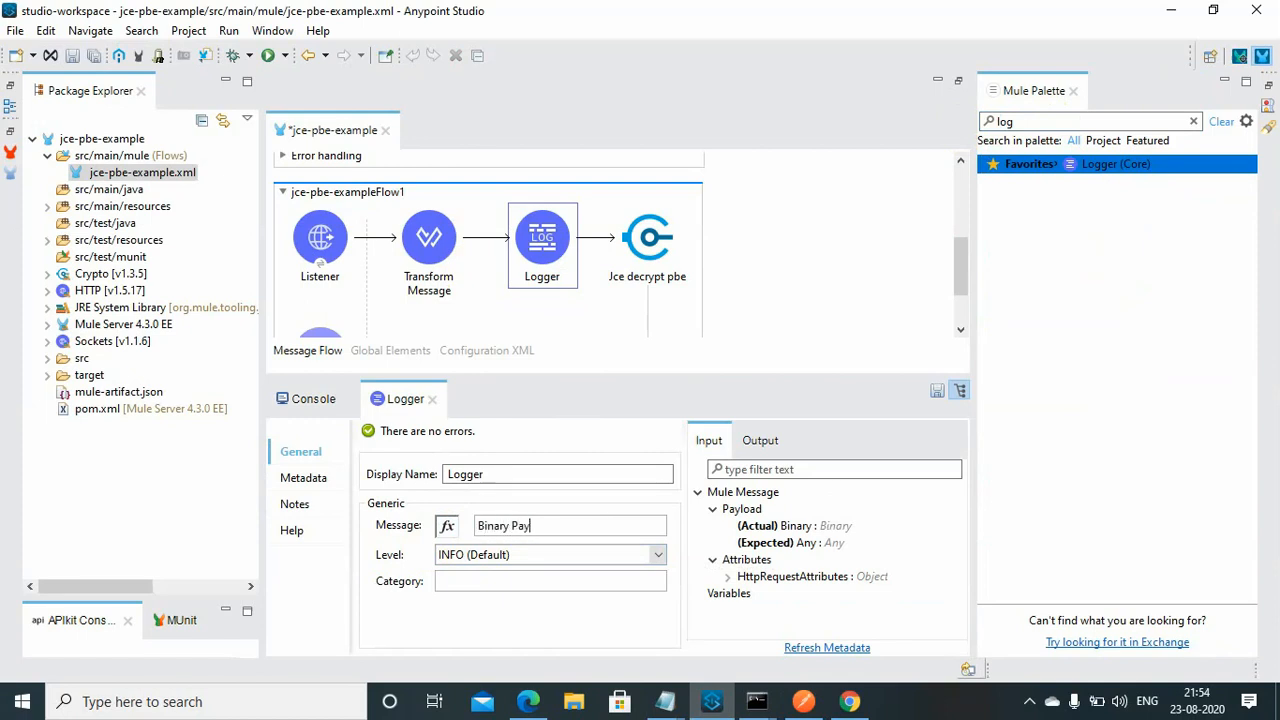
text(load)
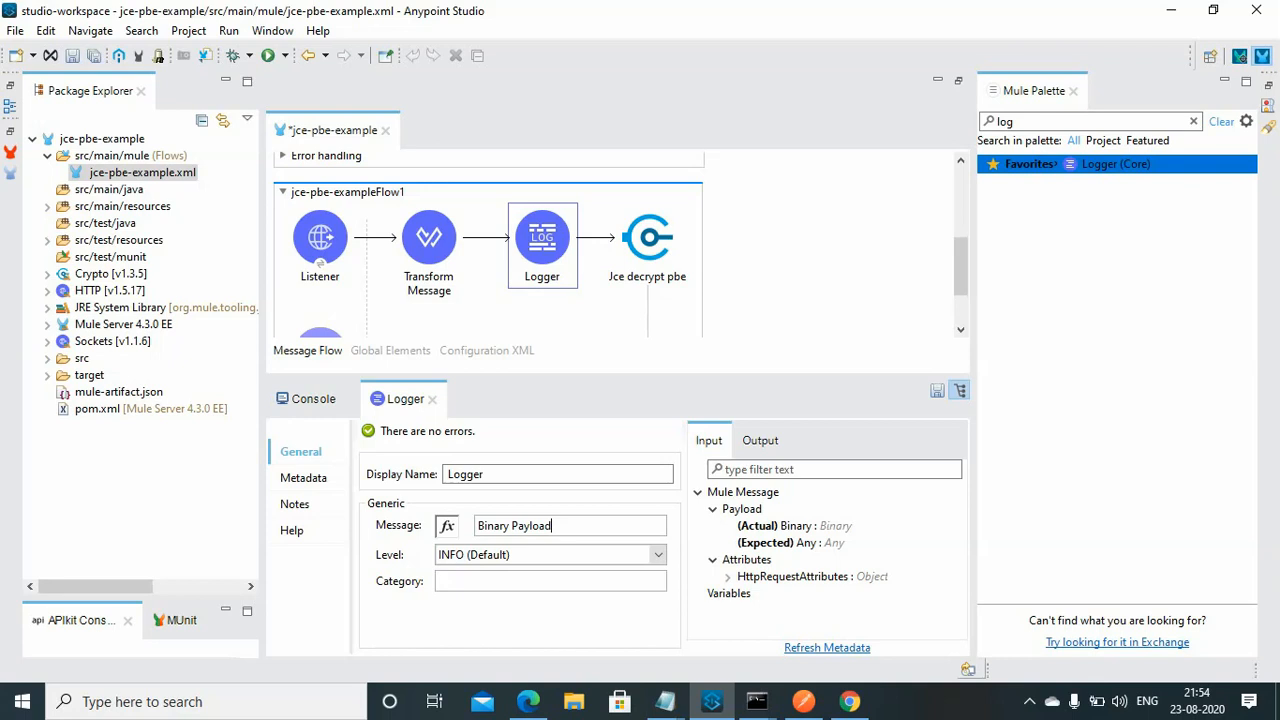
text(#[payload)
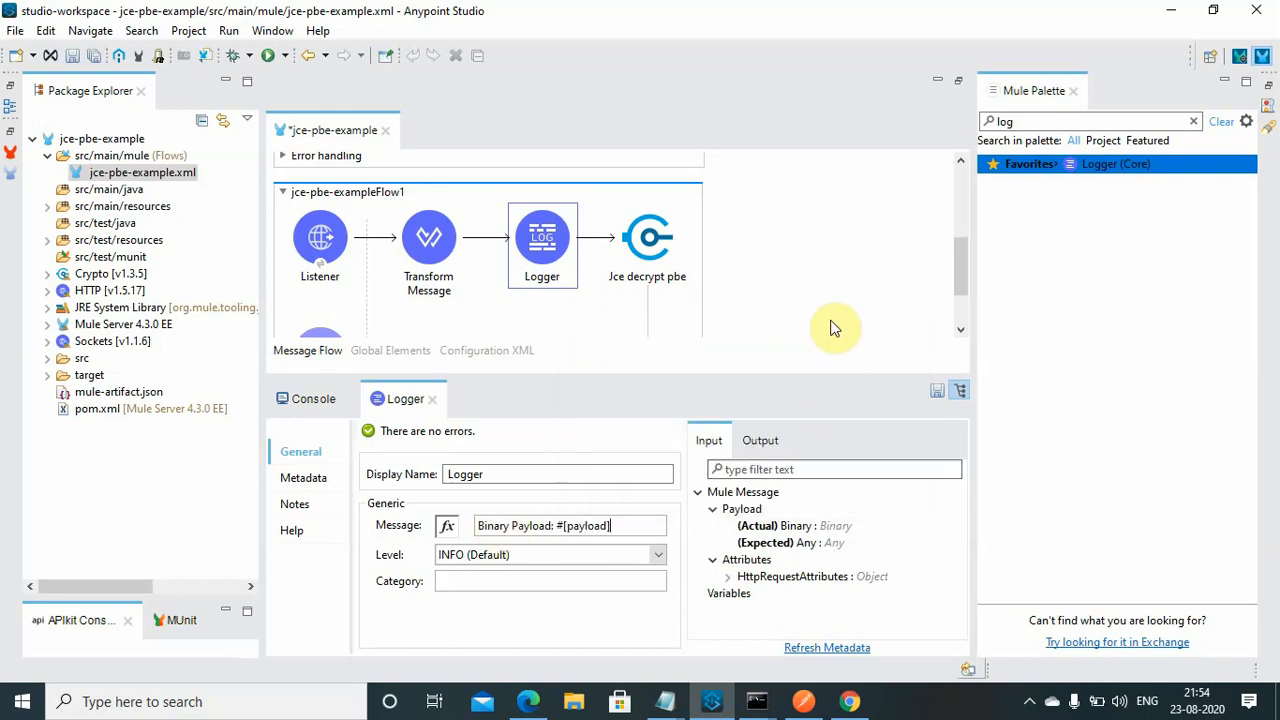
- Save the flow so the app redeploys, then switch to Postman to resend
click(16, 30)
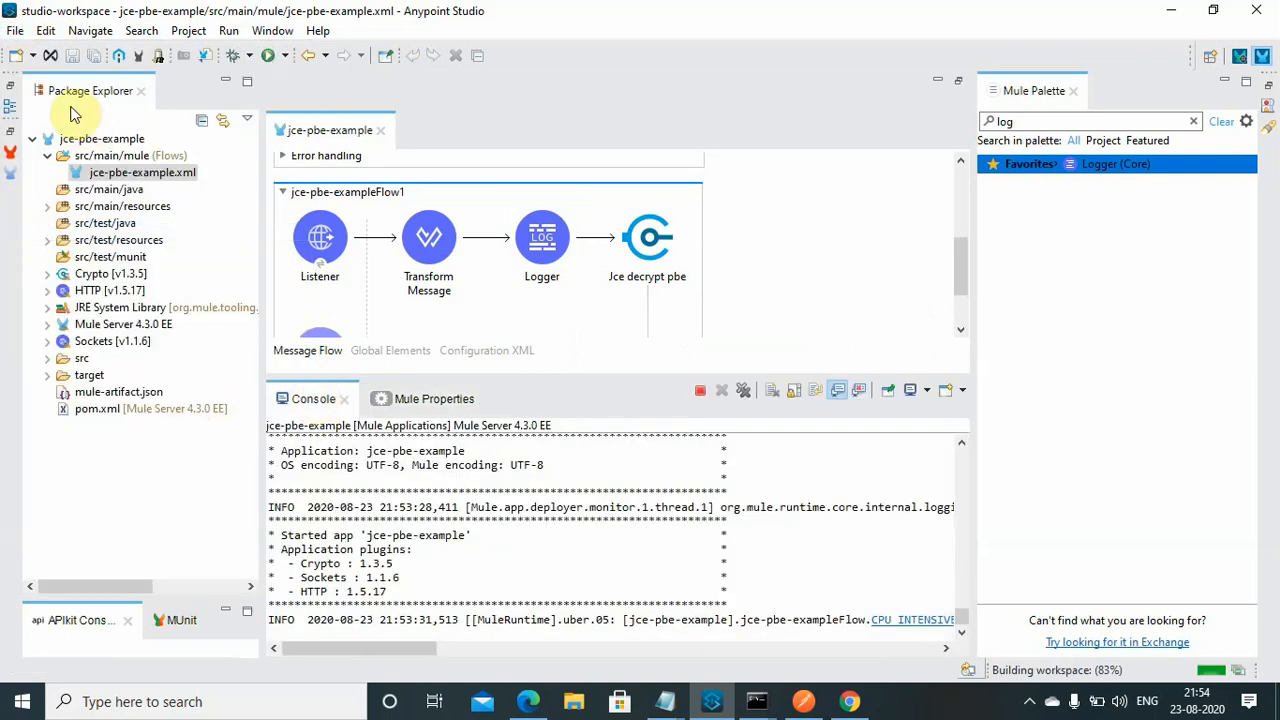
click(16, 30)
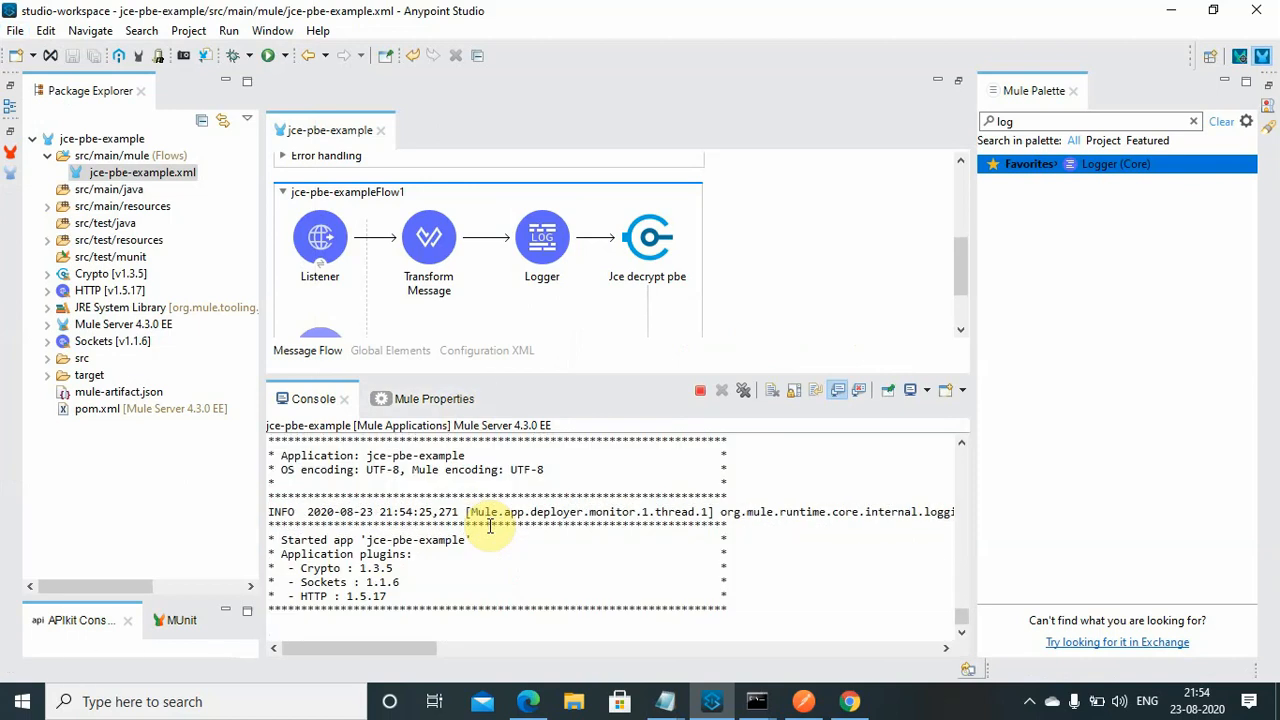
click(804, 700)
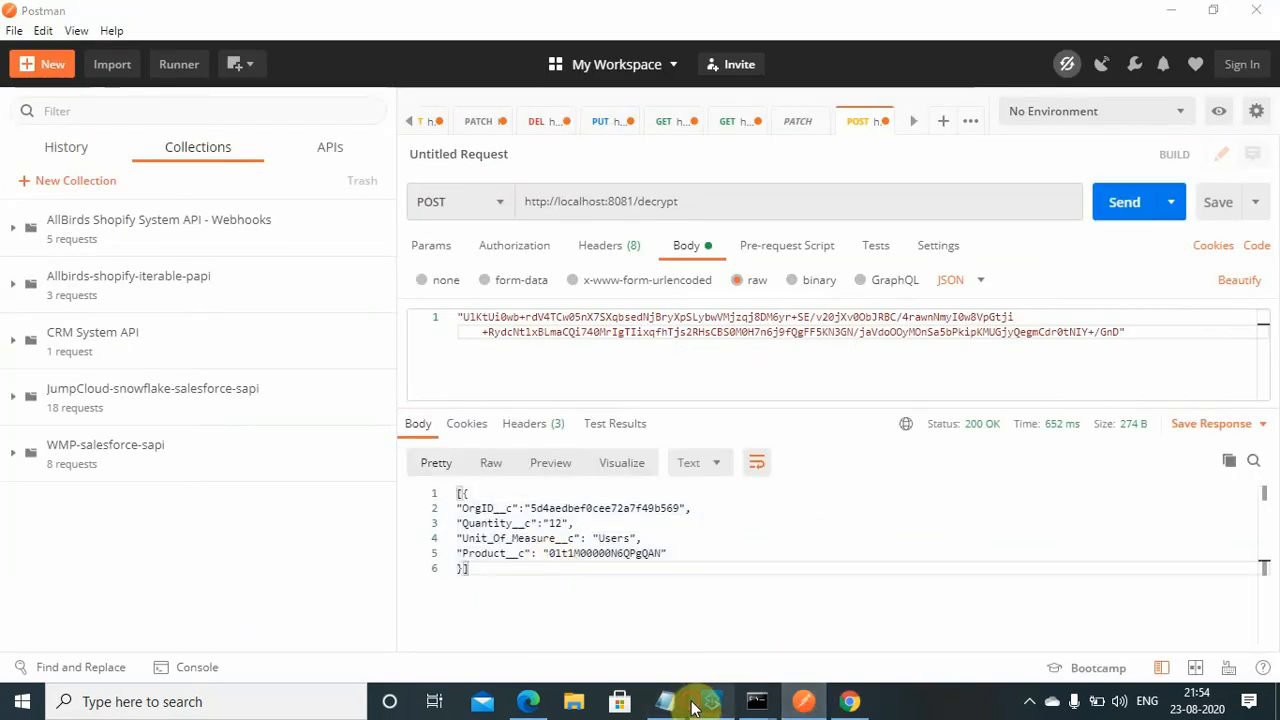
- Check the decrypted JSON response and review the Studio console's new flow log entries
click(712, 700)
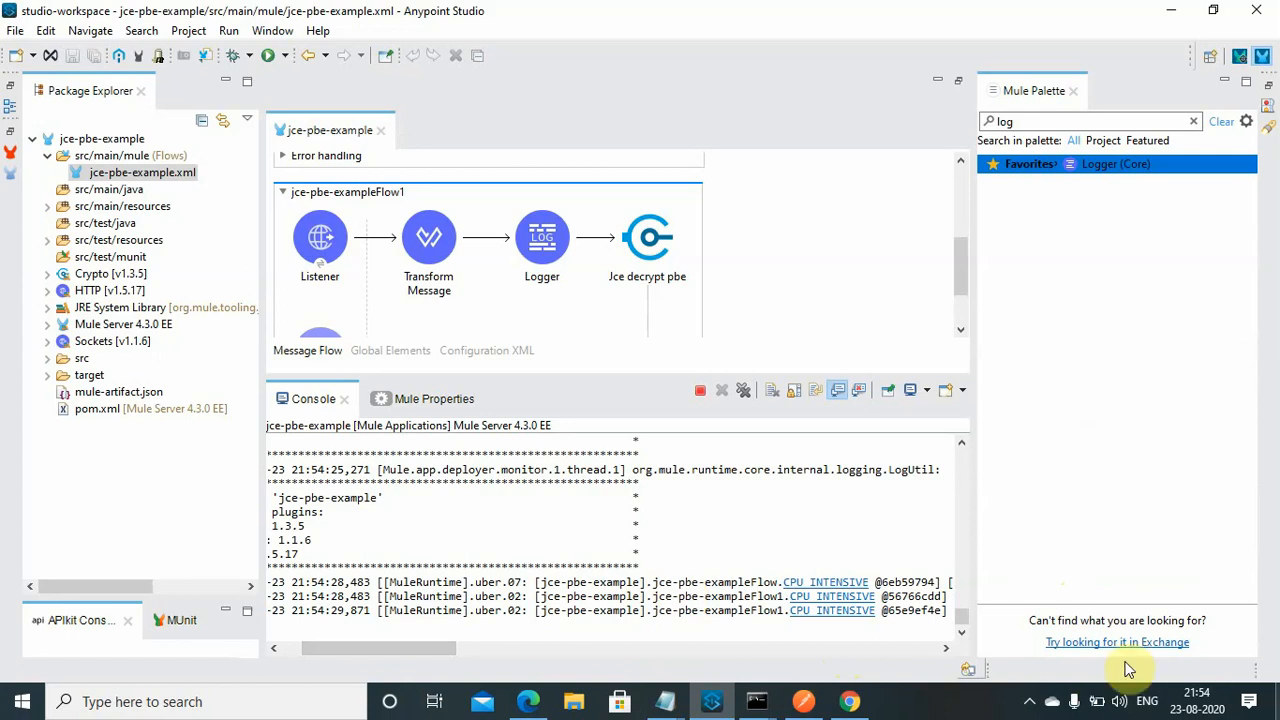
click(972, 624)
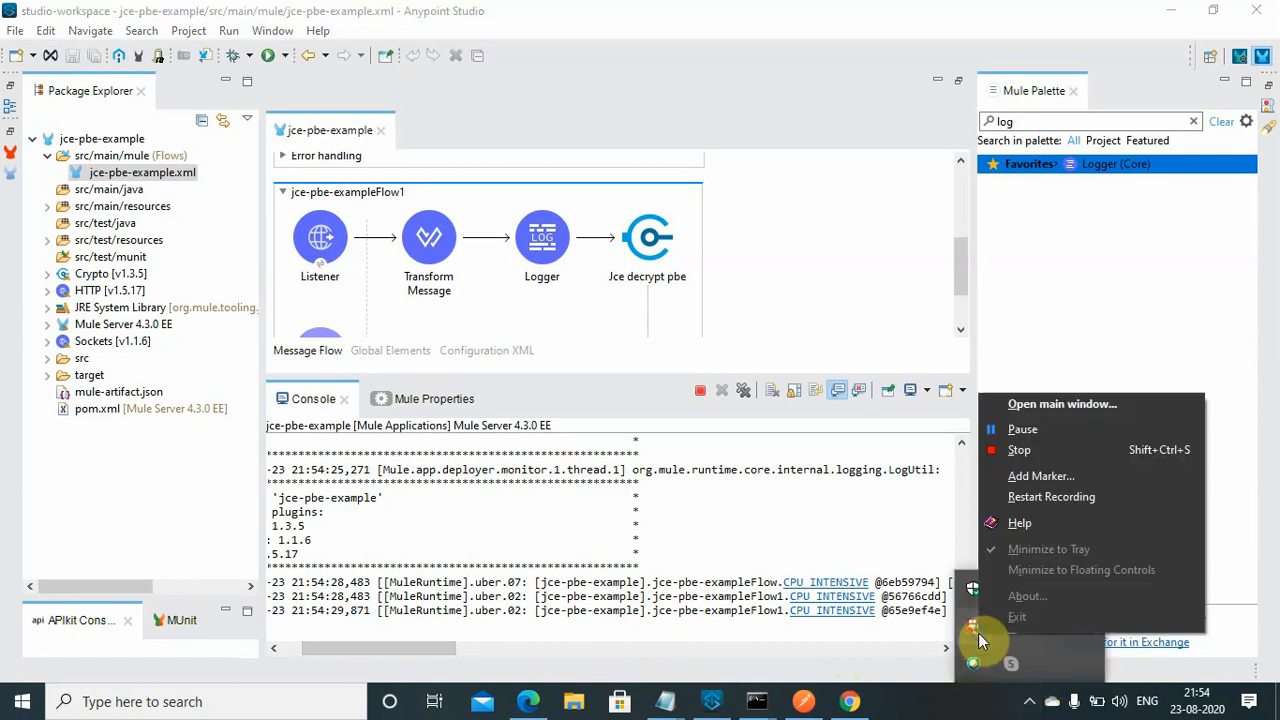